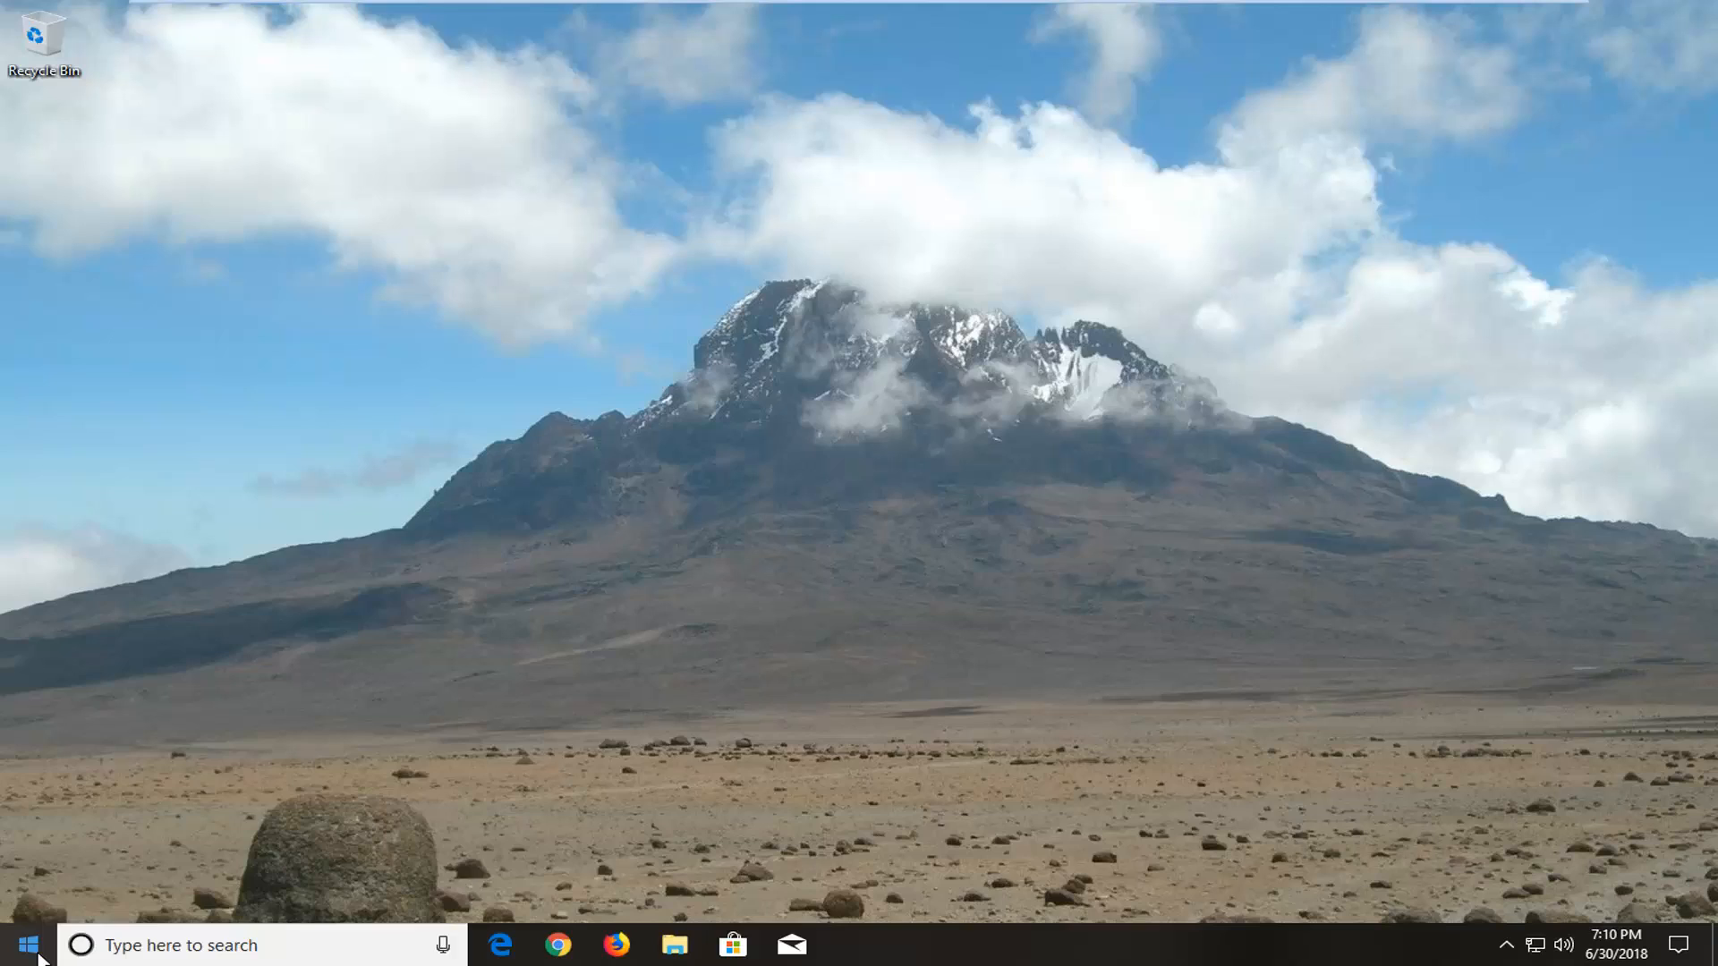
- Search the Start menu for 'internet options' and open the Internet Properties window
left_click(21, 944)
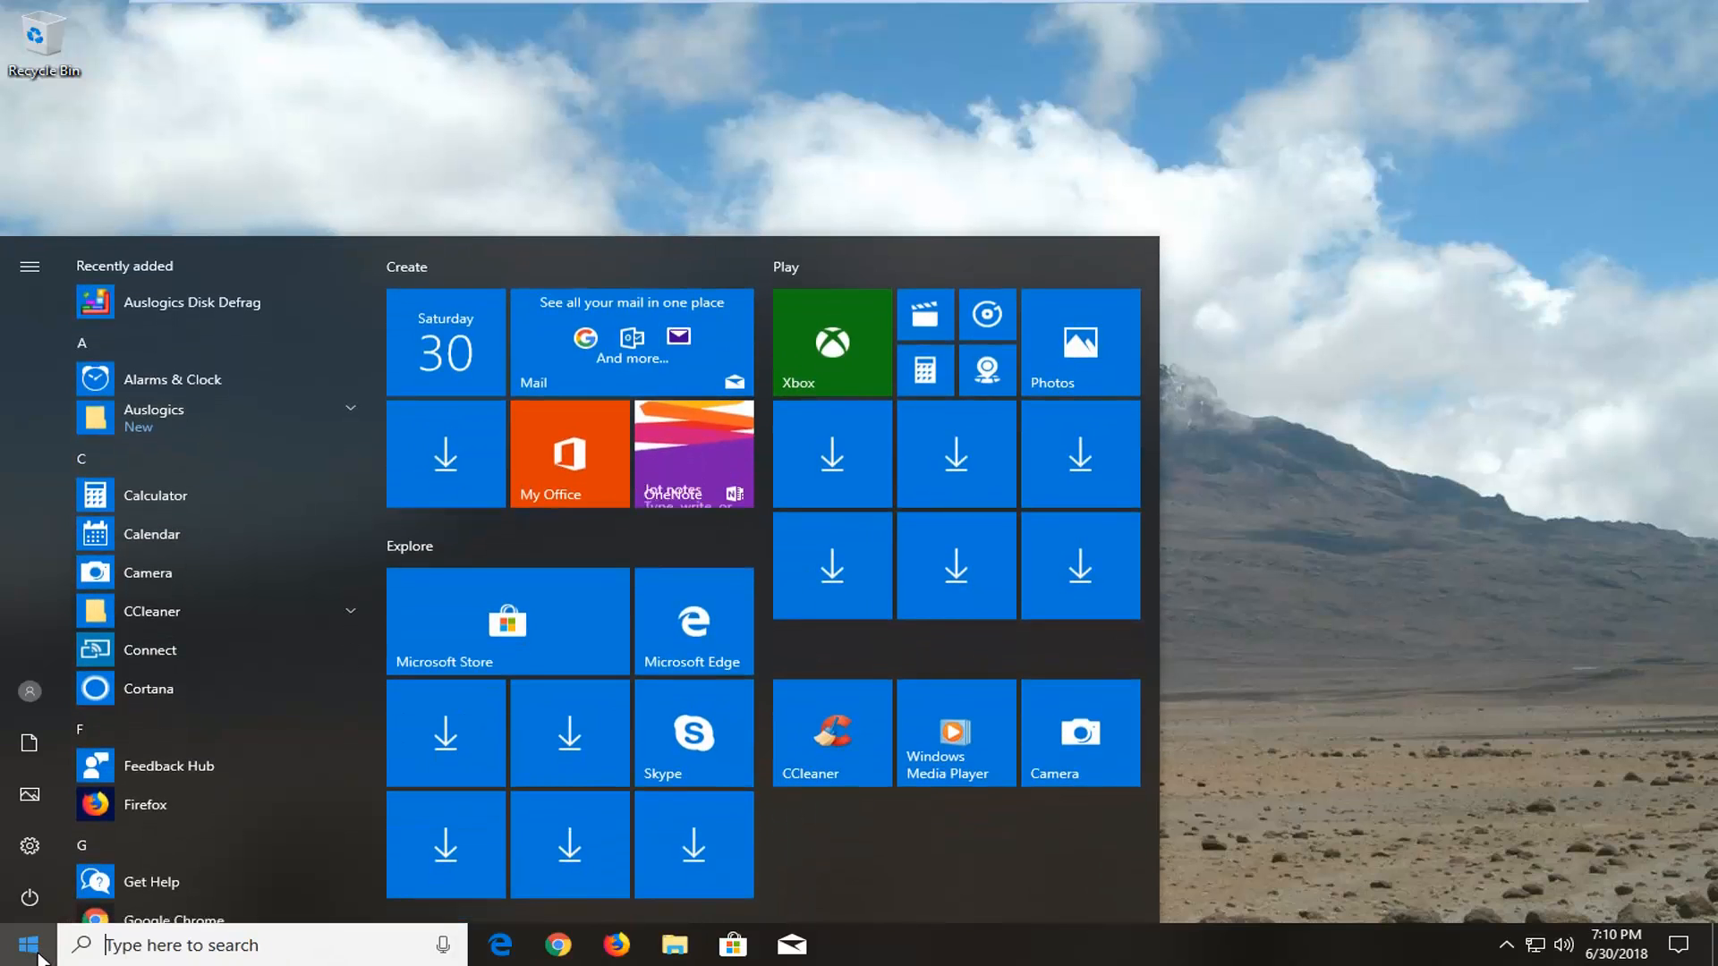
type("internet p")
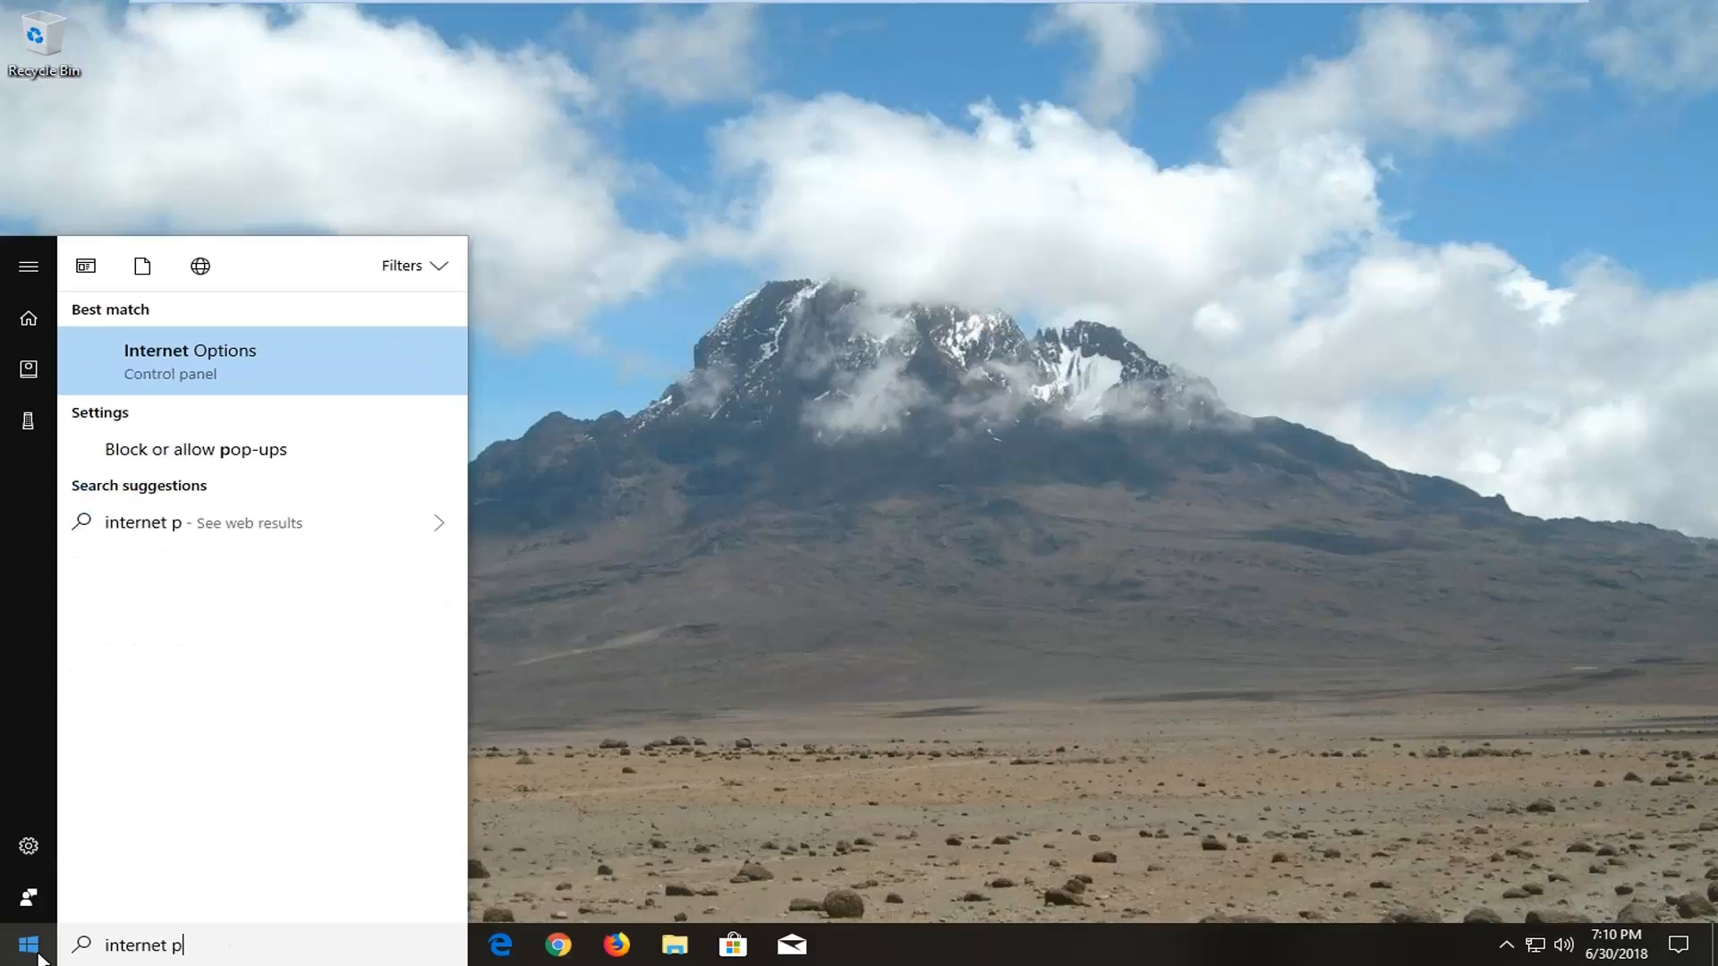
type("options")
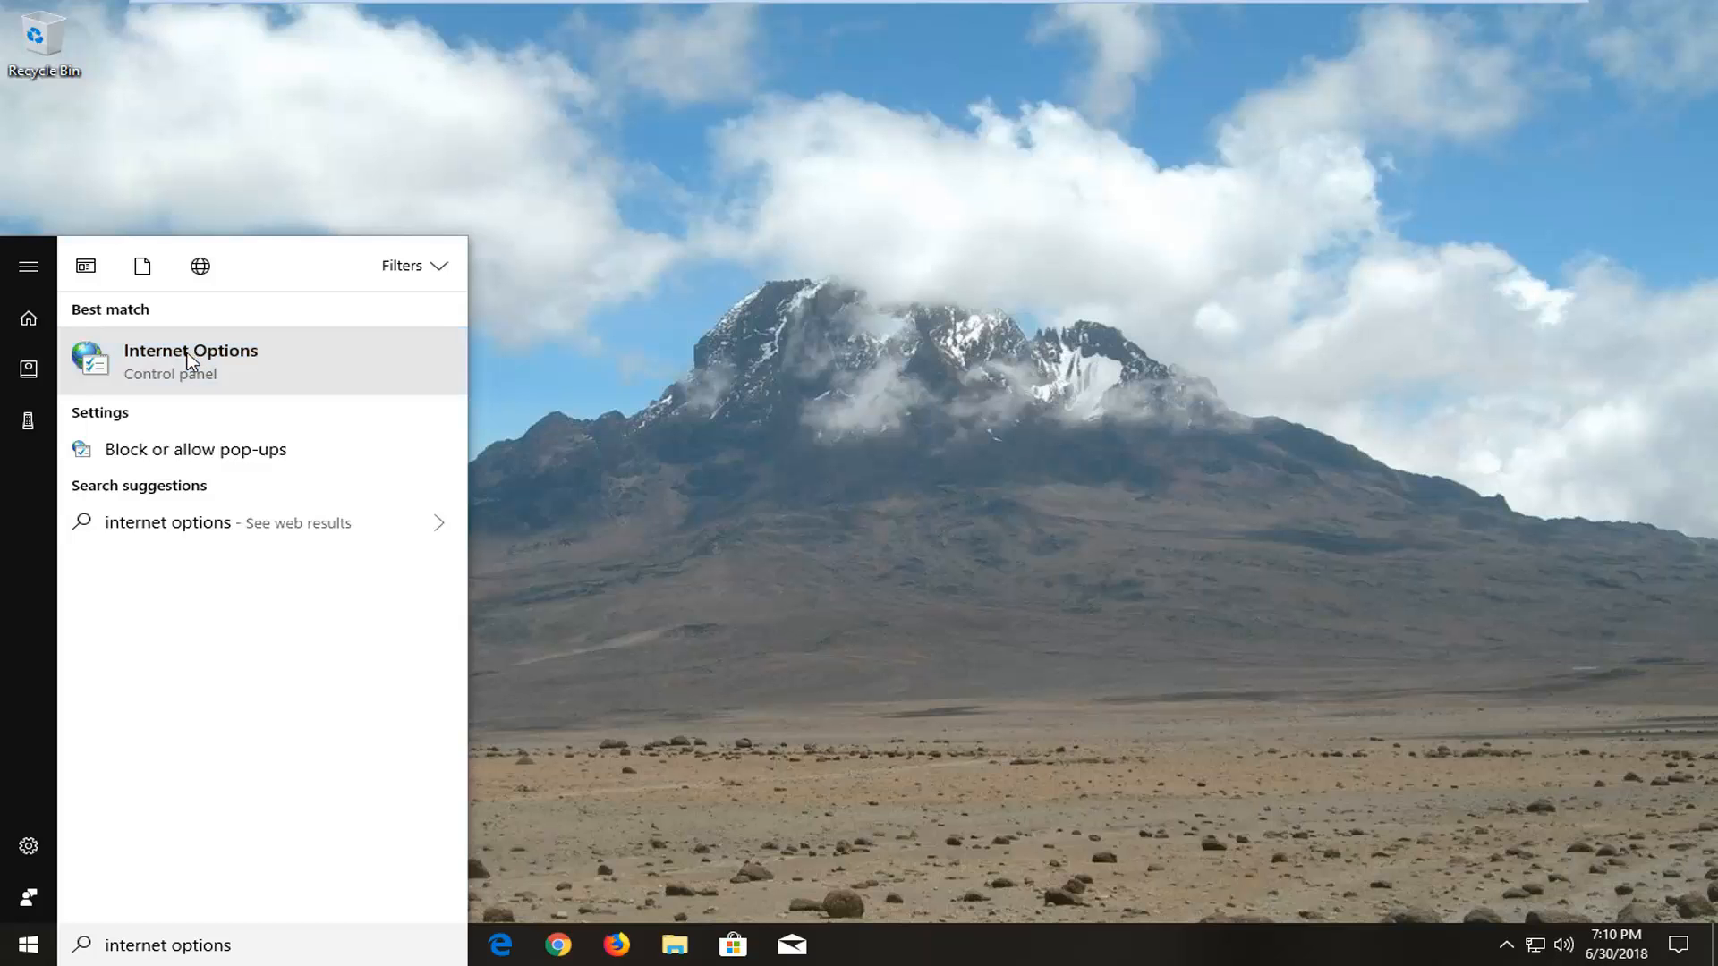
left_click(190, 361)
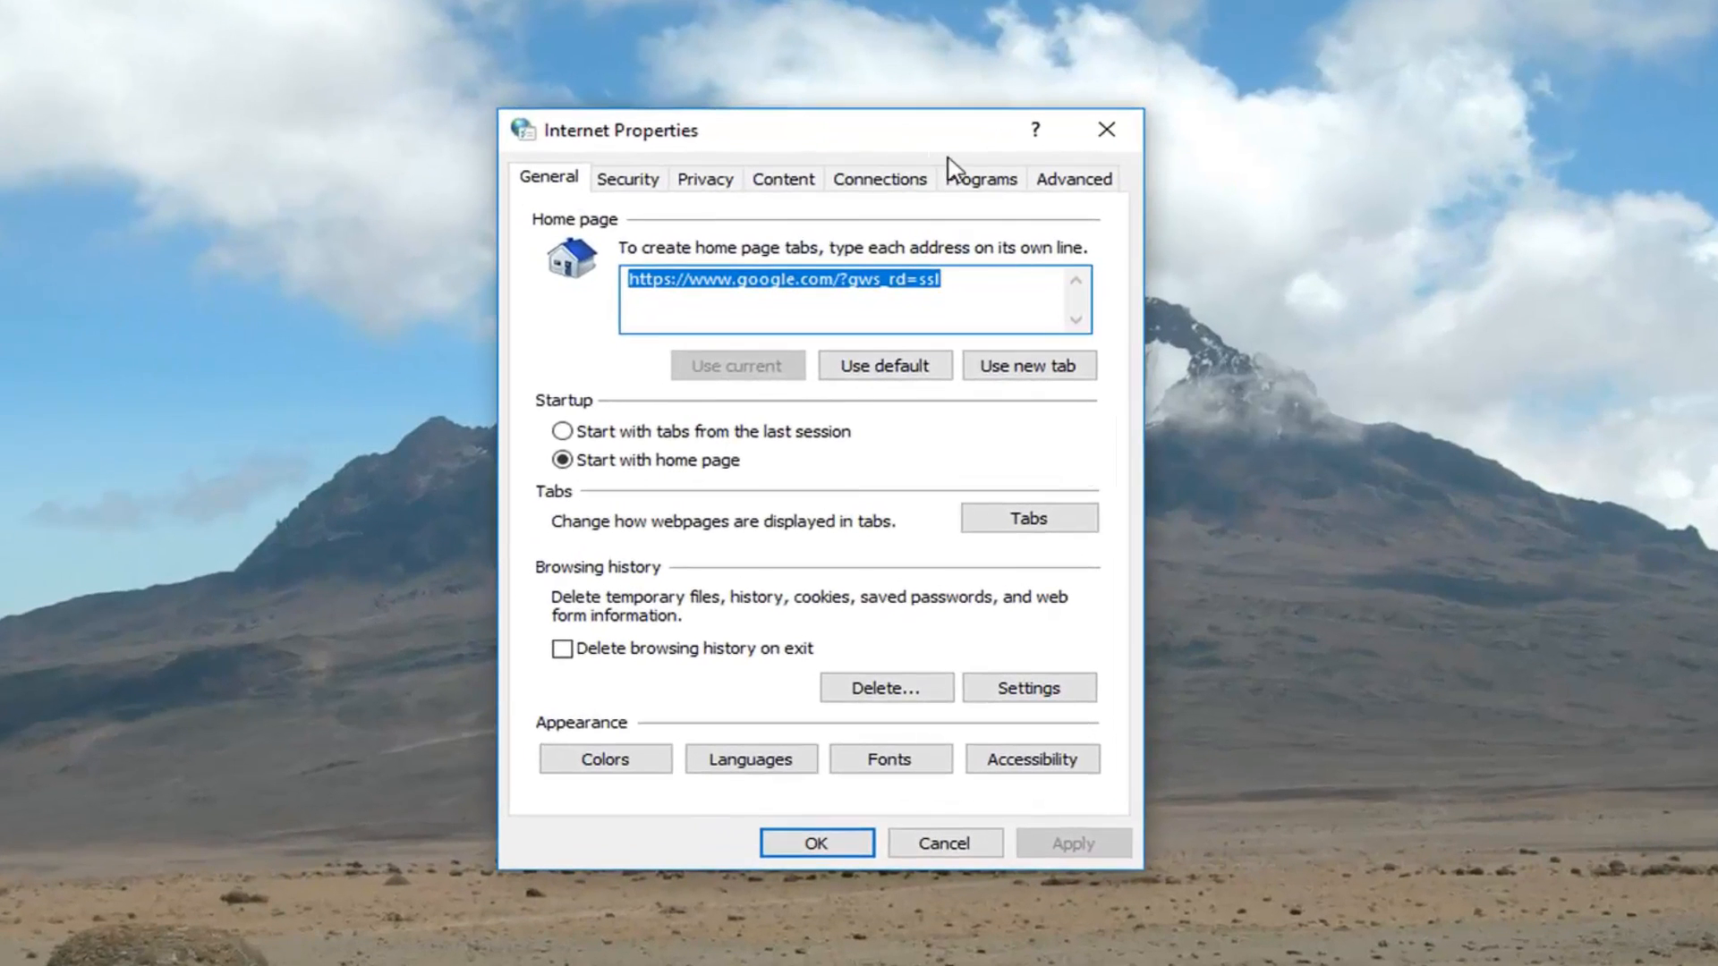
- On the Advanced tab, start the Reset Internet Explorer Settings confirmation
left_click(1073, 177)
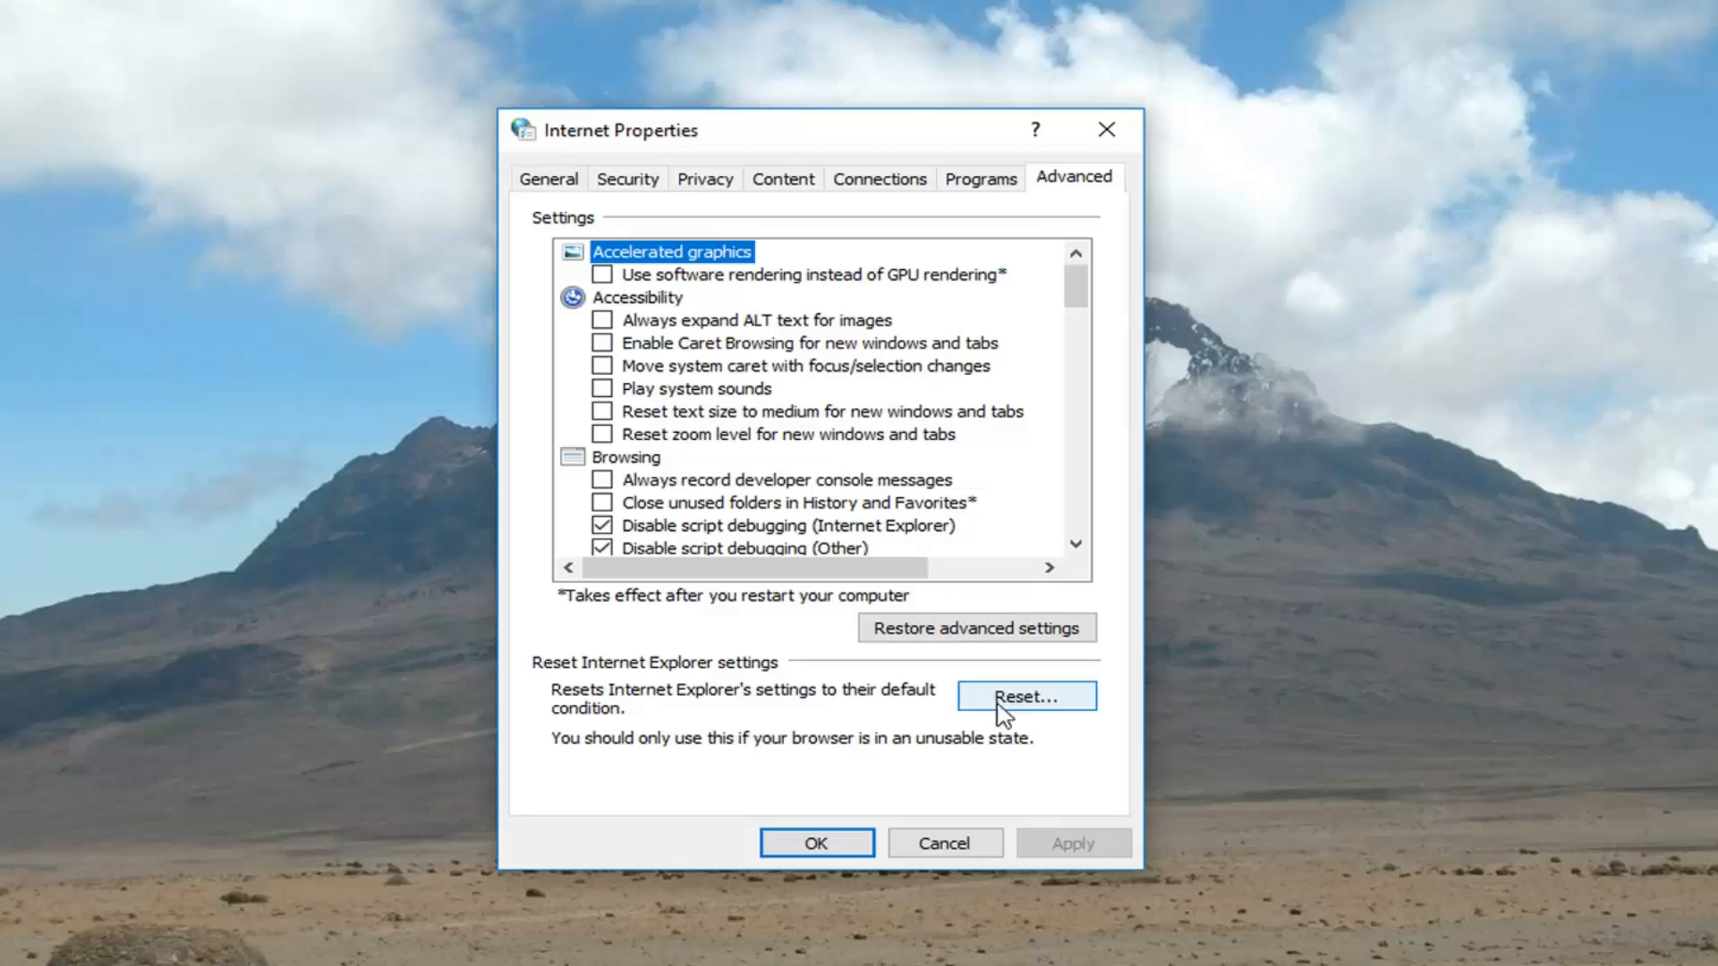
mouse_move(595, 673)
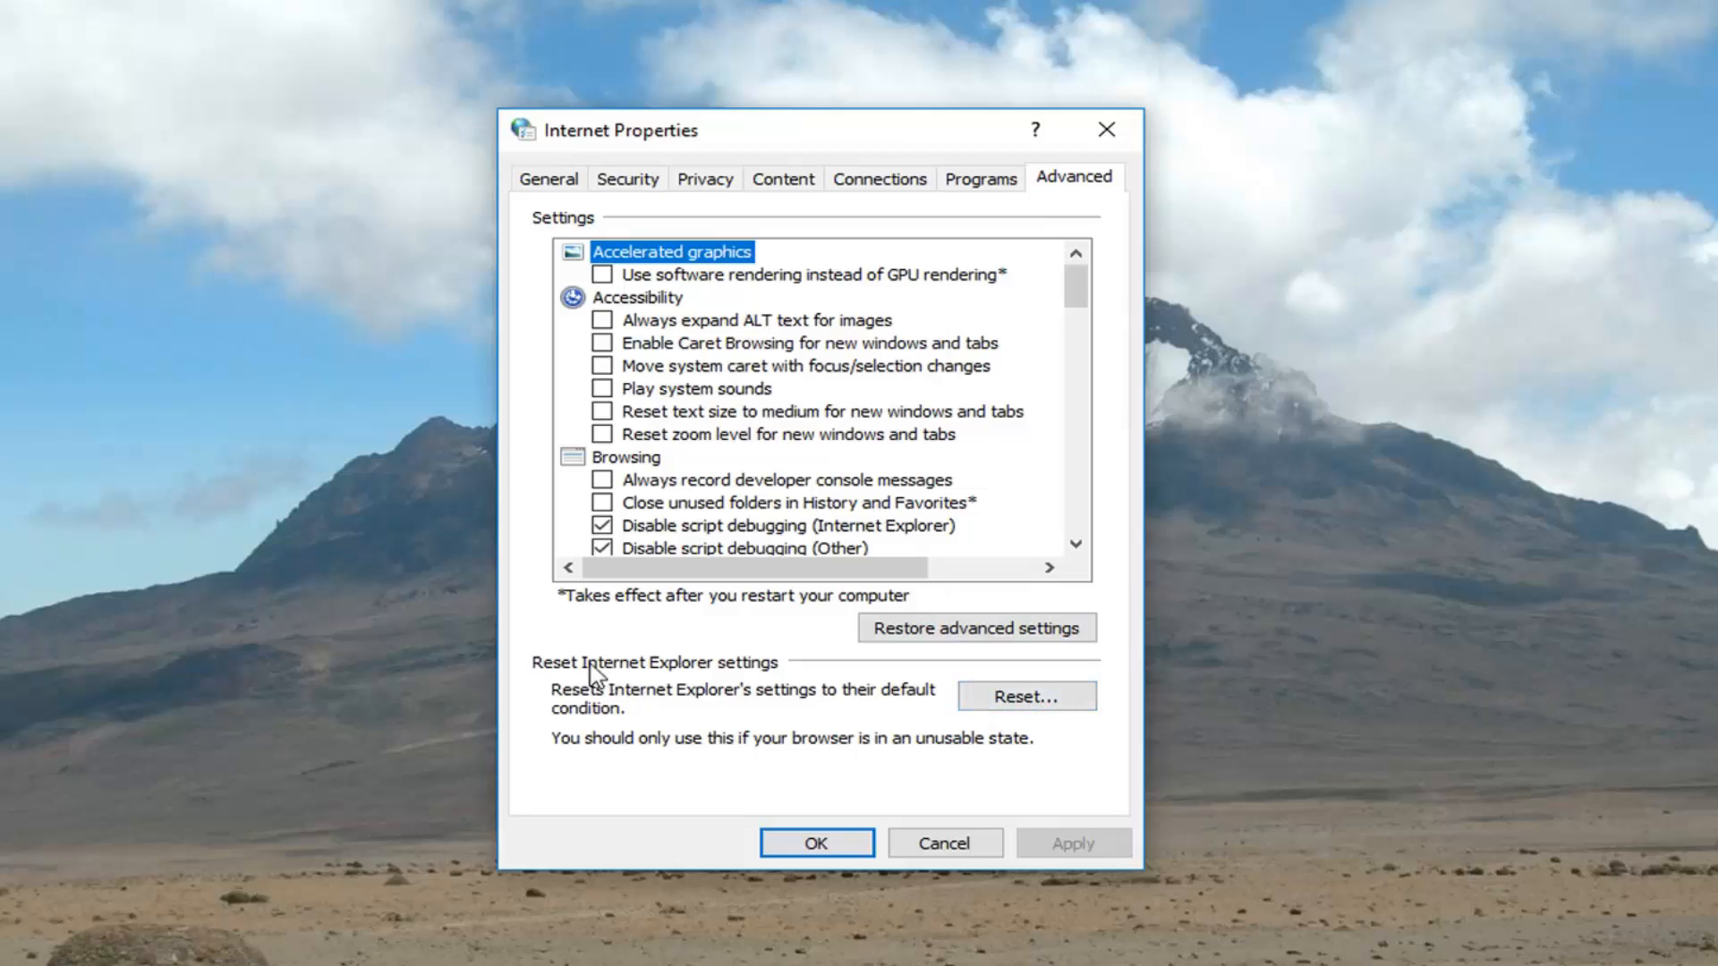
mouse_move(599, 716)
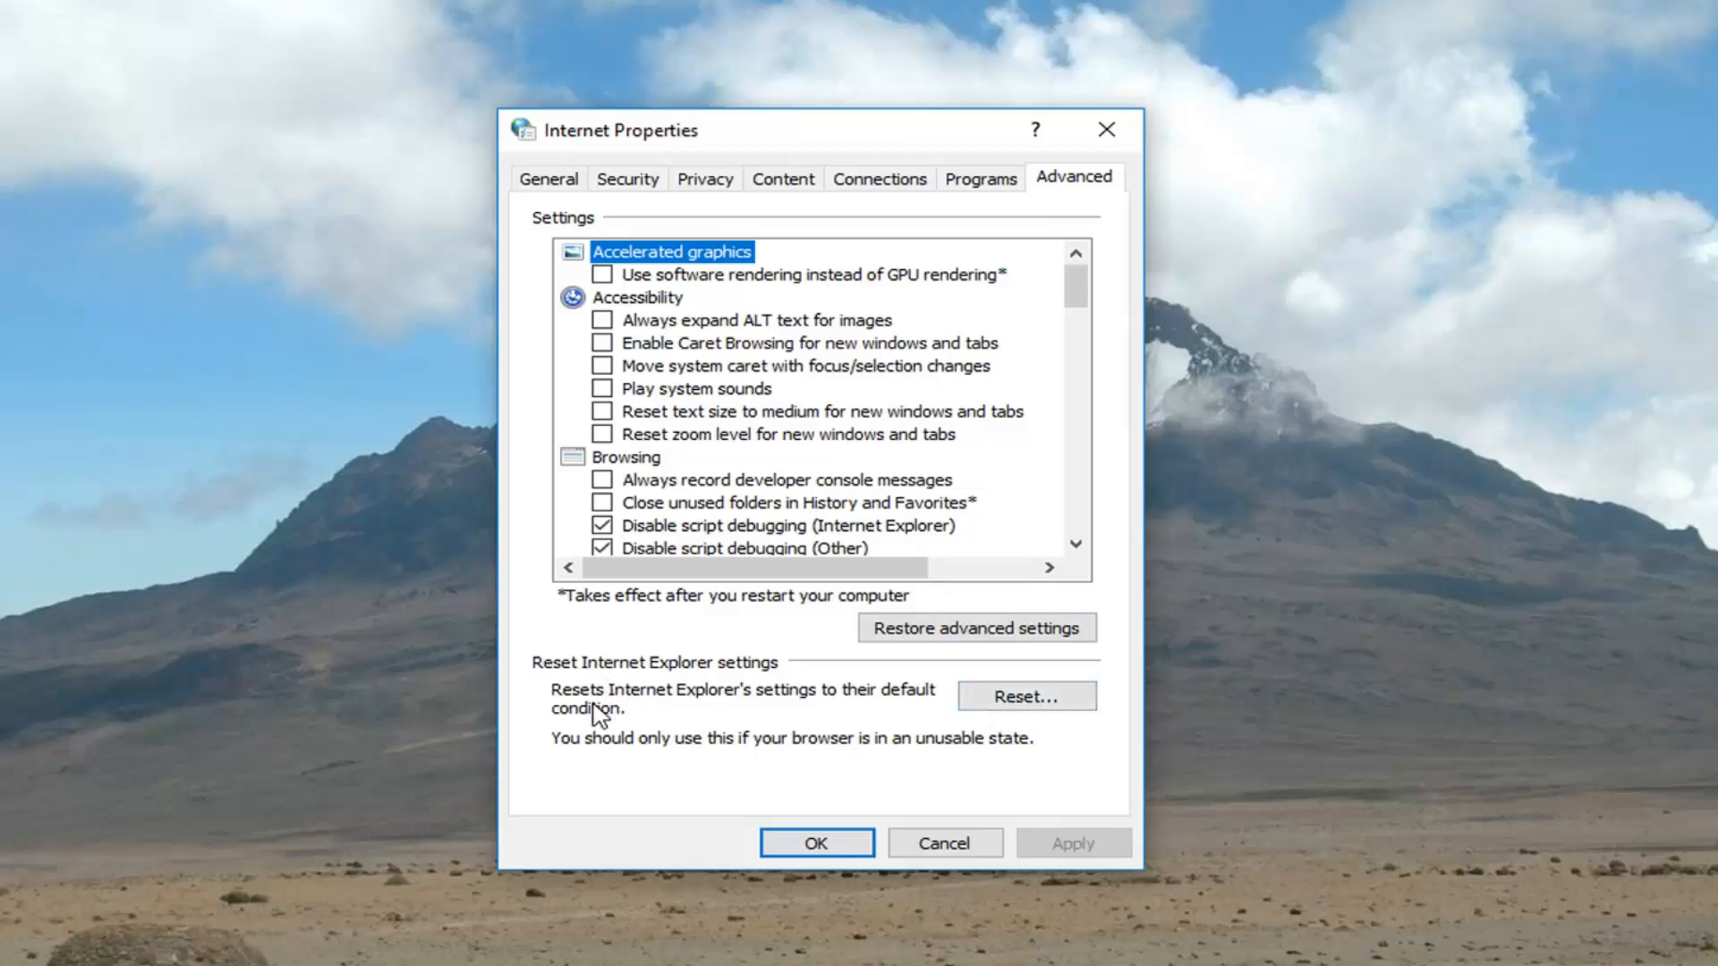
mouse_move(654, 727)
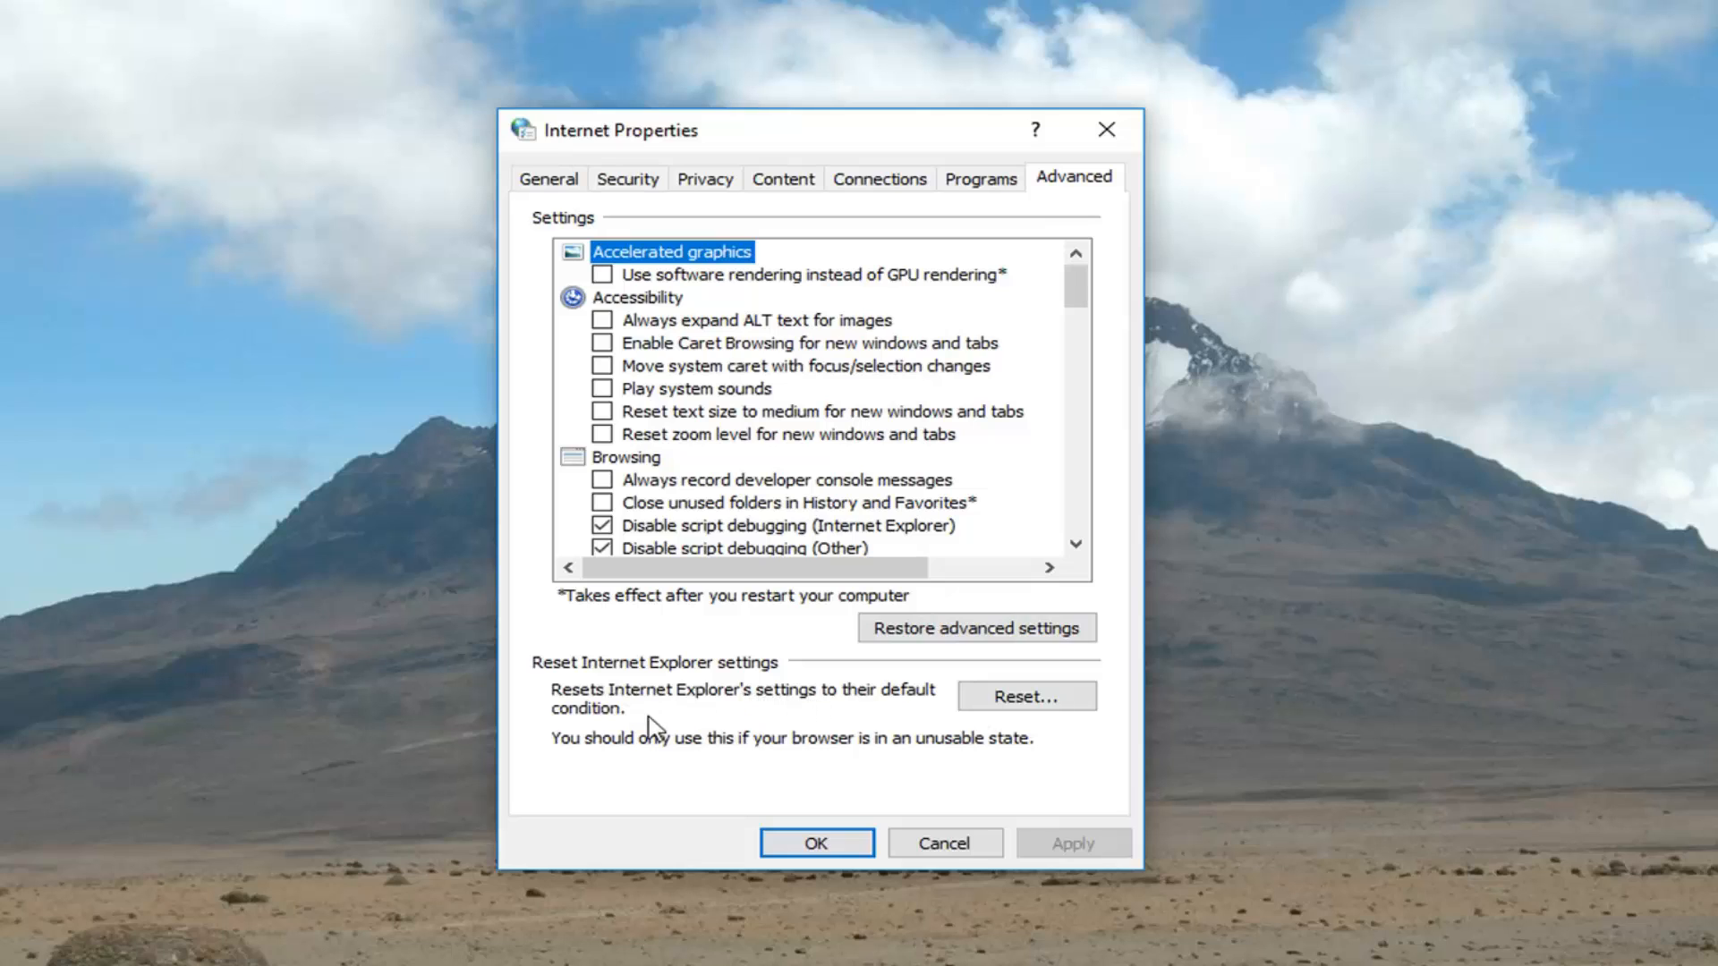
left_click(1025, 696)
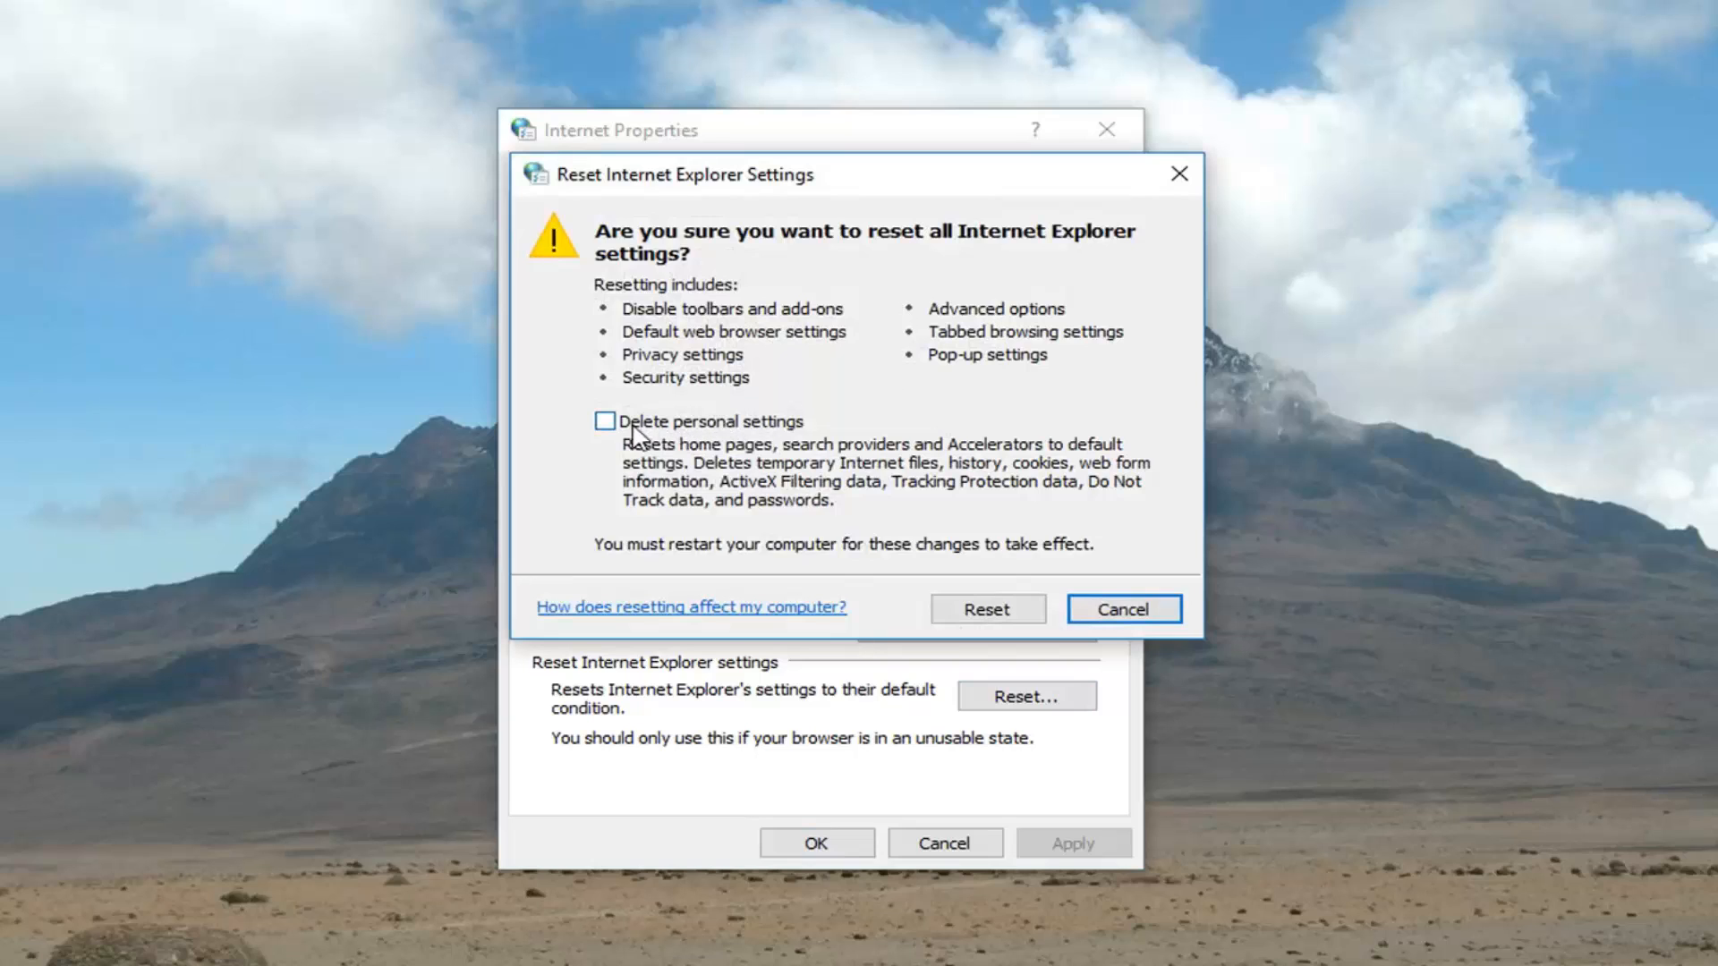
- Reset Internet Explorer with personal settings deleted, and dismiss the completion report
left_click(604, 420)
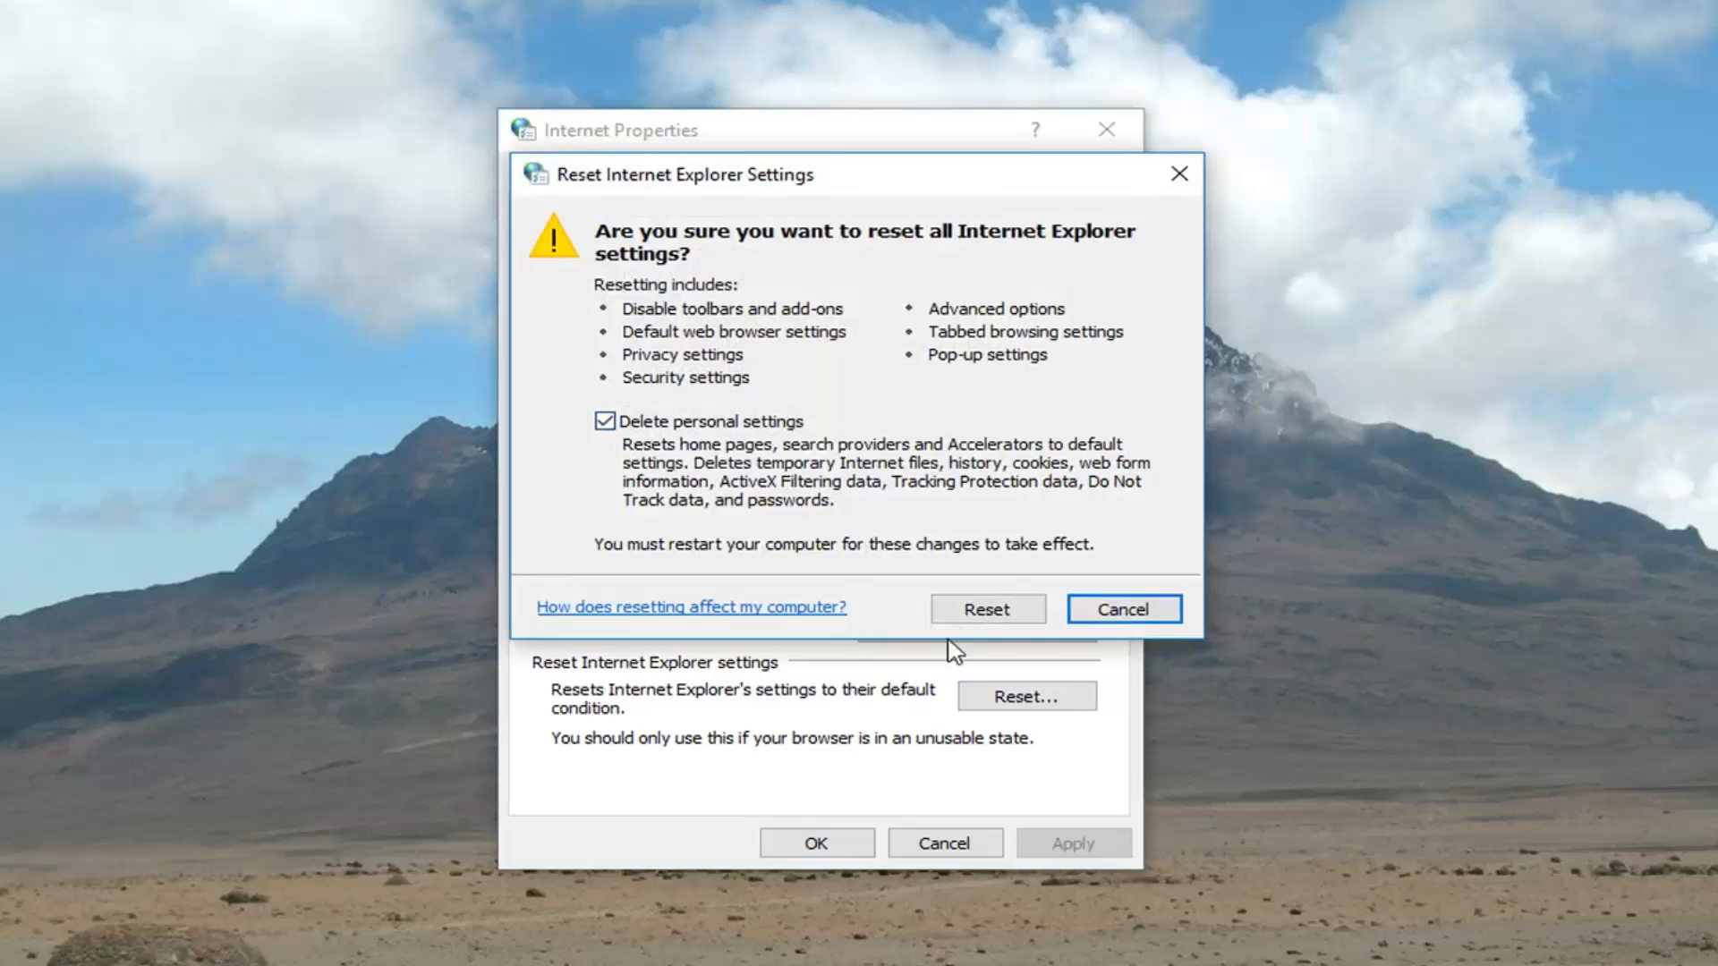
left_click(985, 609)
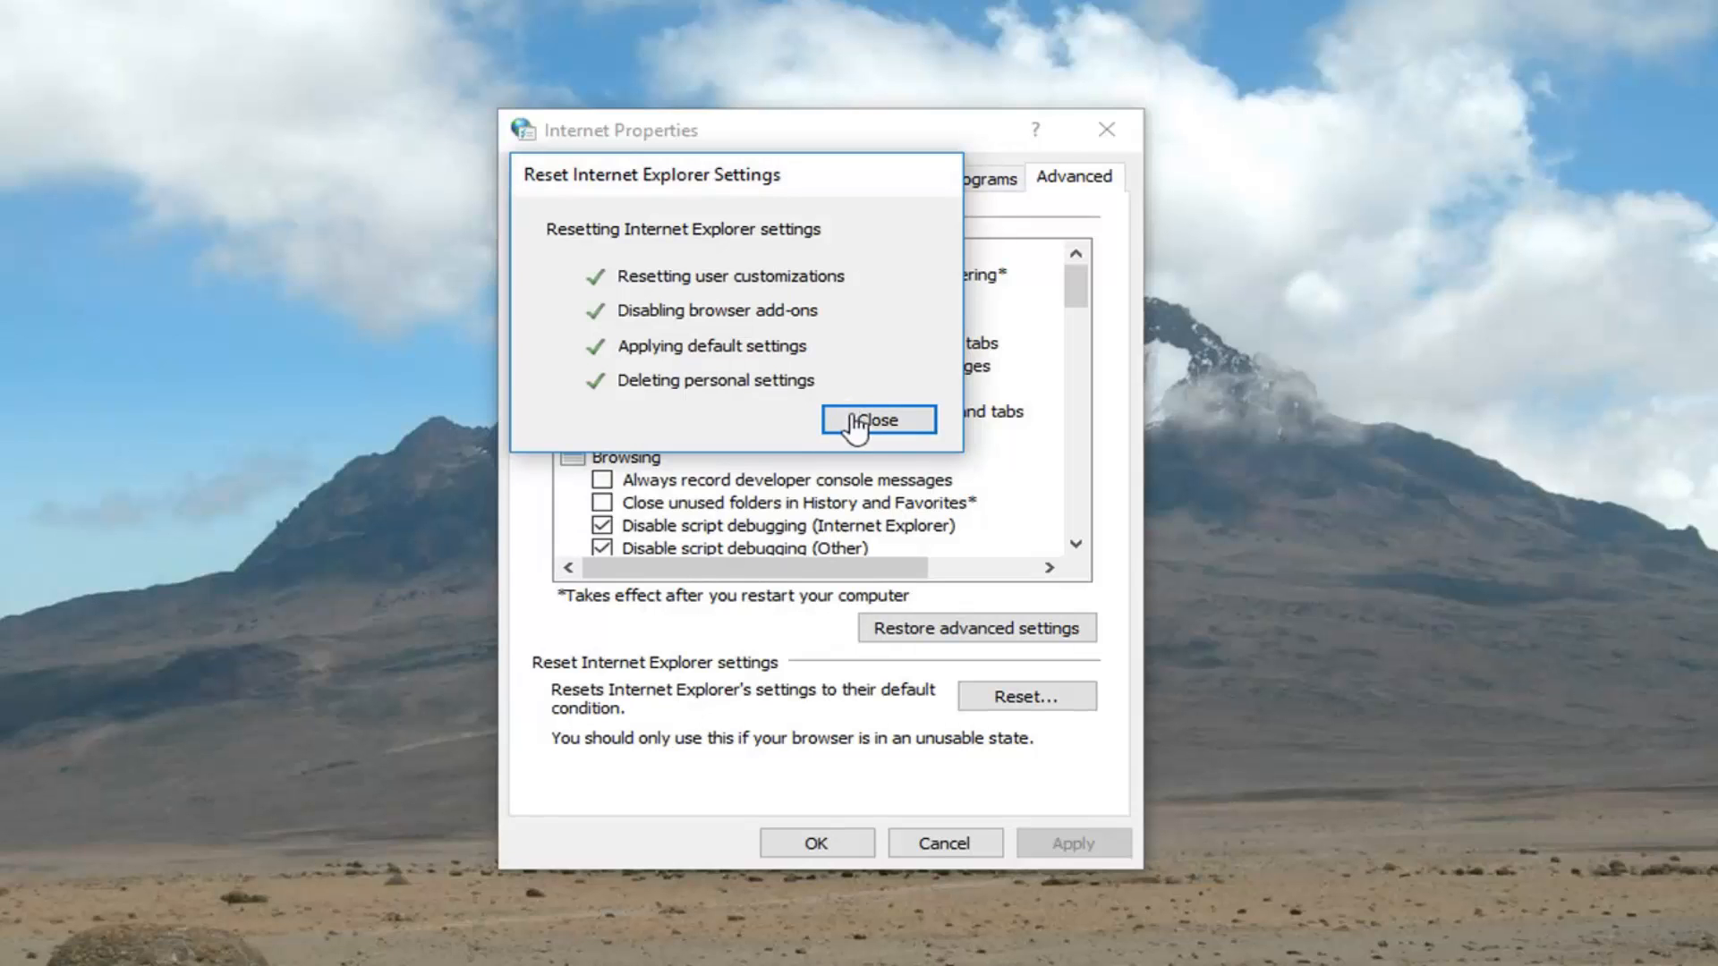
left_click(877, 420)
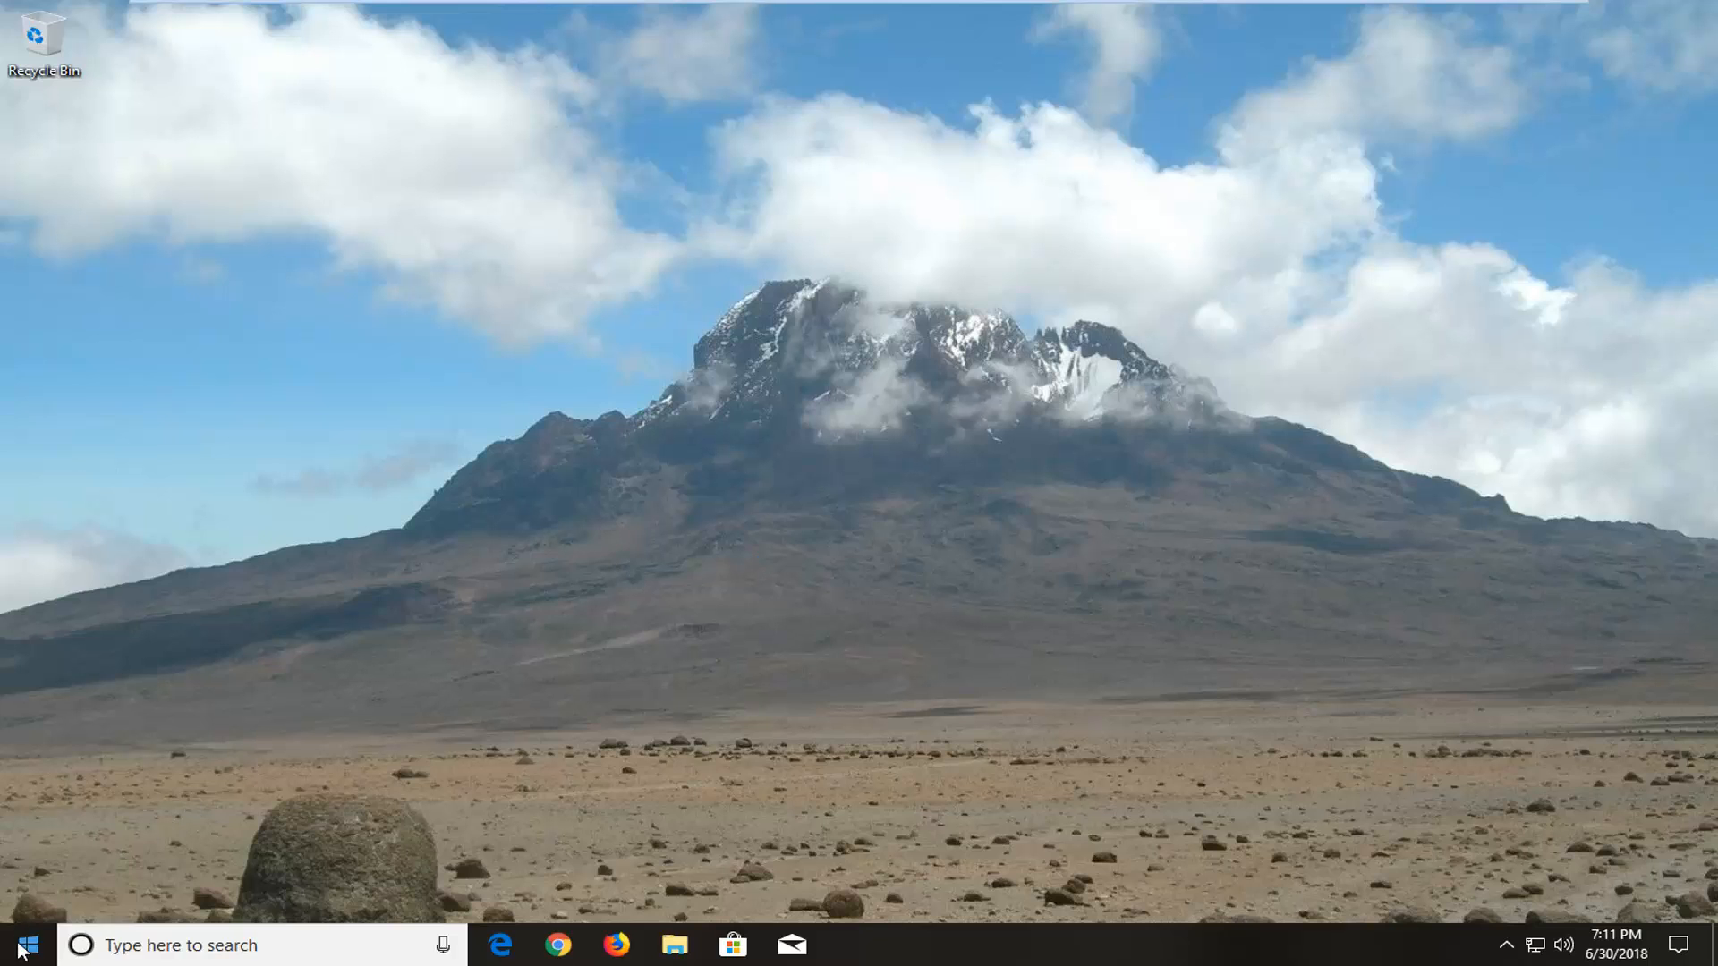
- Search for regedit and run it as administrator, approving User Account Control
left_click(17, 945)
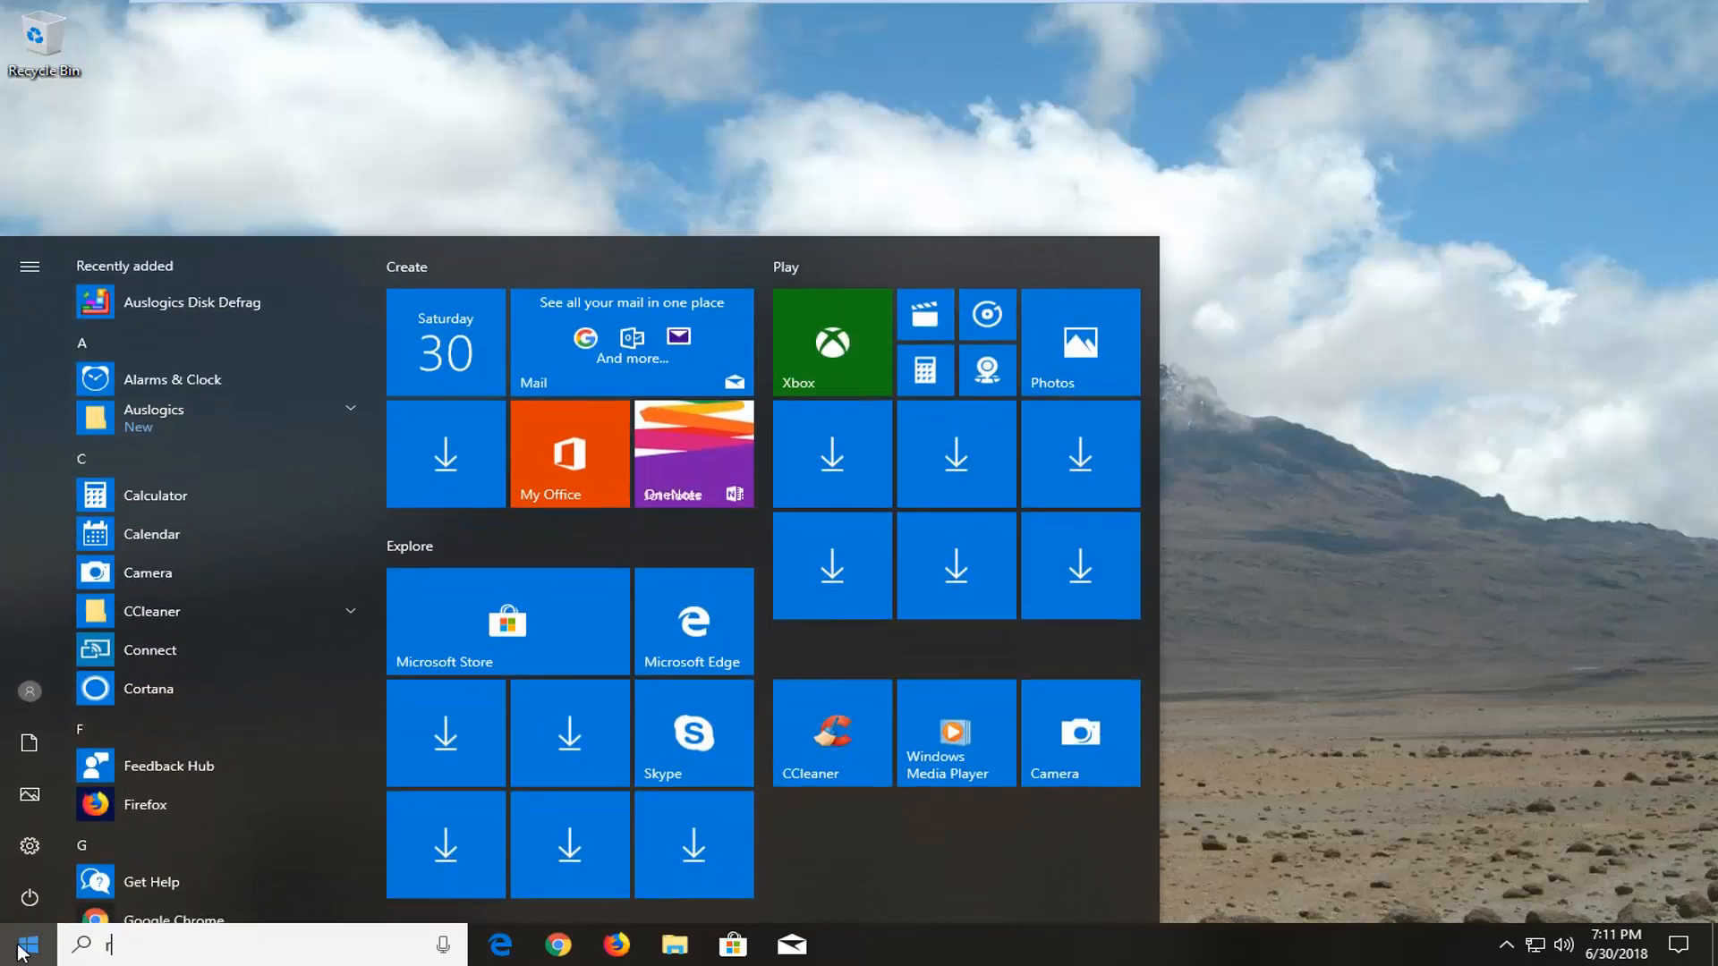
type("regedit")
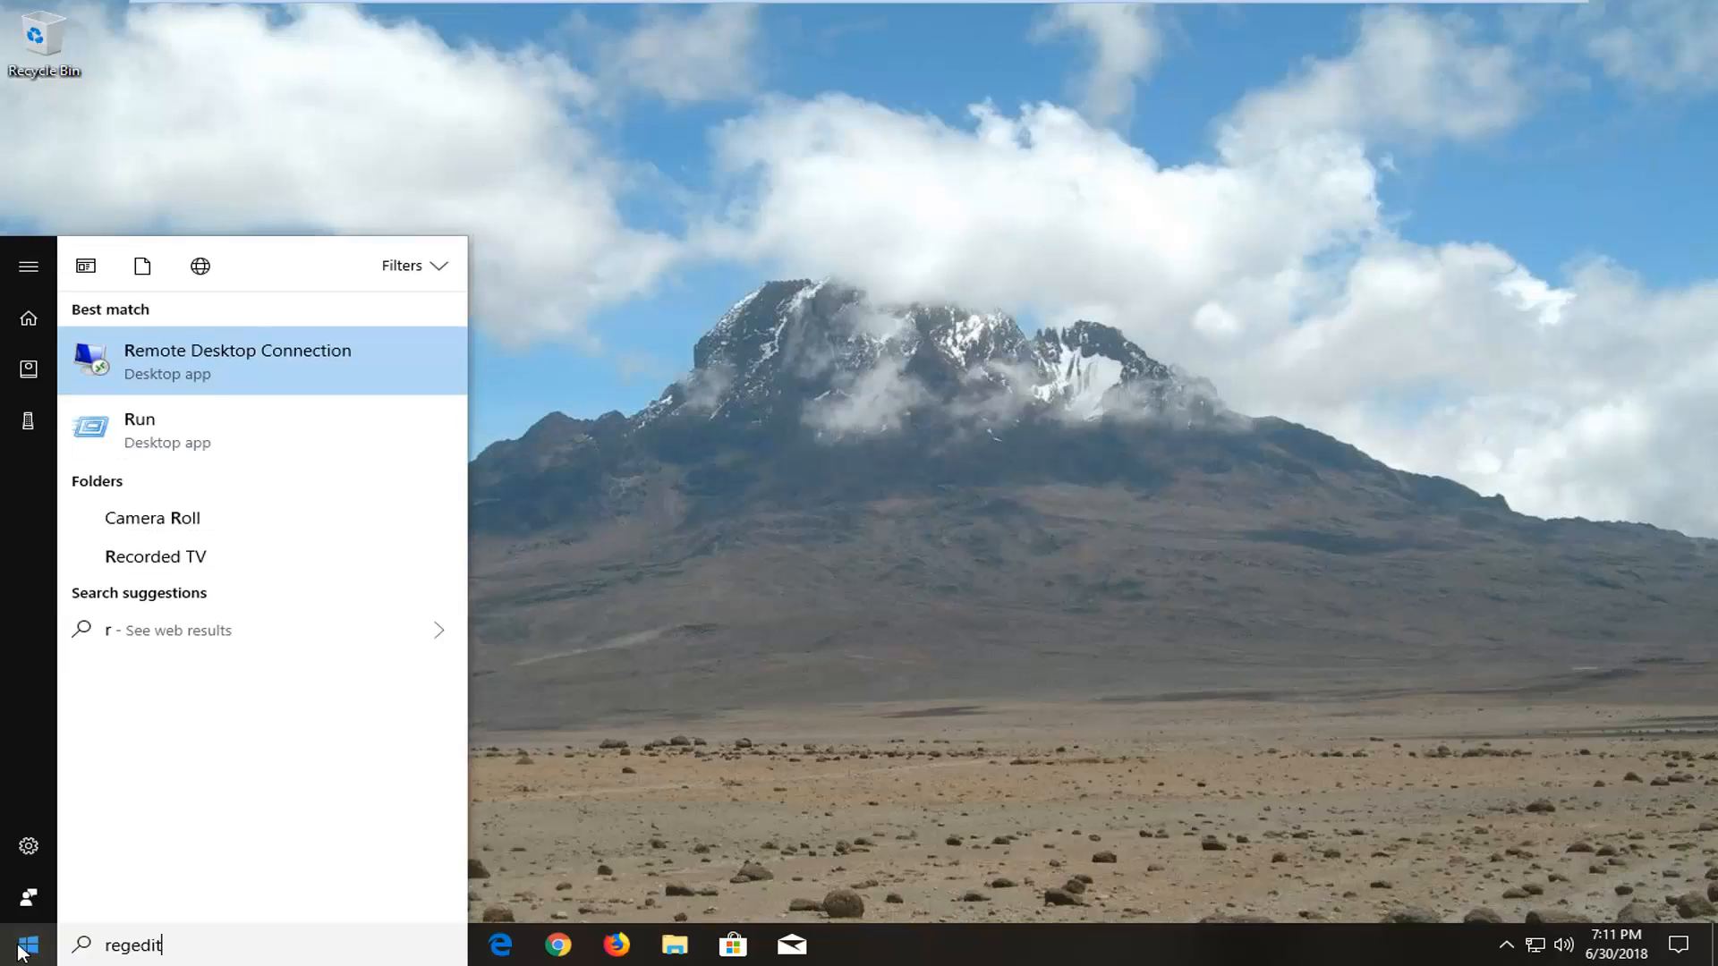
type("regedit")
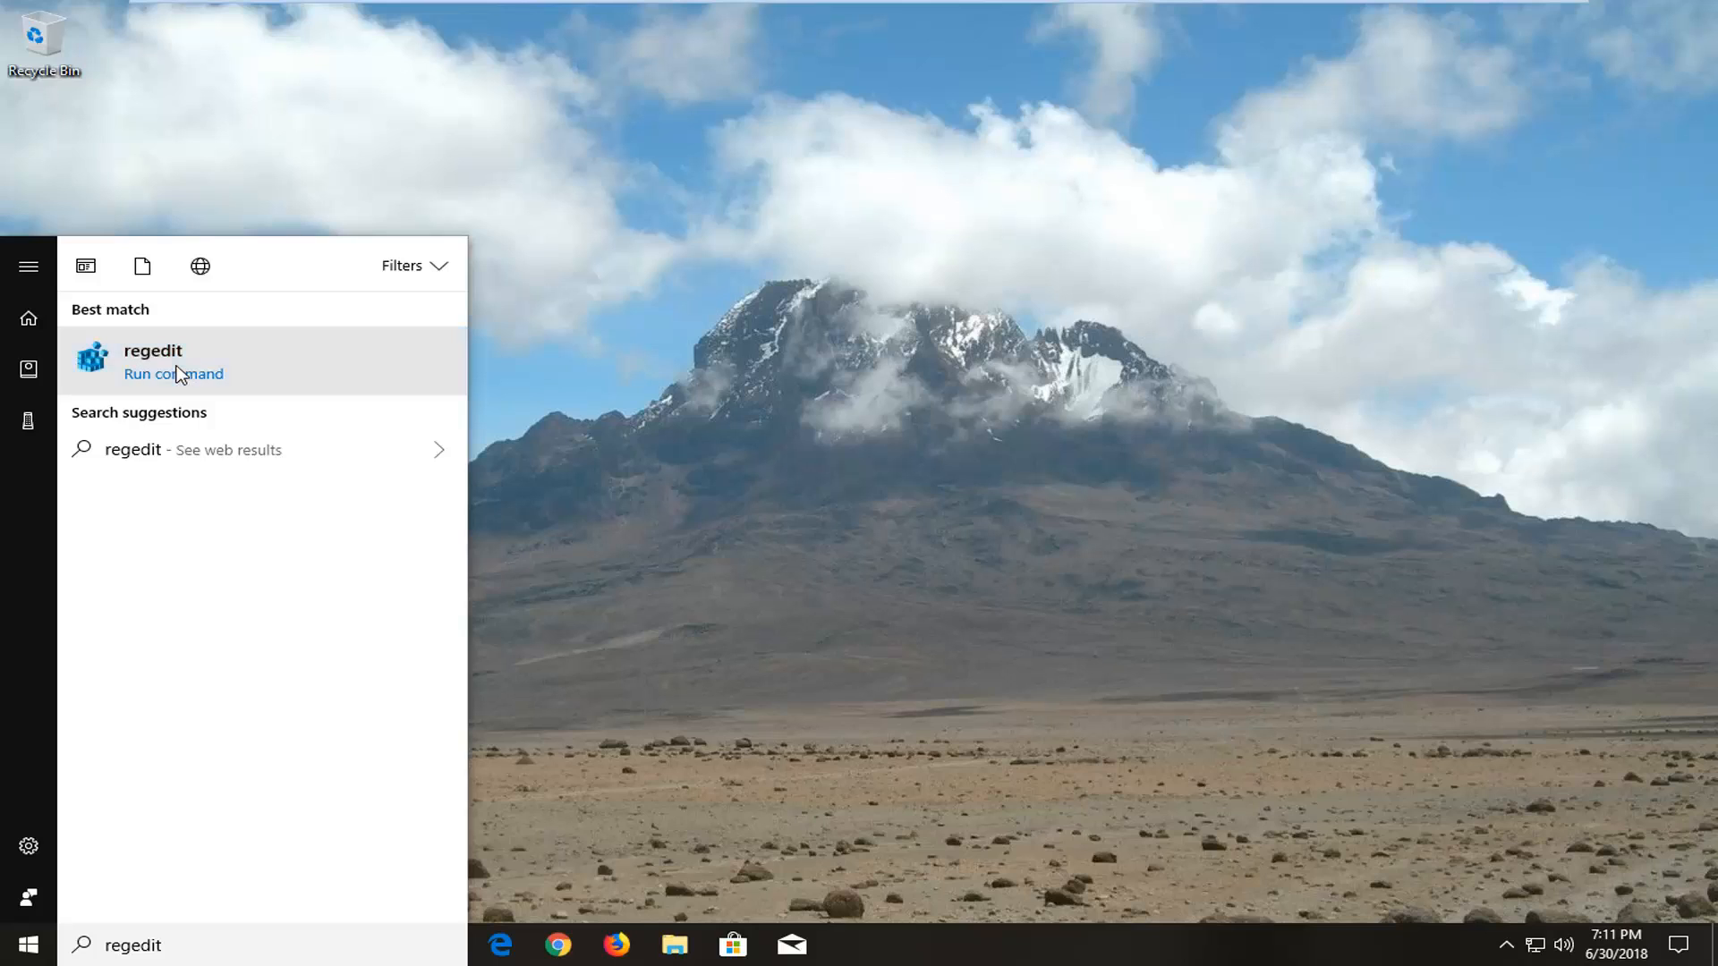
right_click(153, 362)
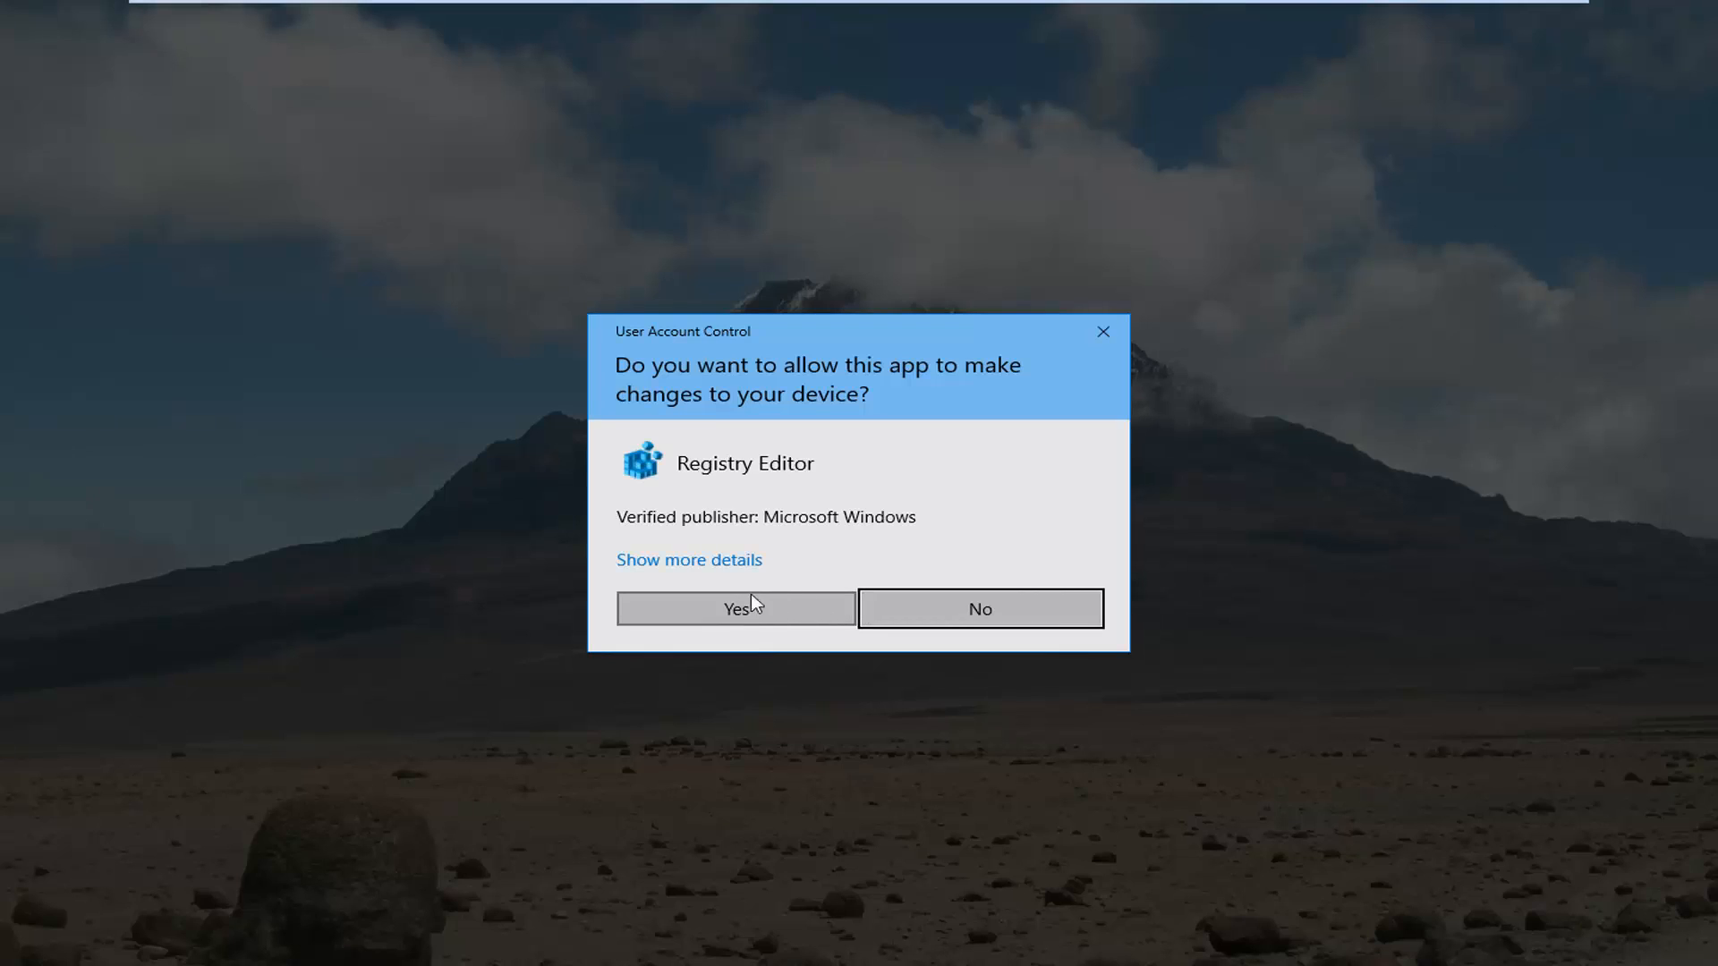
left_click(735, 608)
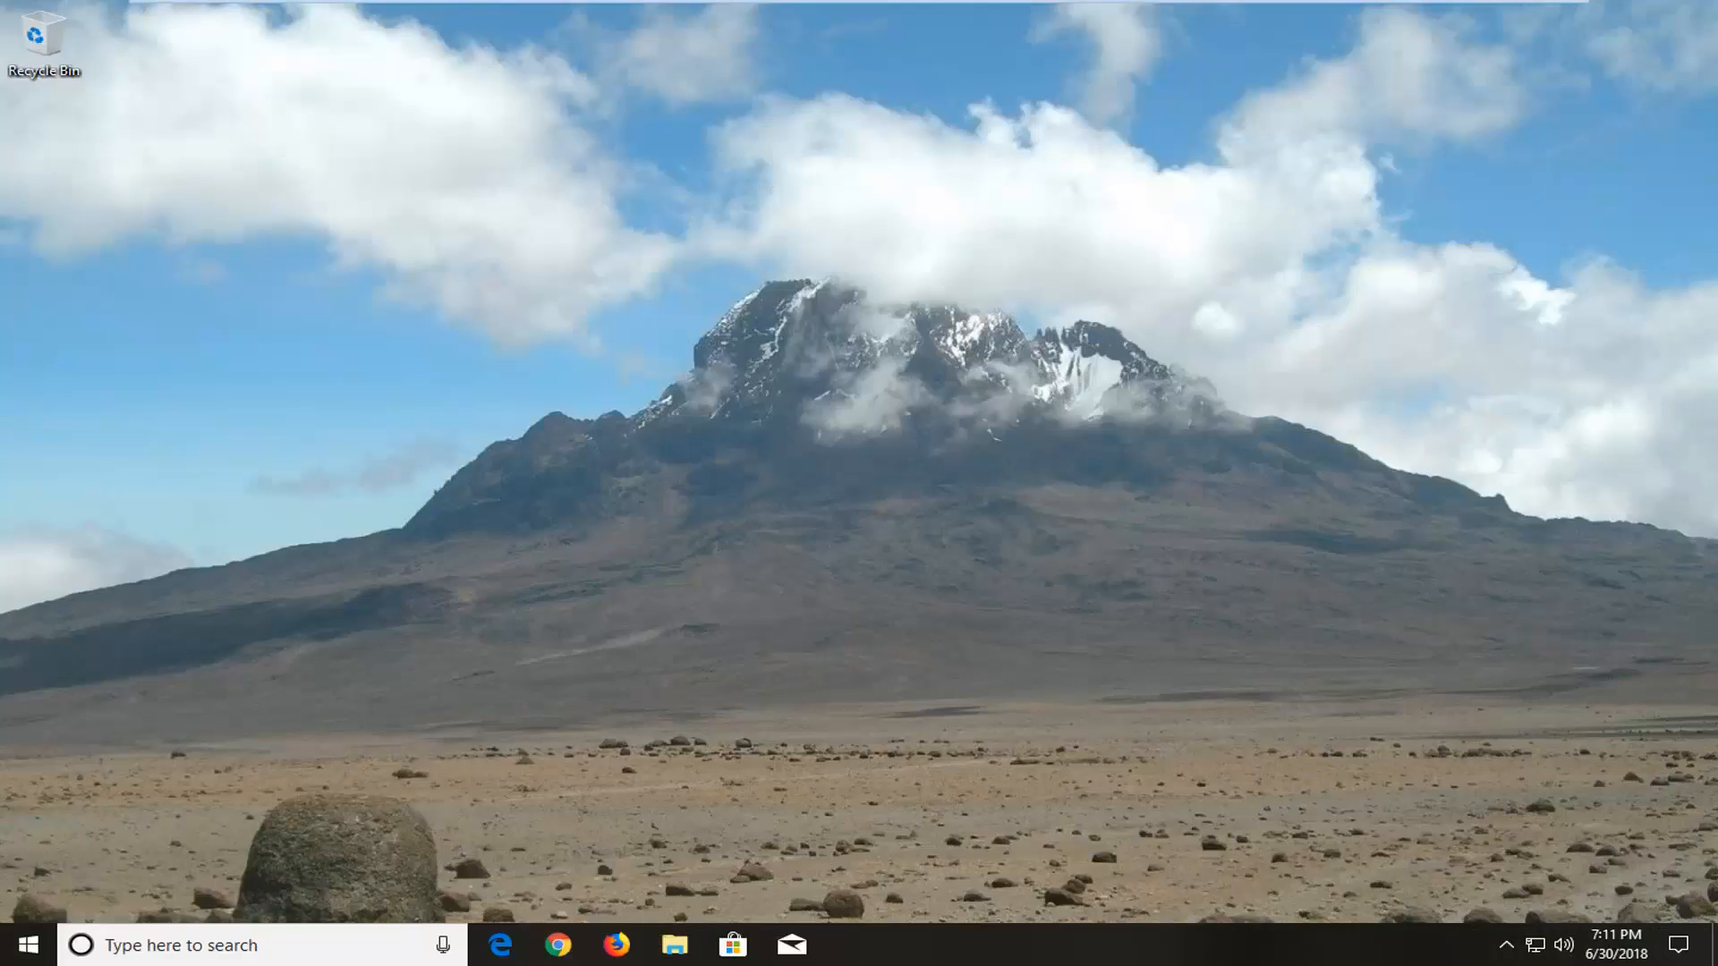
mouse_move(799, 465)
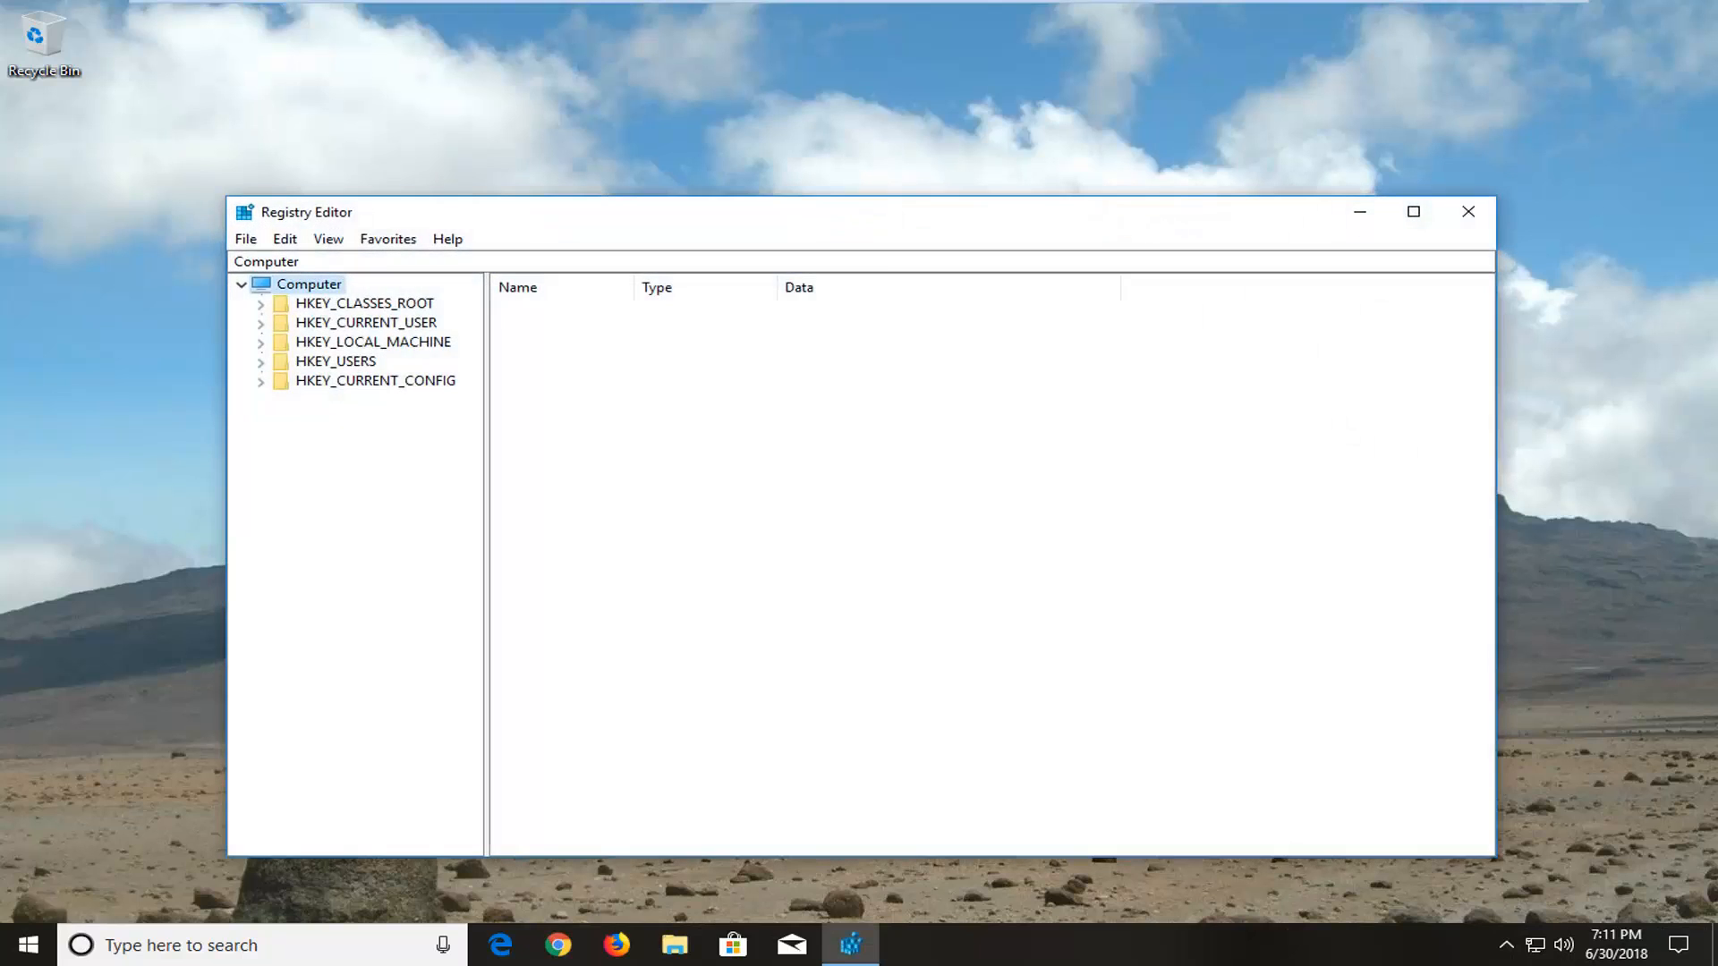
- Open the Export Registry File dialog from Registry Editor's File menu
left_click_drag(307, 211, 361, 164)
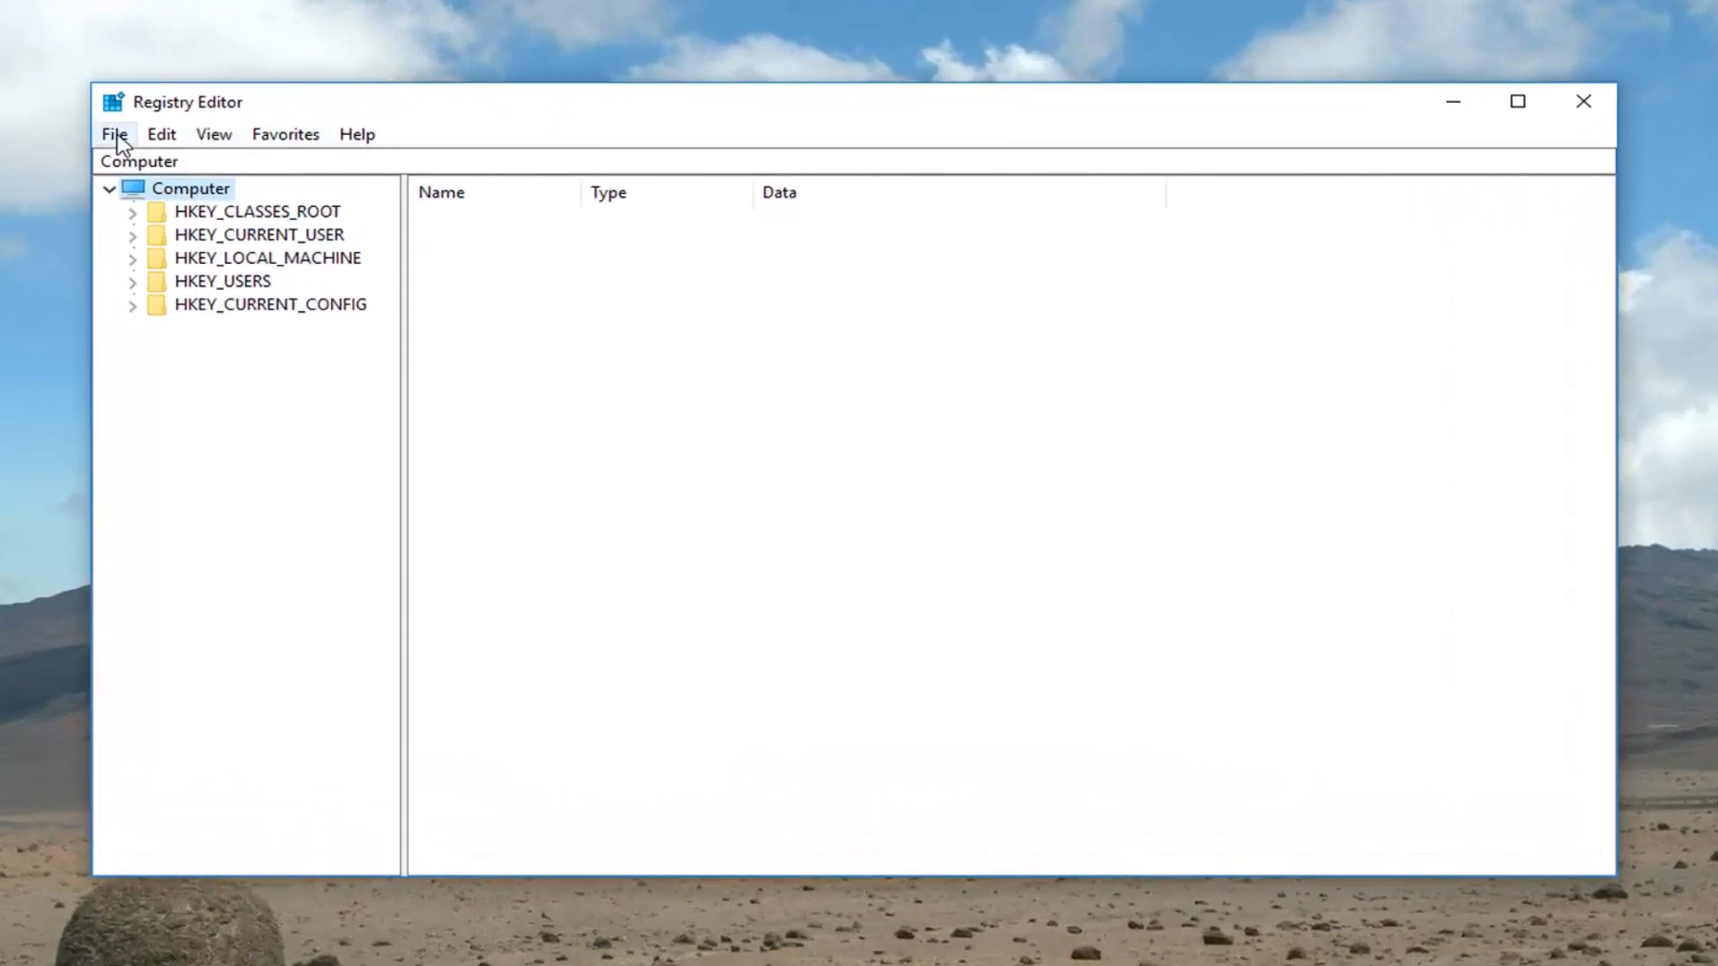
left_click(113, 133)
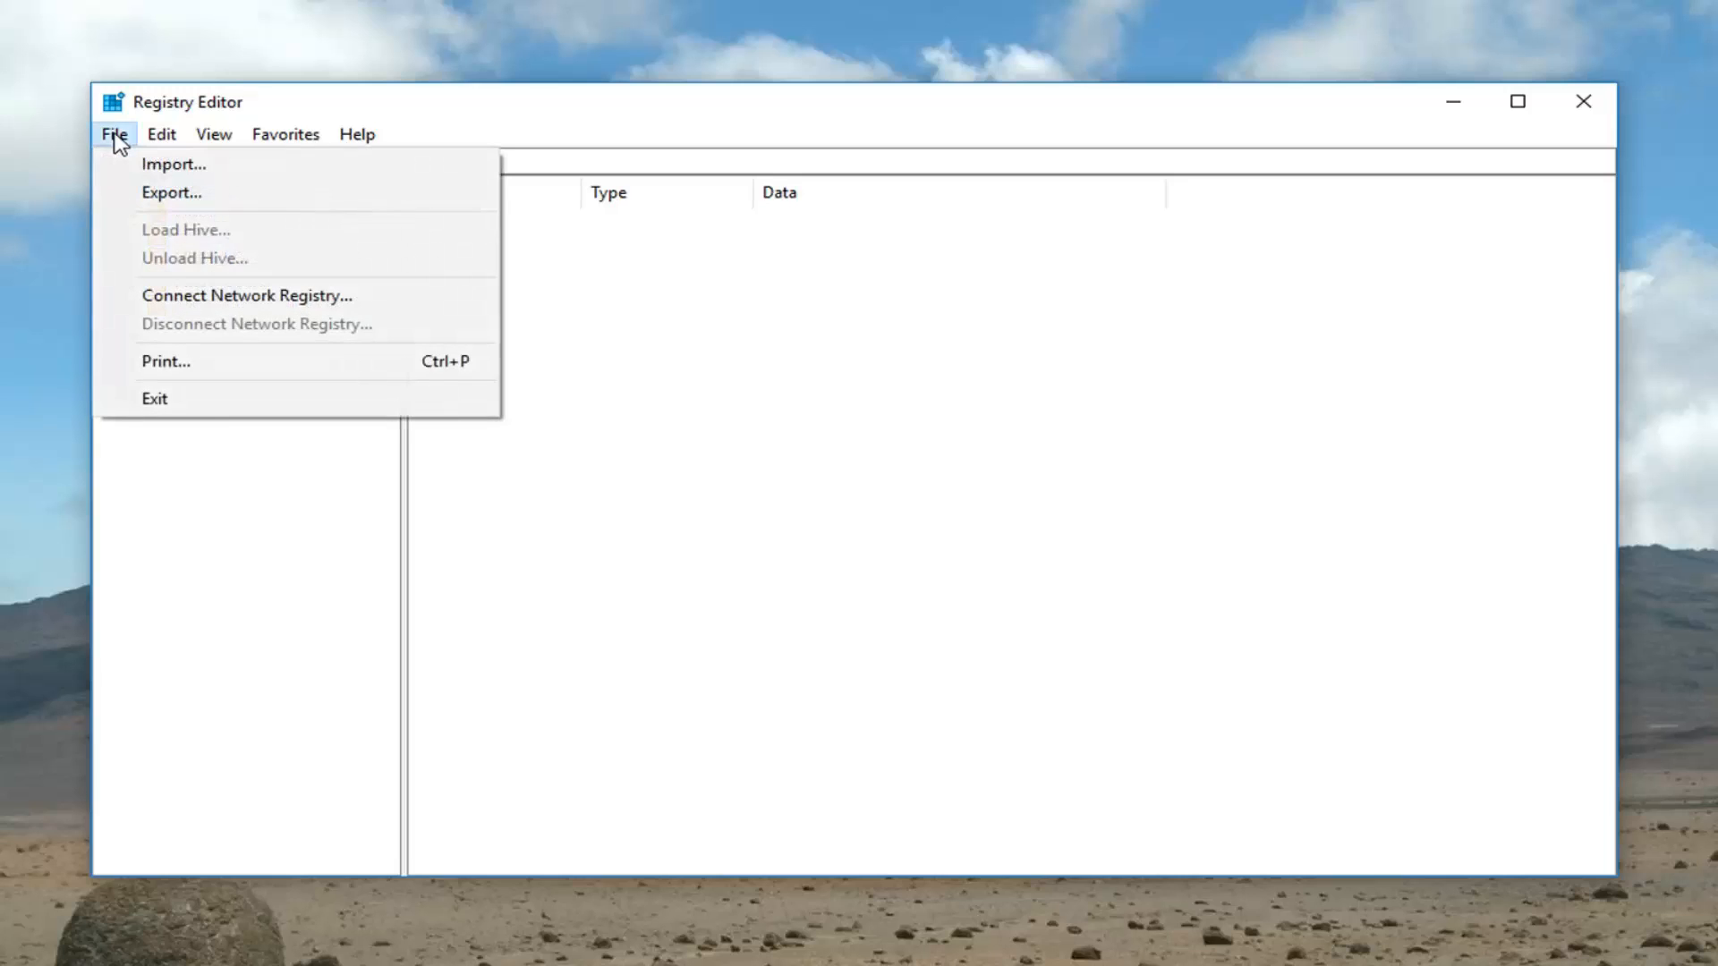
mouse_move(170, 193)
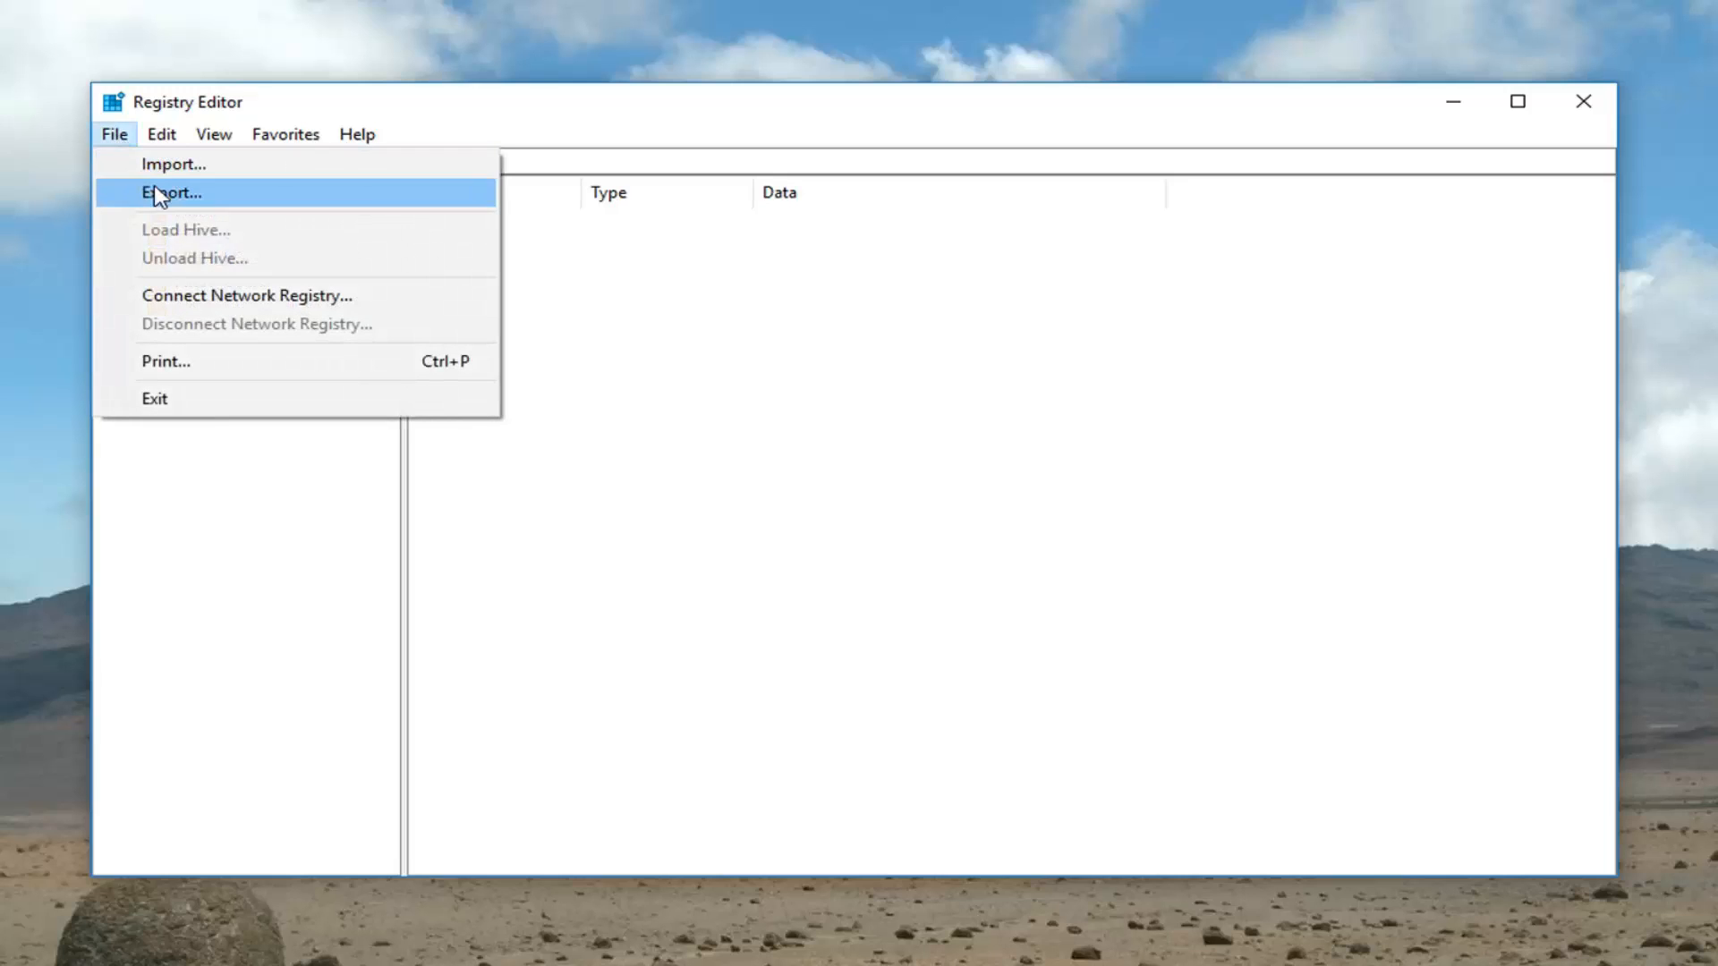
left_click(170, 191)
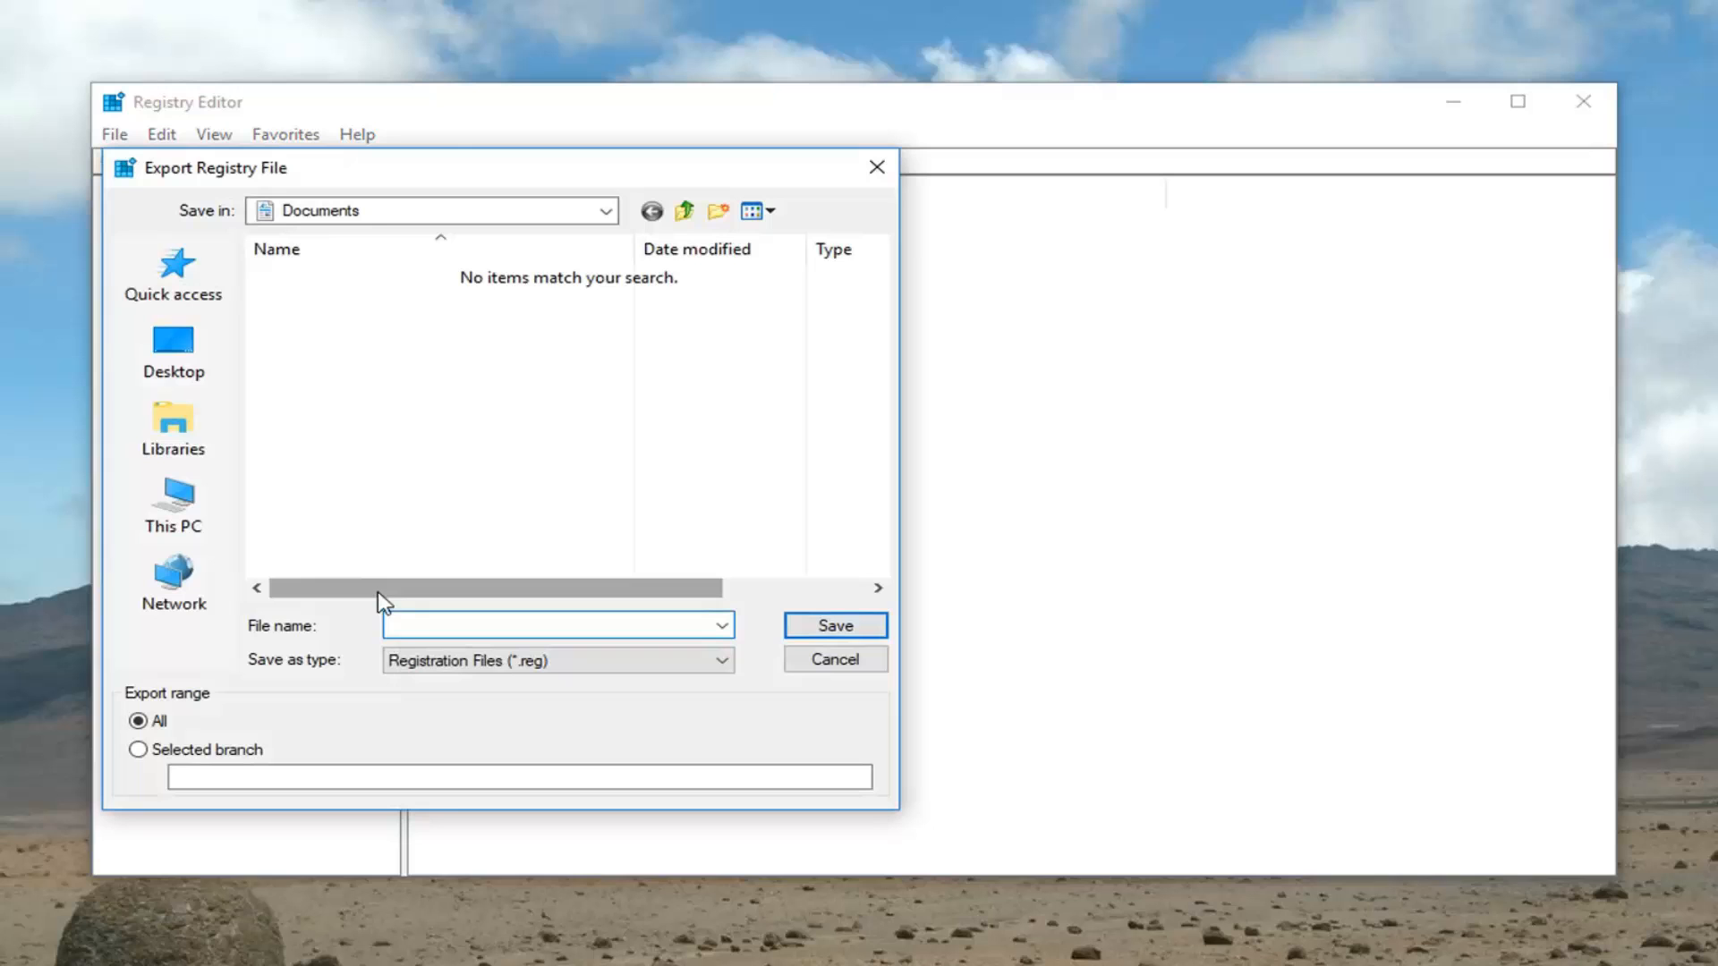
- Save the whole registry as 'backup' on the Desktop
type("backup")
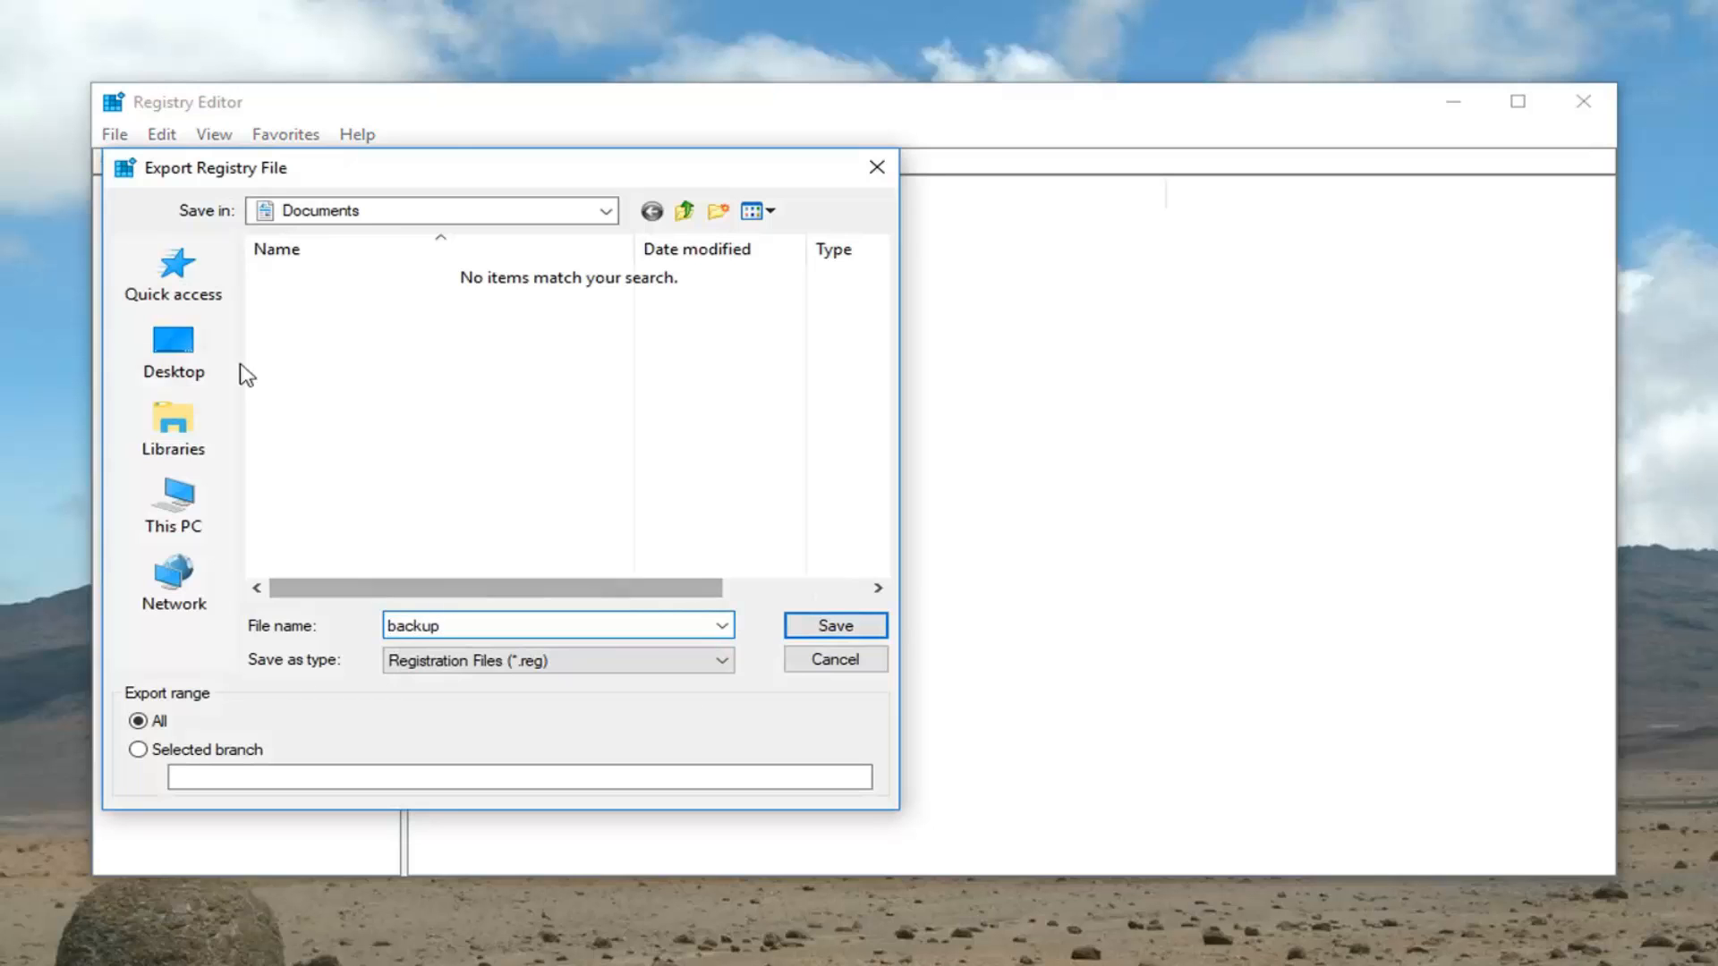
left_click(171, 348)
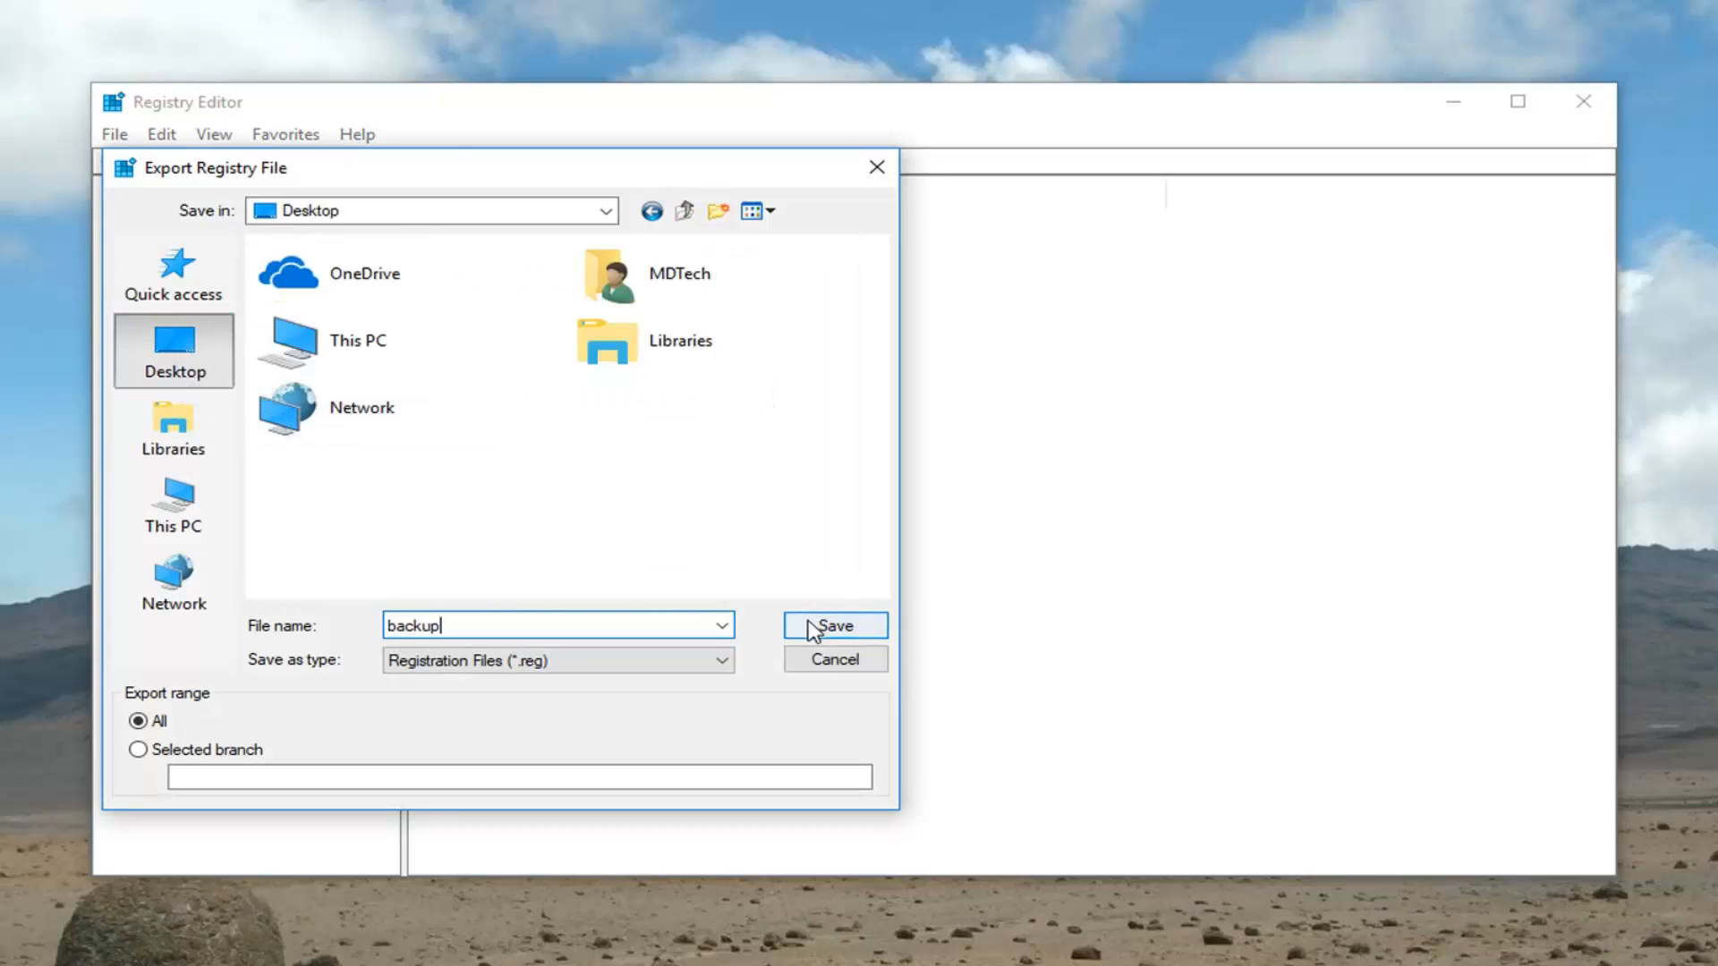
left_click(833, 624)
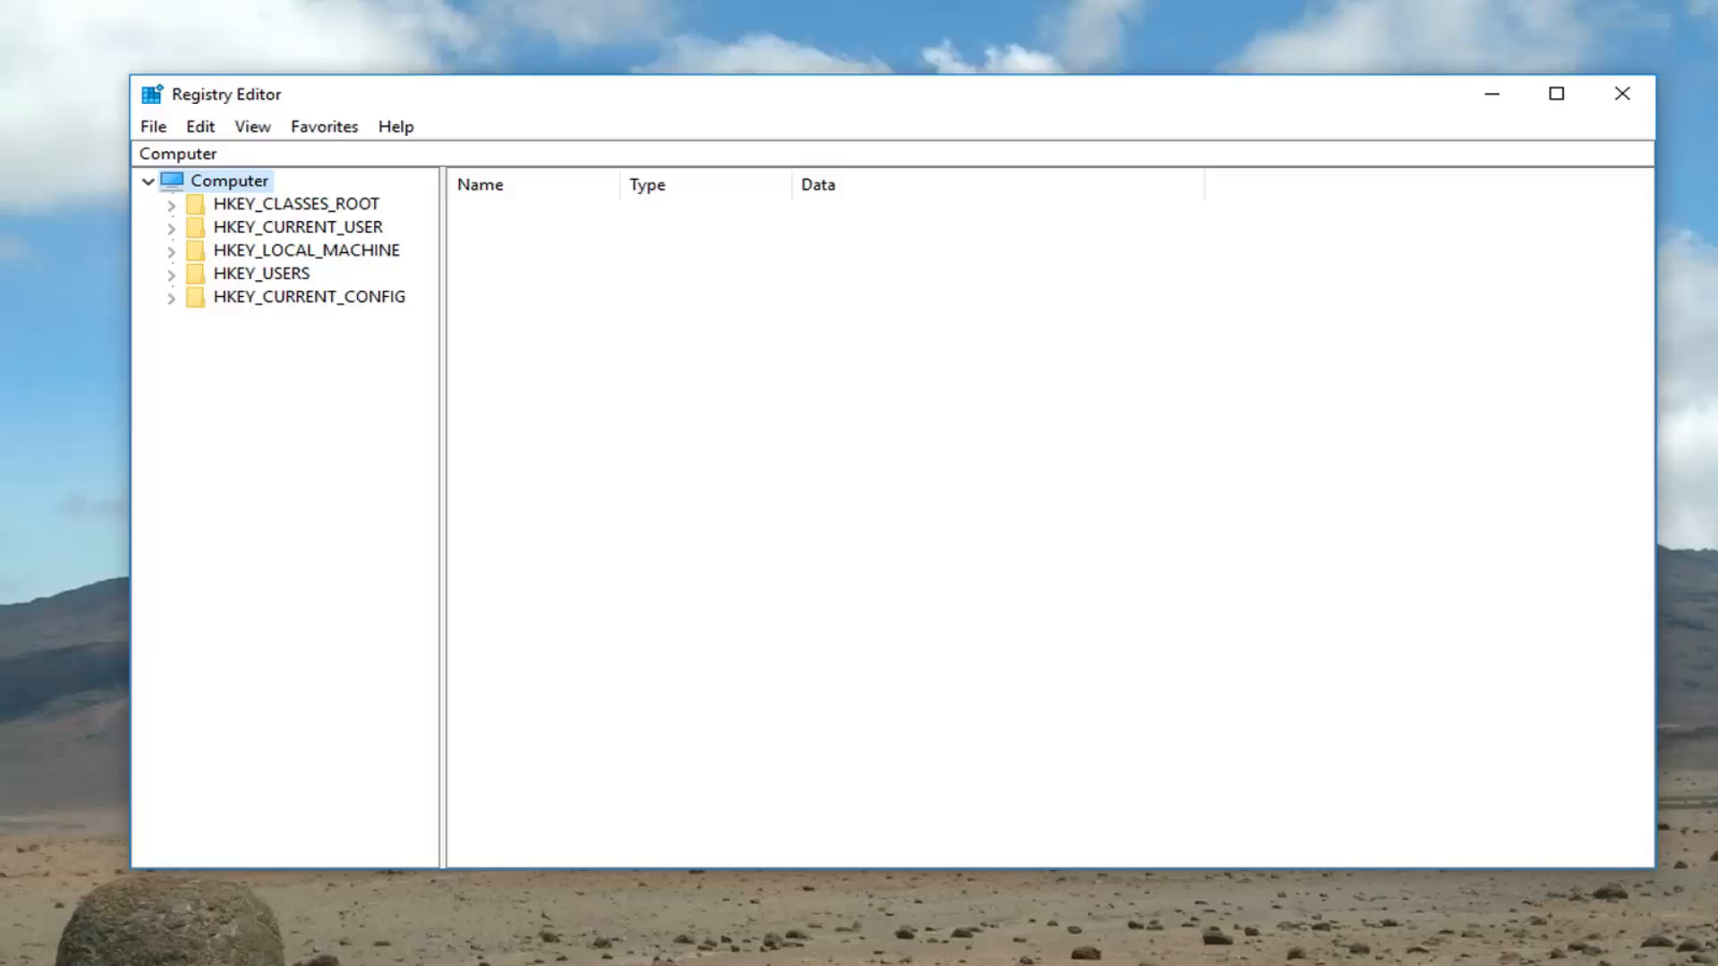
mouse_move(230, 103)
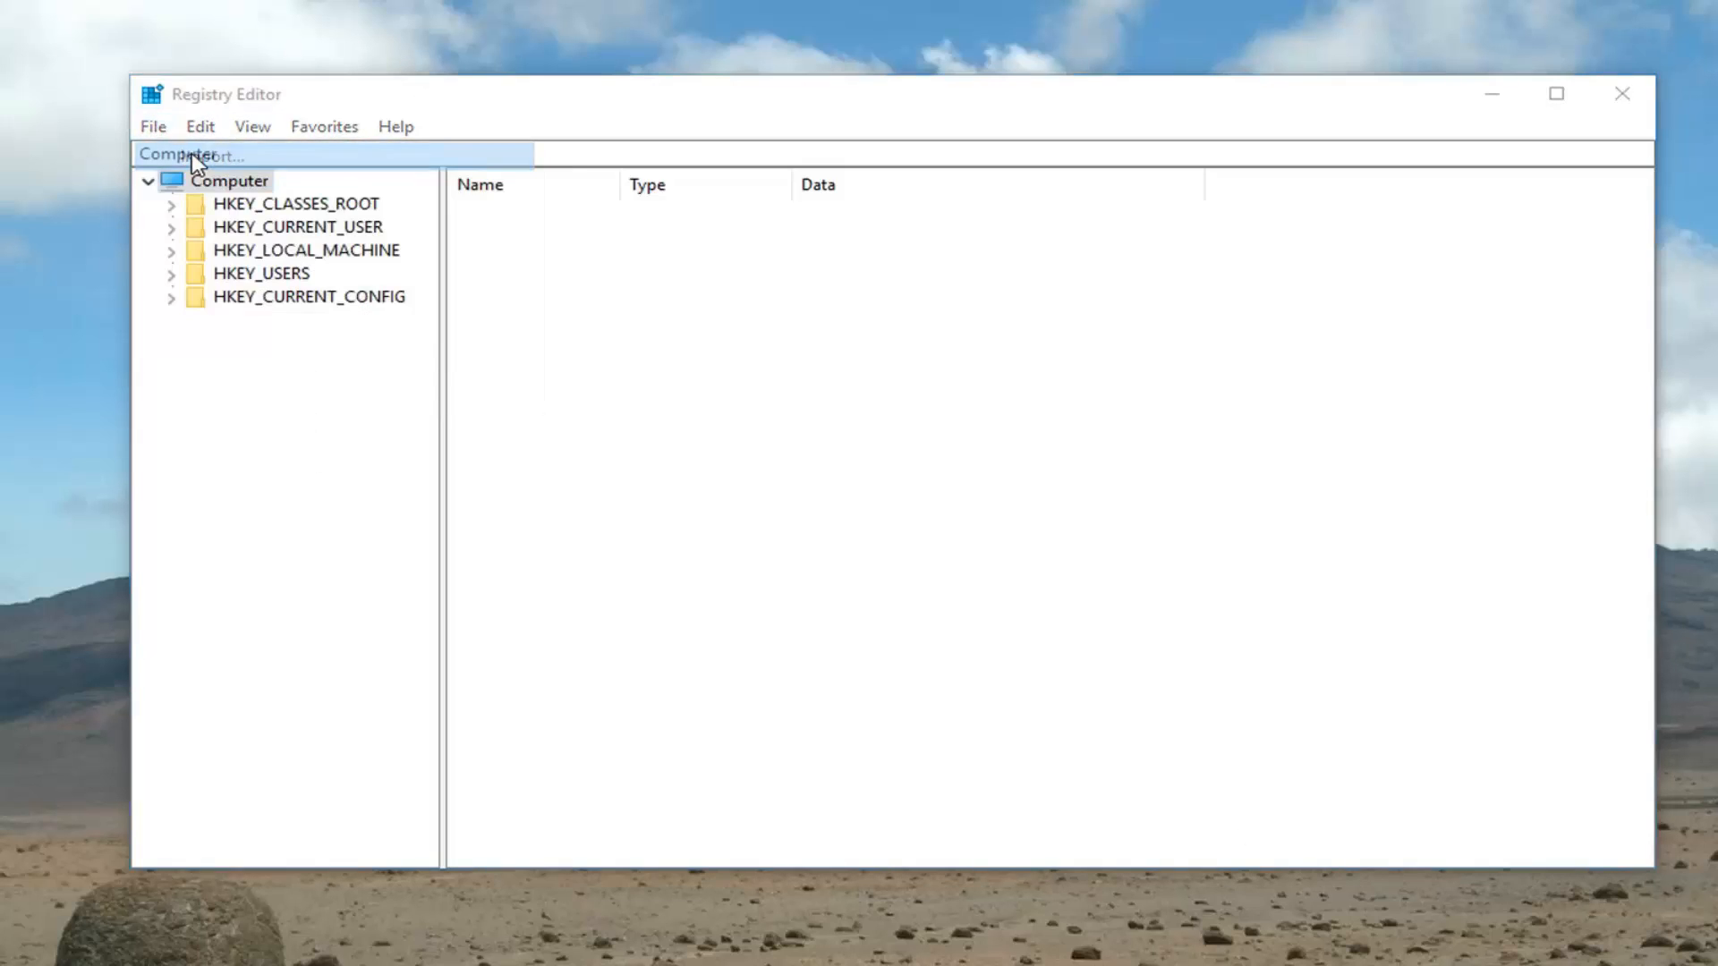
left_click(152, 126)
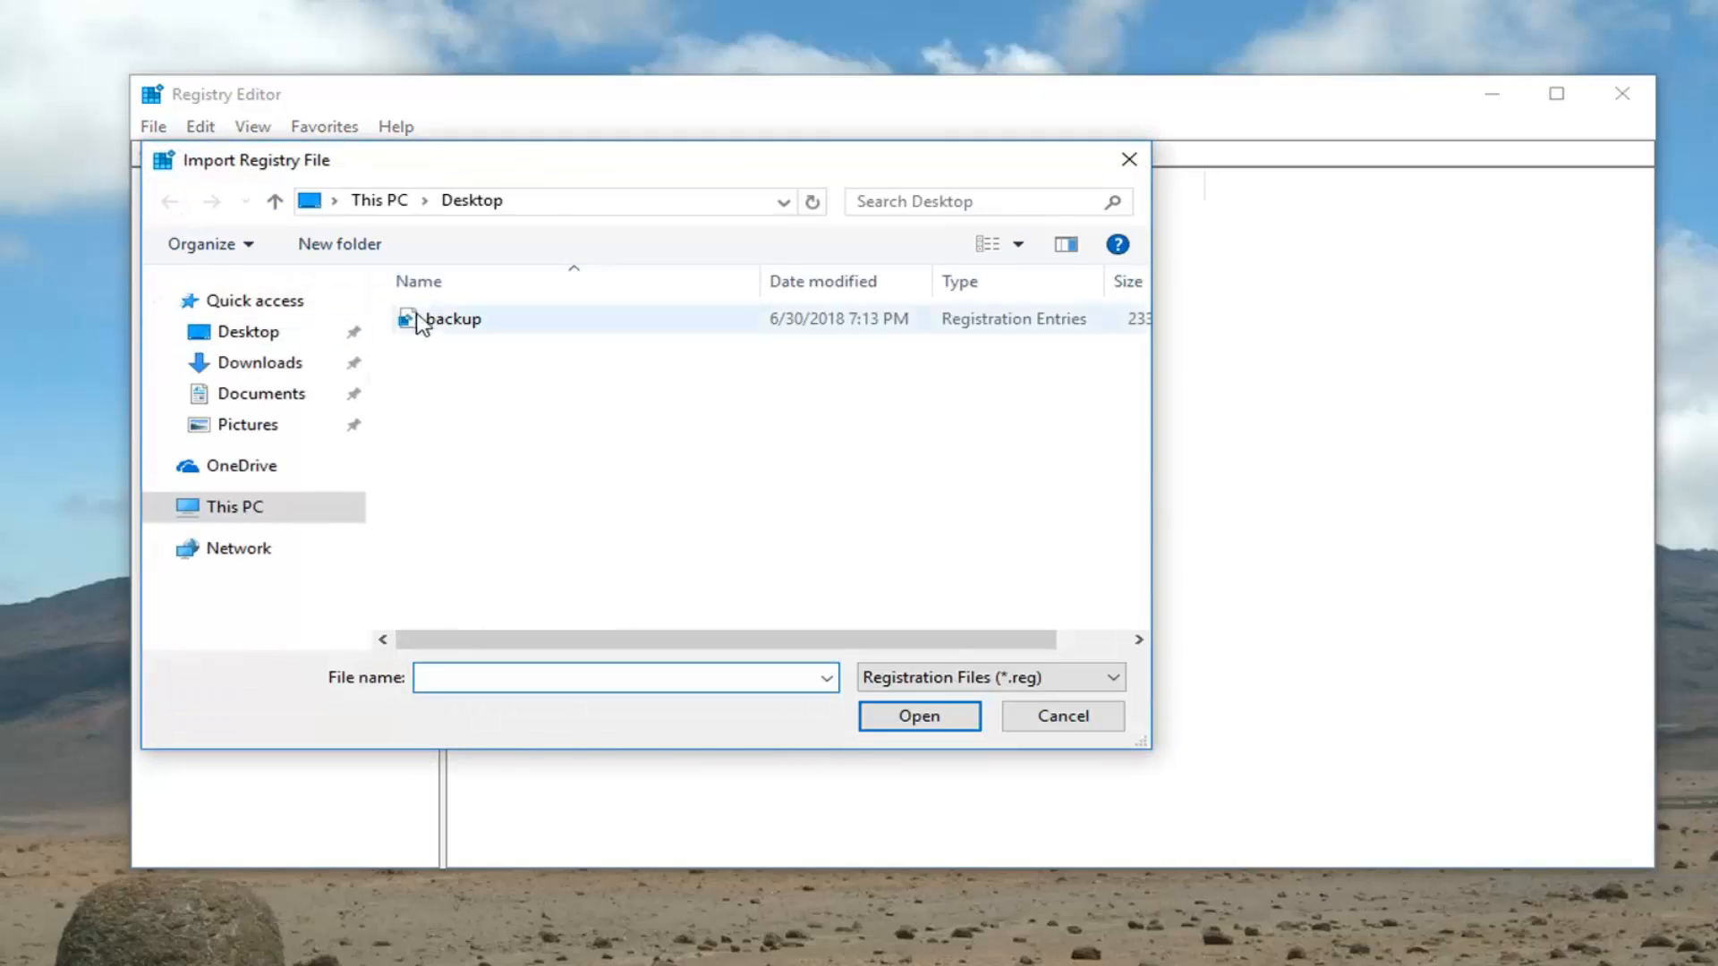
left_click(1059, 716)
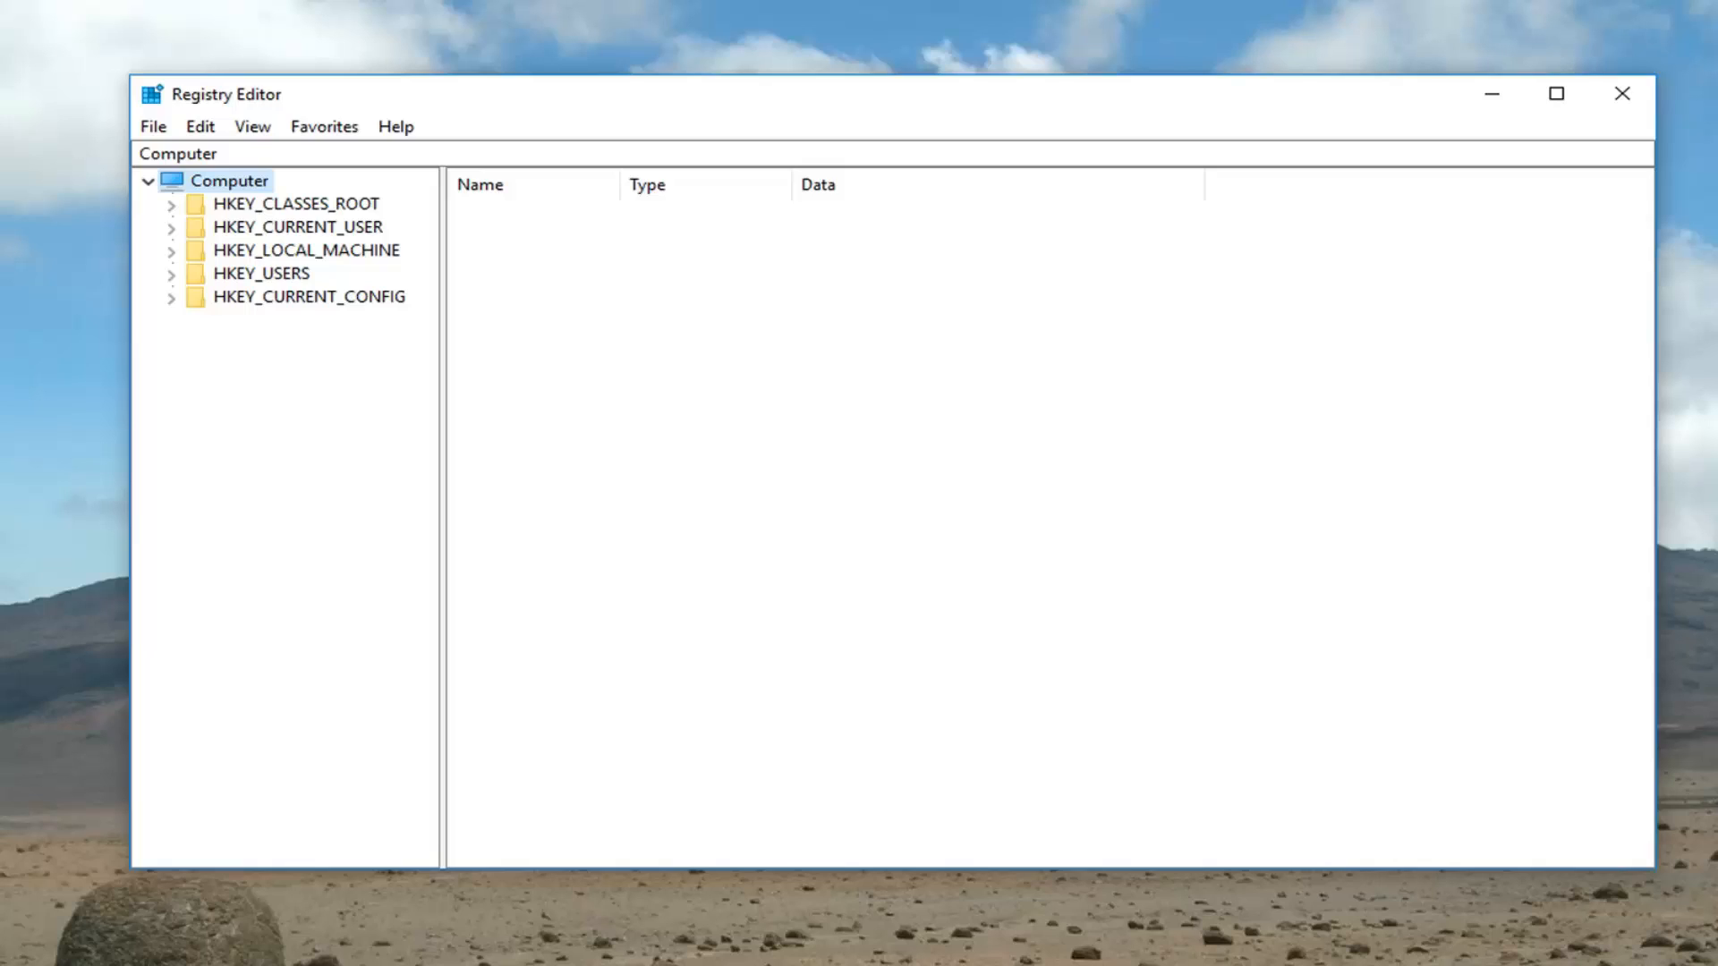
mouse_move(219, 208)
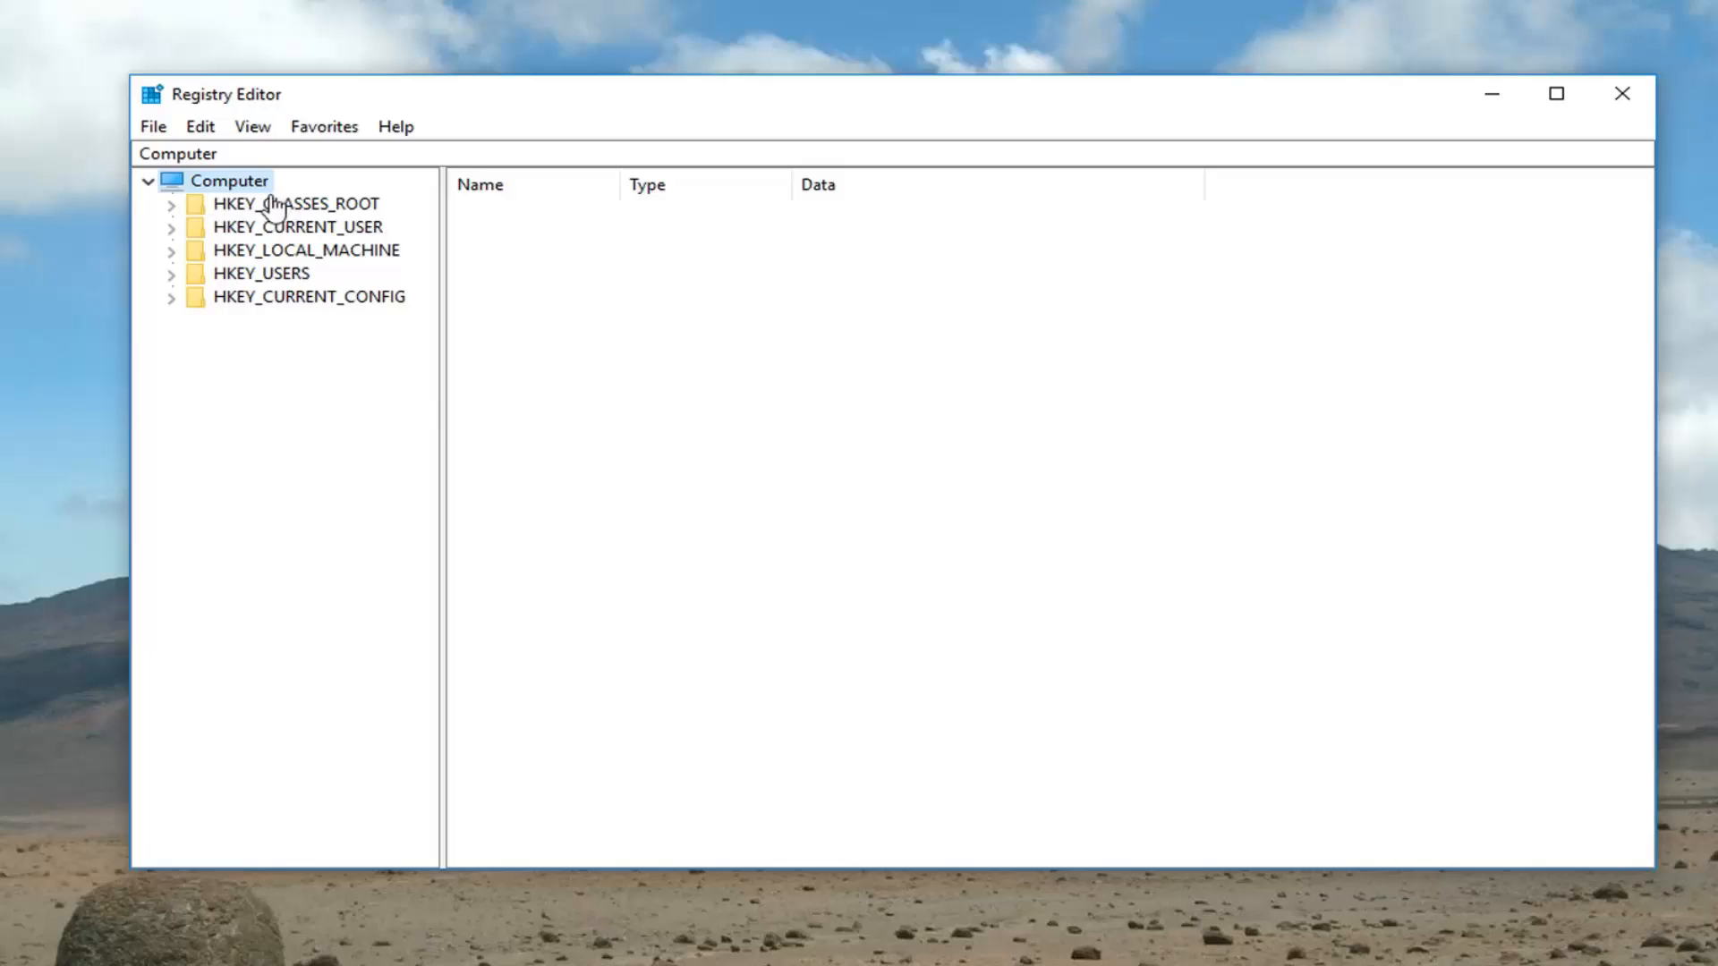
- Select and expand HKEY_CLASSES_ROOT to list its file-extension subkeys
left_click(294, 204)
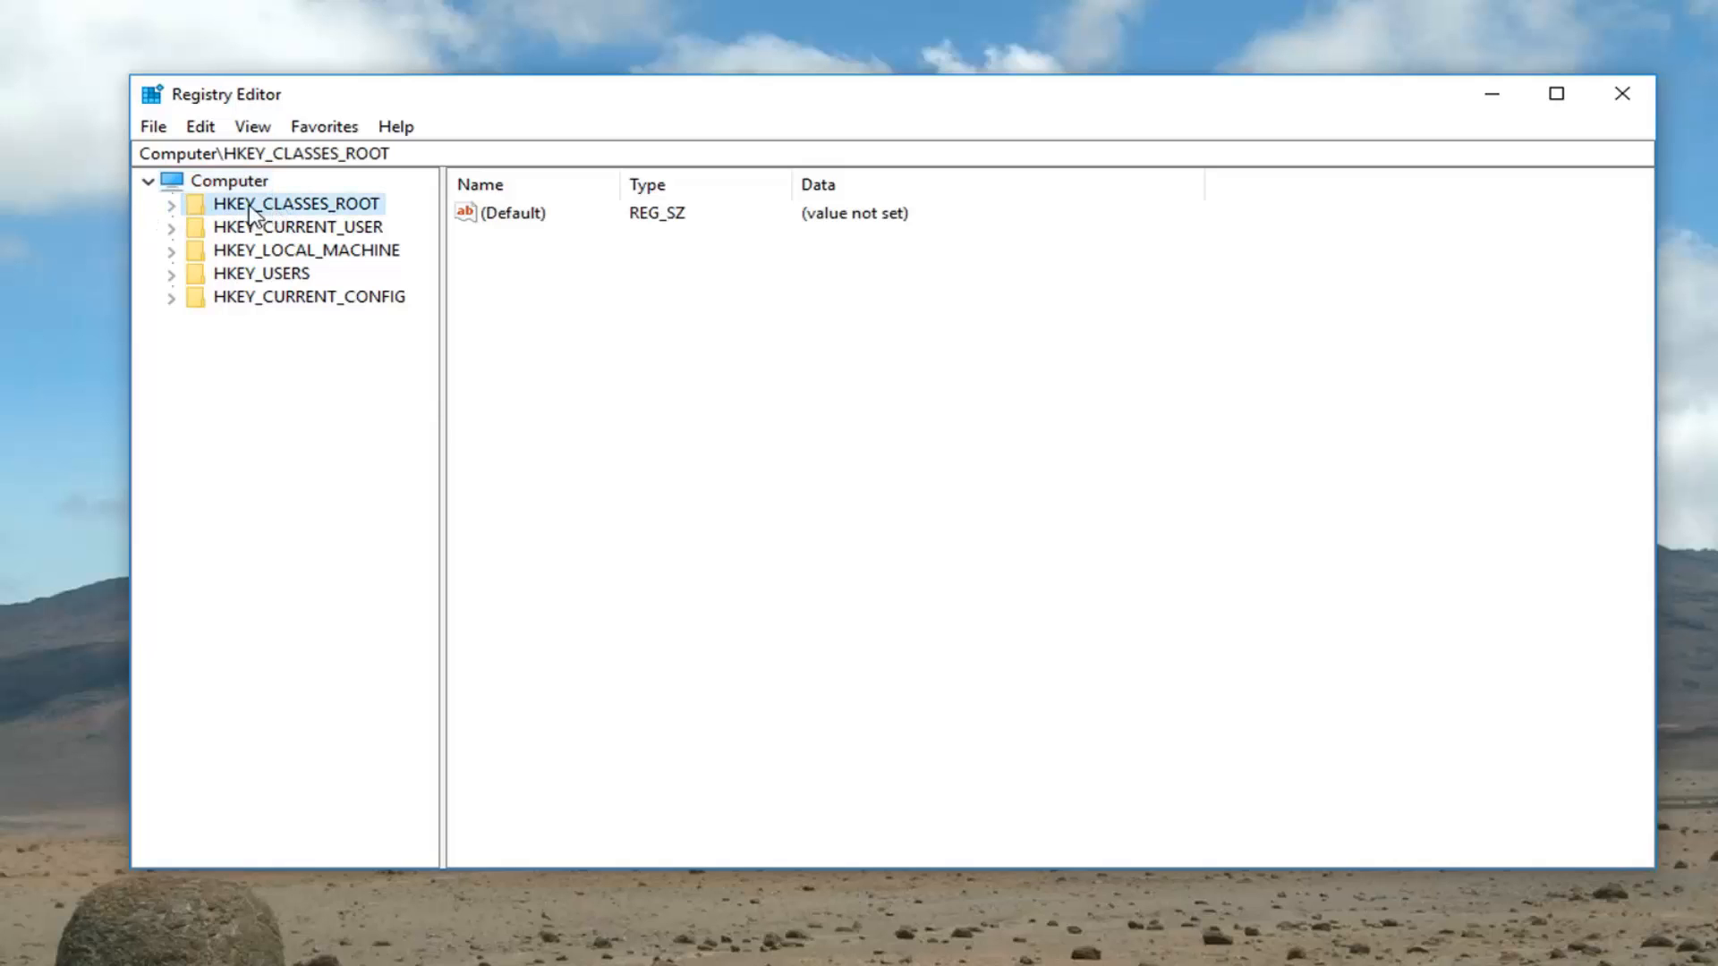
left_click(171, 204)
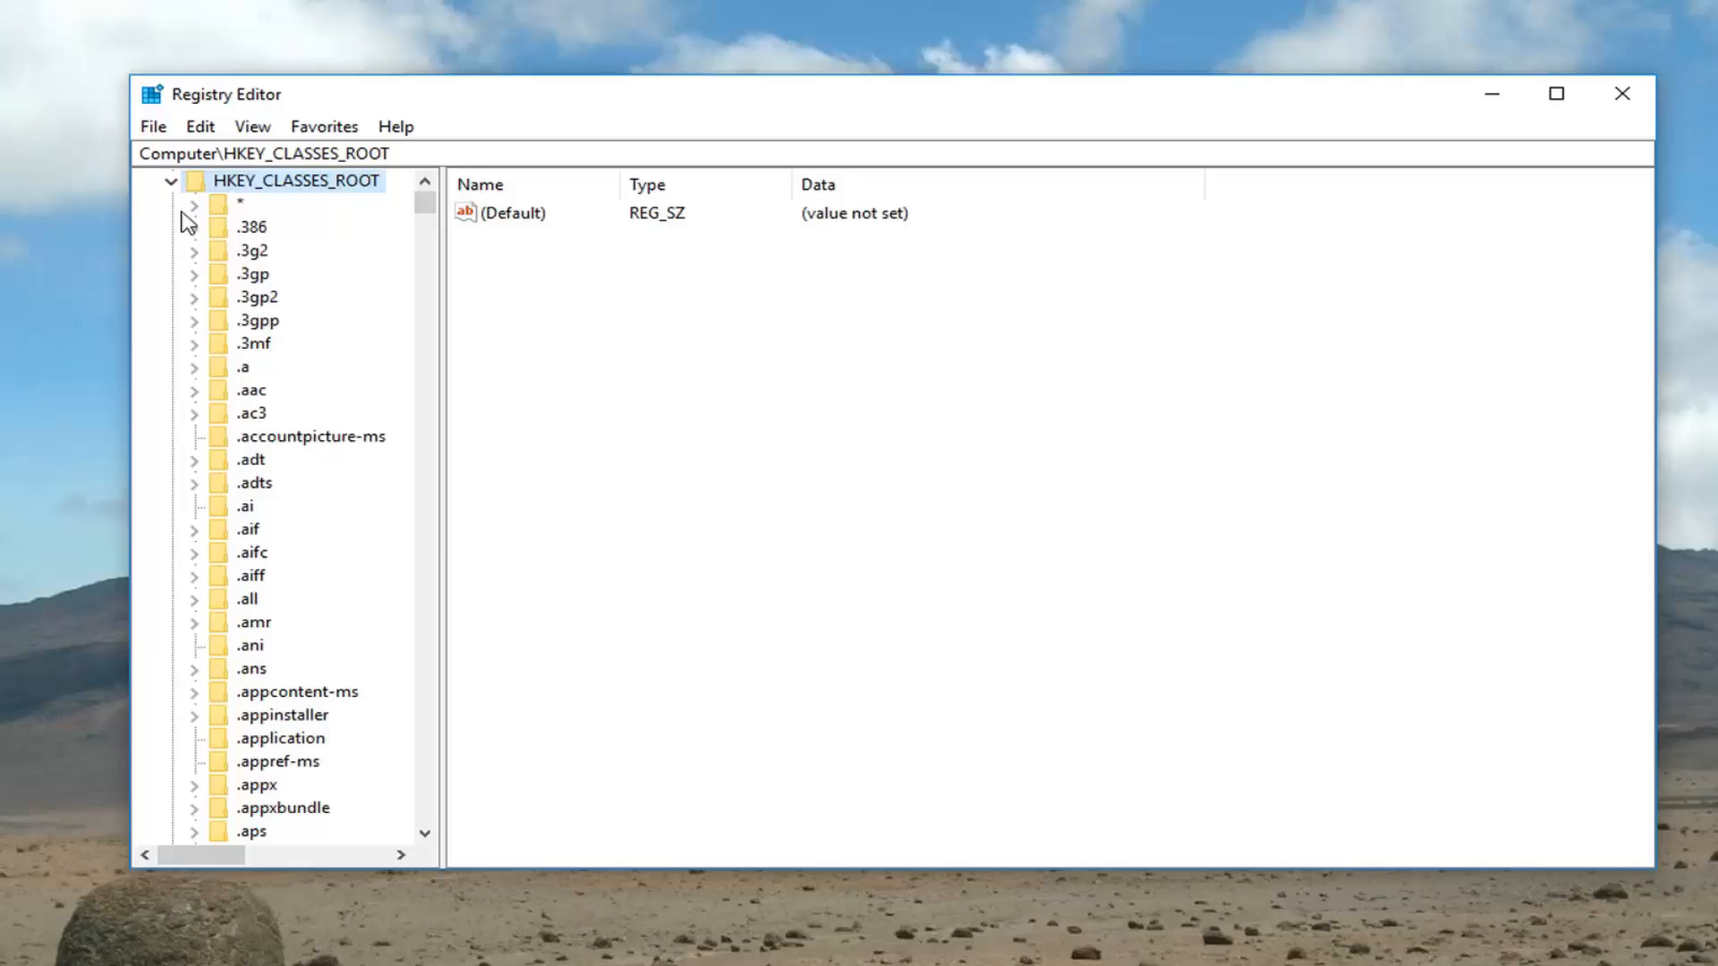
mouse_move(286, 619)
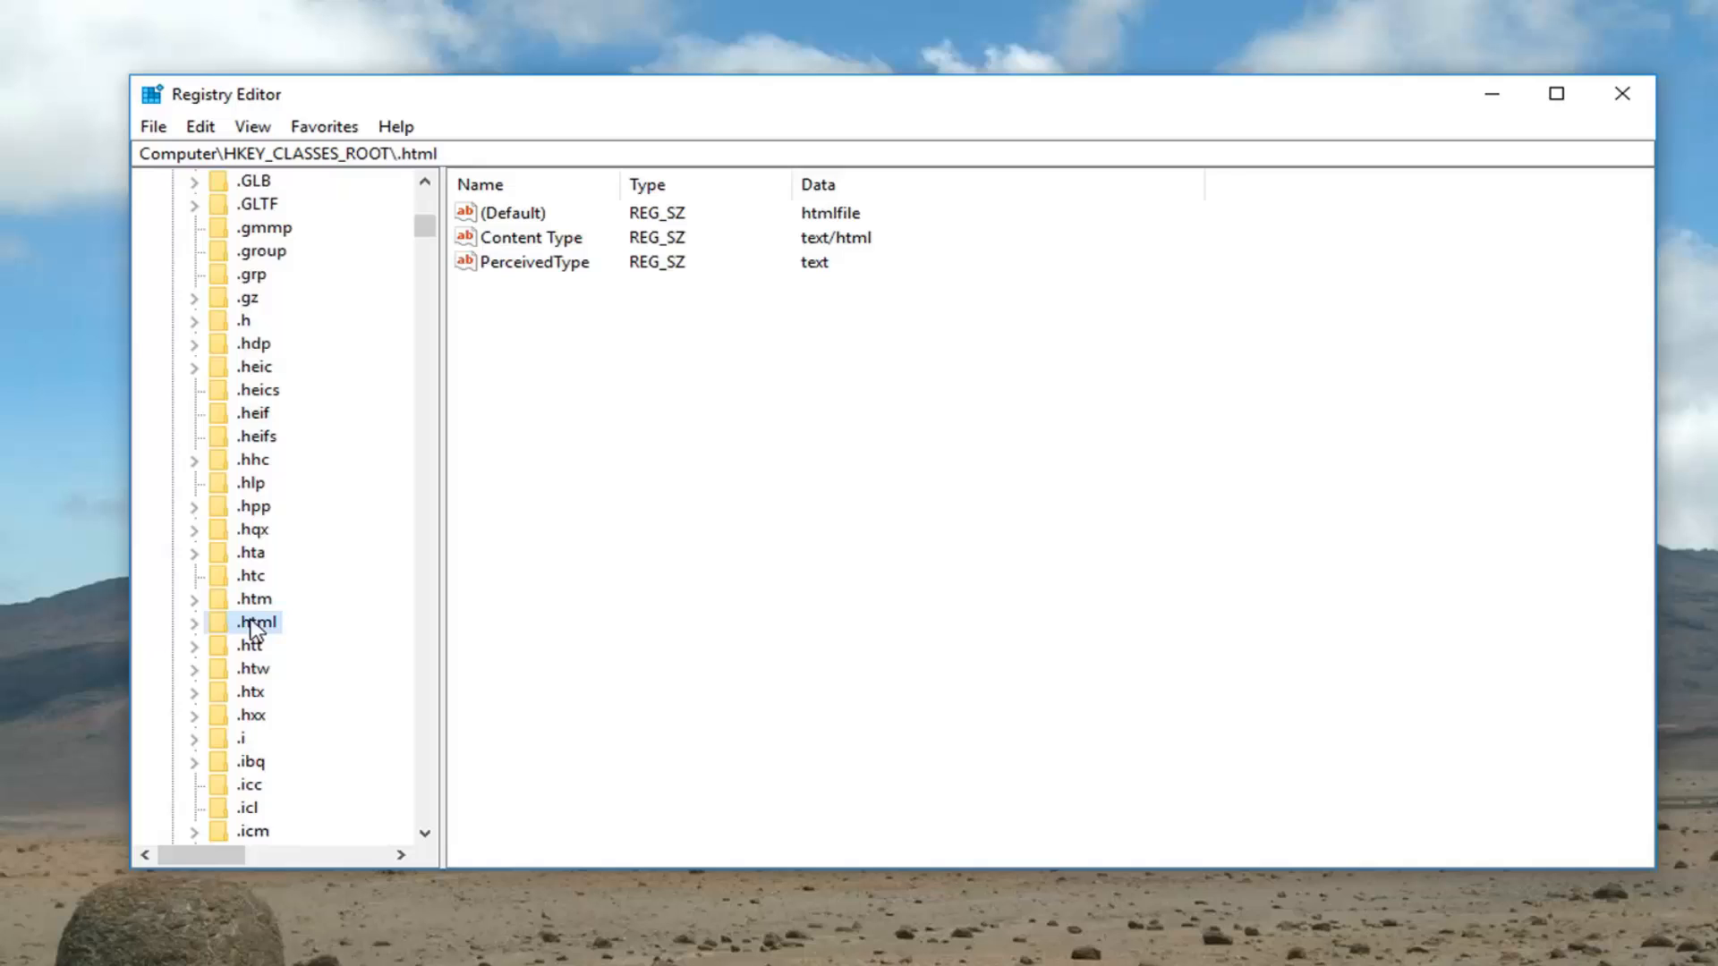
mouse_move(535, 224)
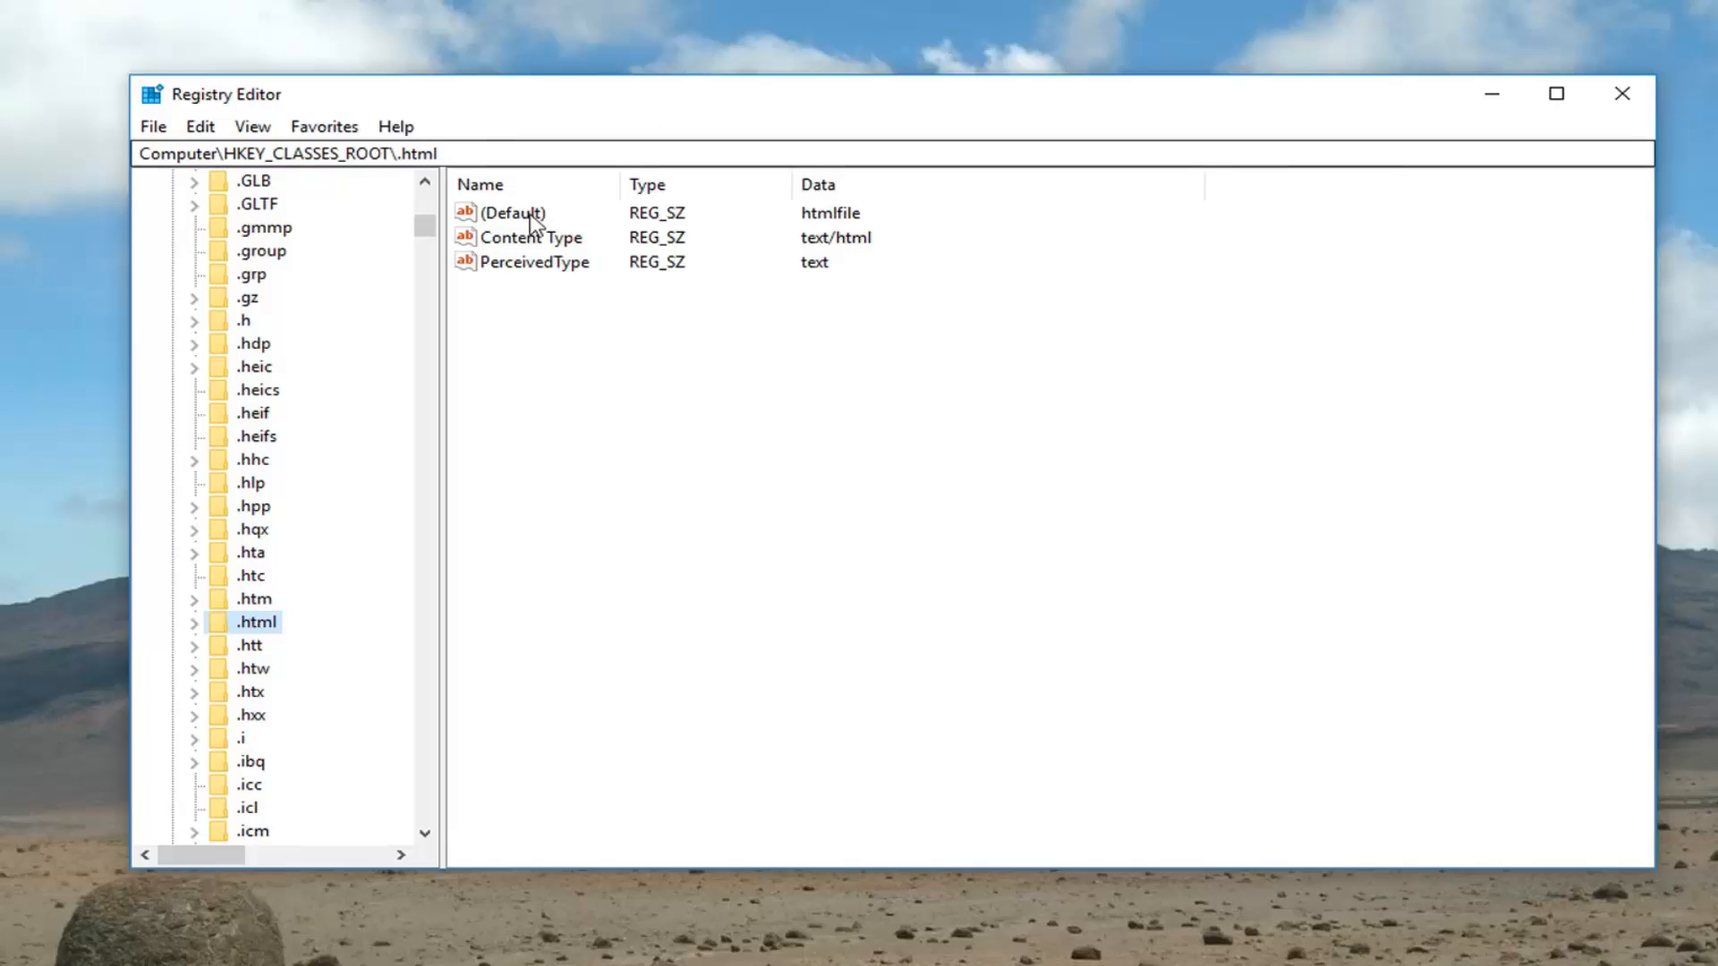
- Check that .html's (Default) value reads htmlfile, accept it unchanged, and close Registry Editor
left_click(513, 213)
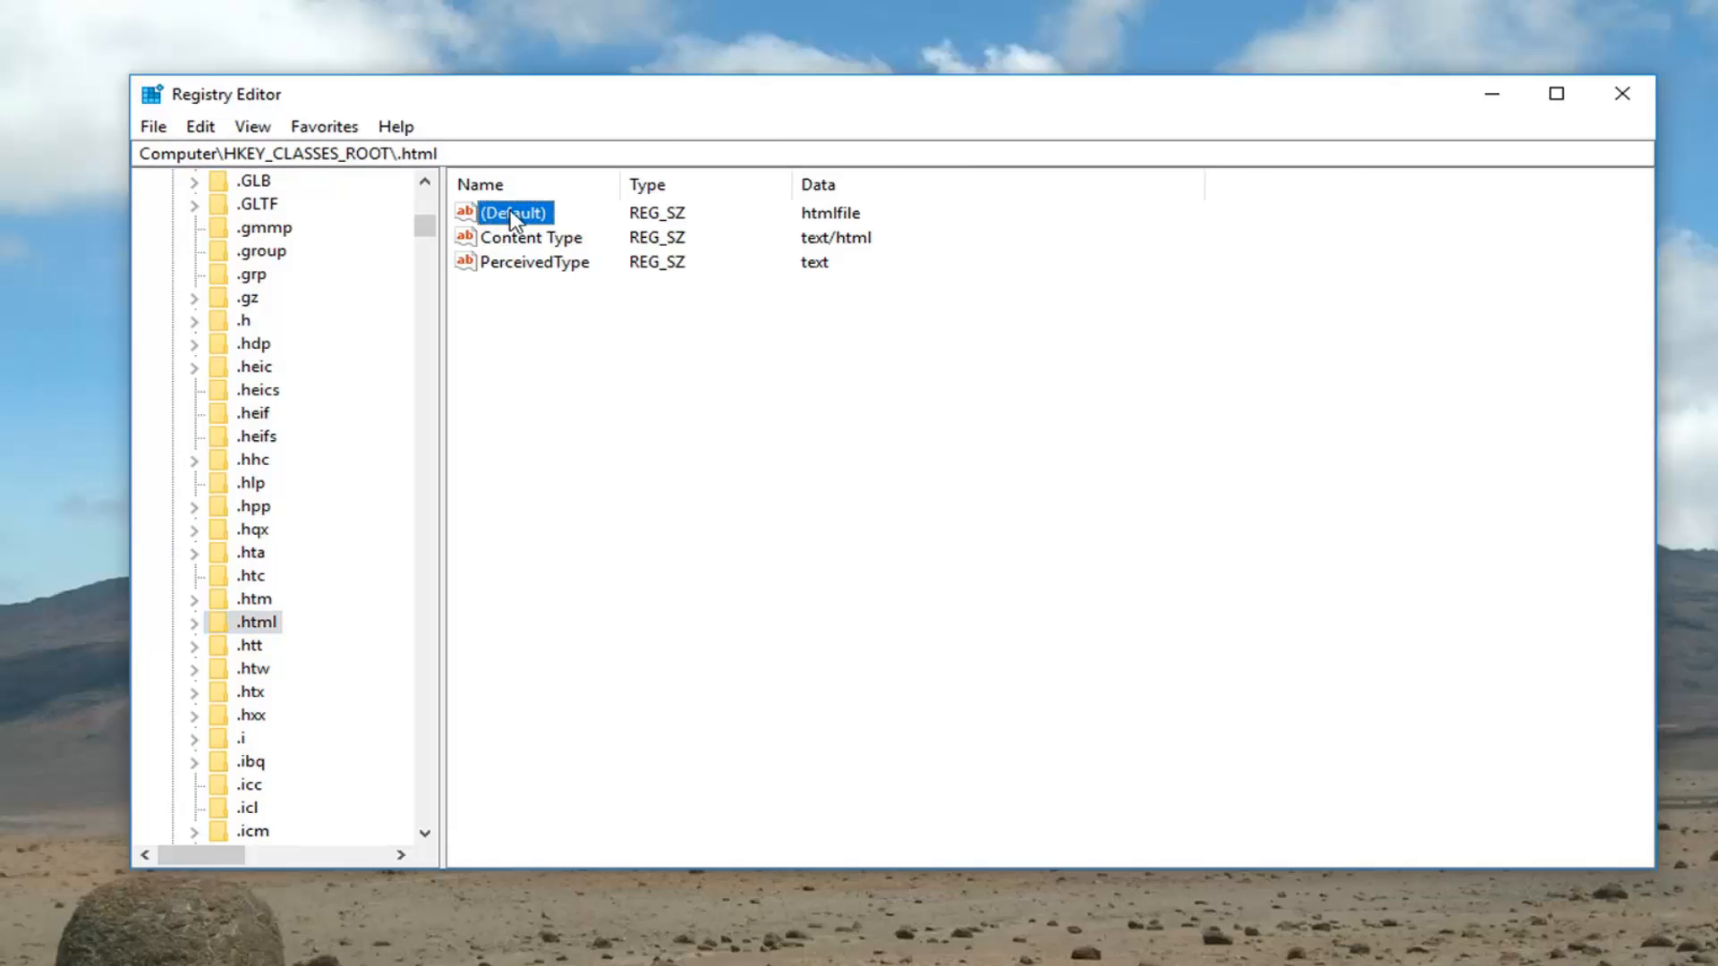
double_click(513, 213)
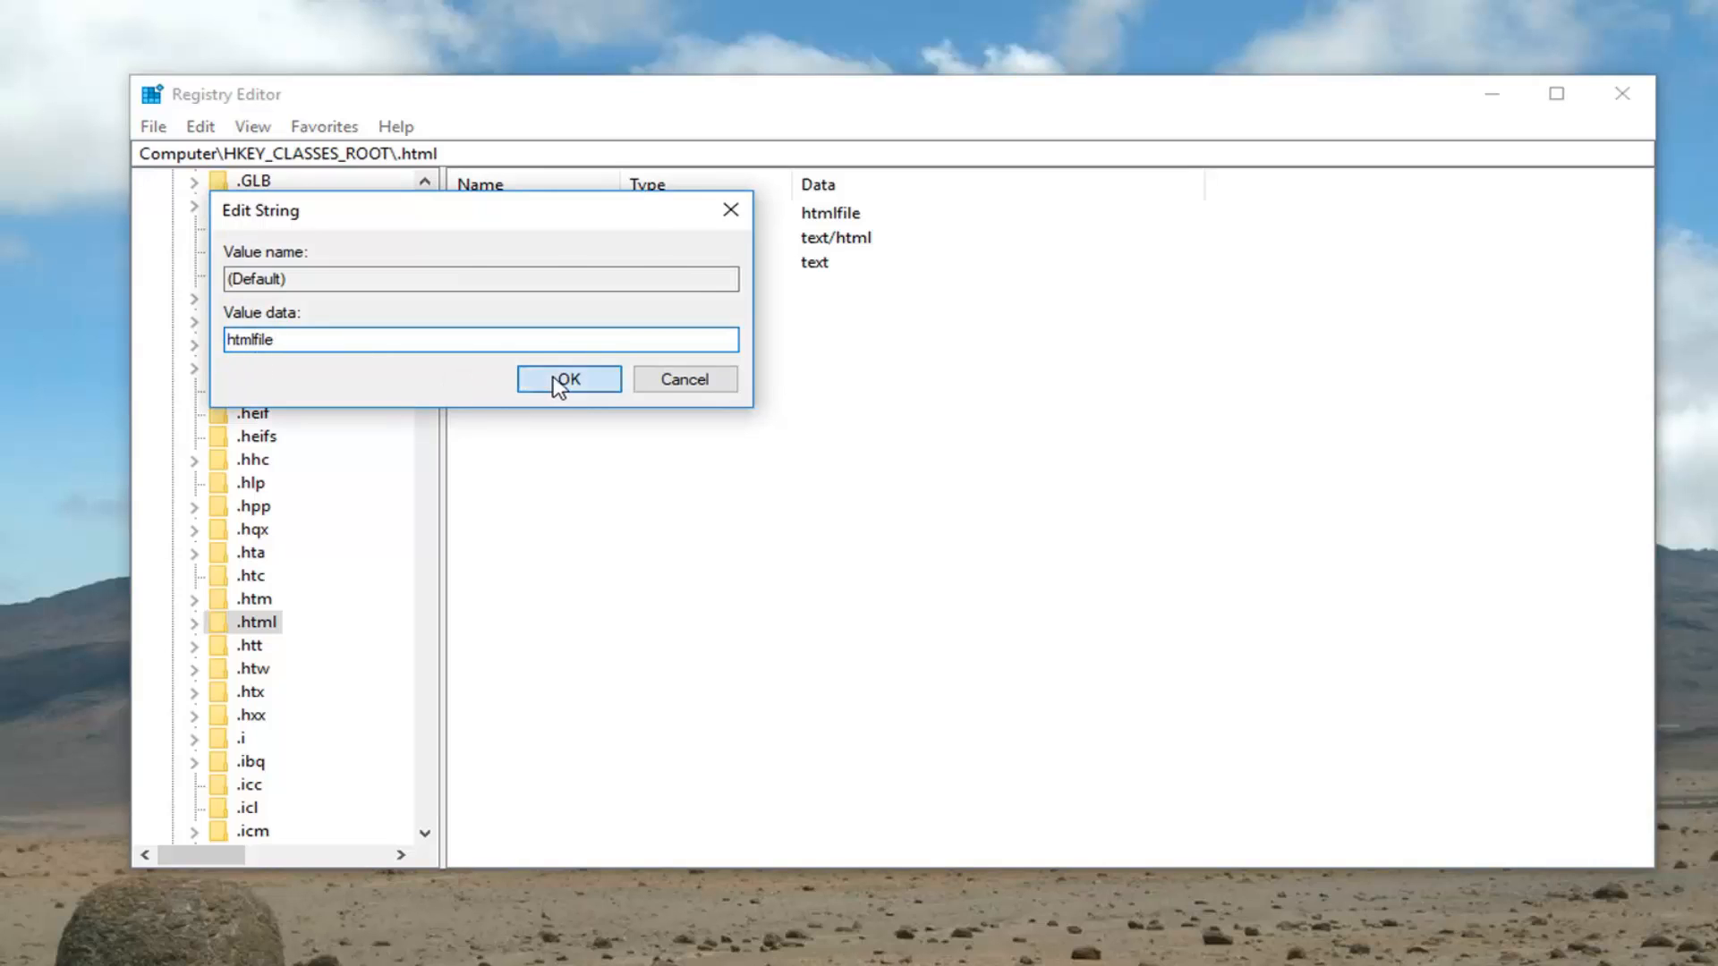
left_click(567, 378)
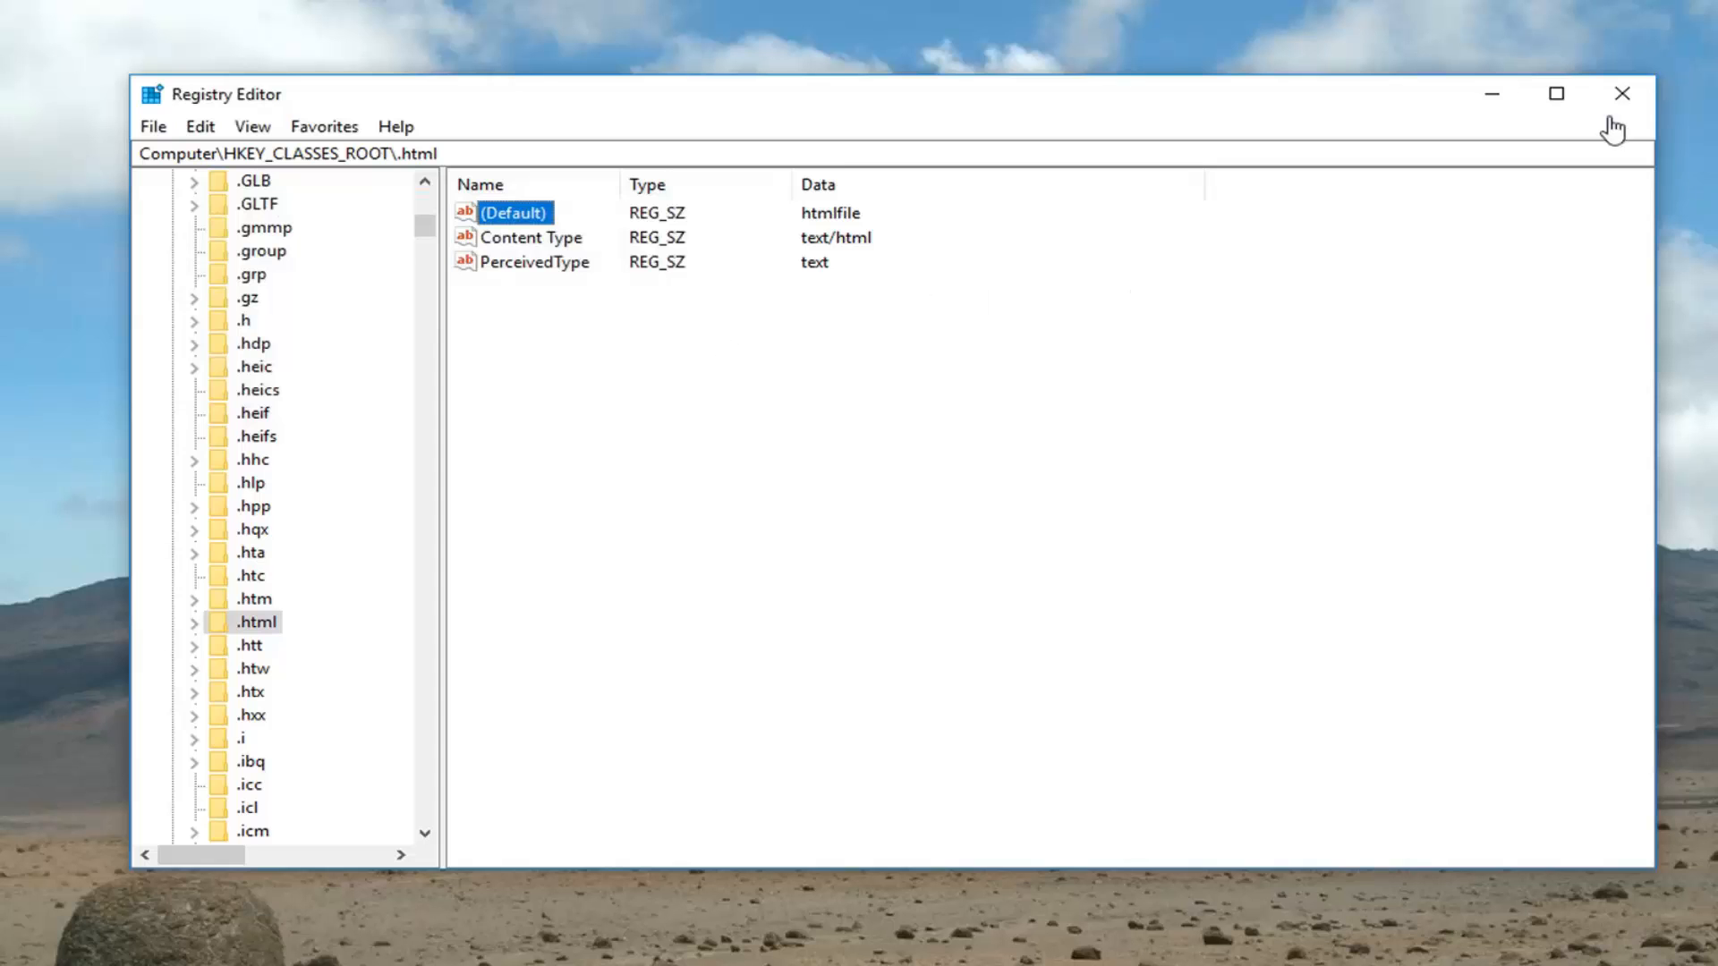
left_click(1622, 93)
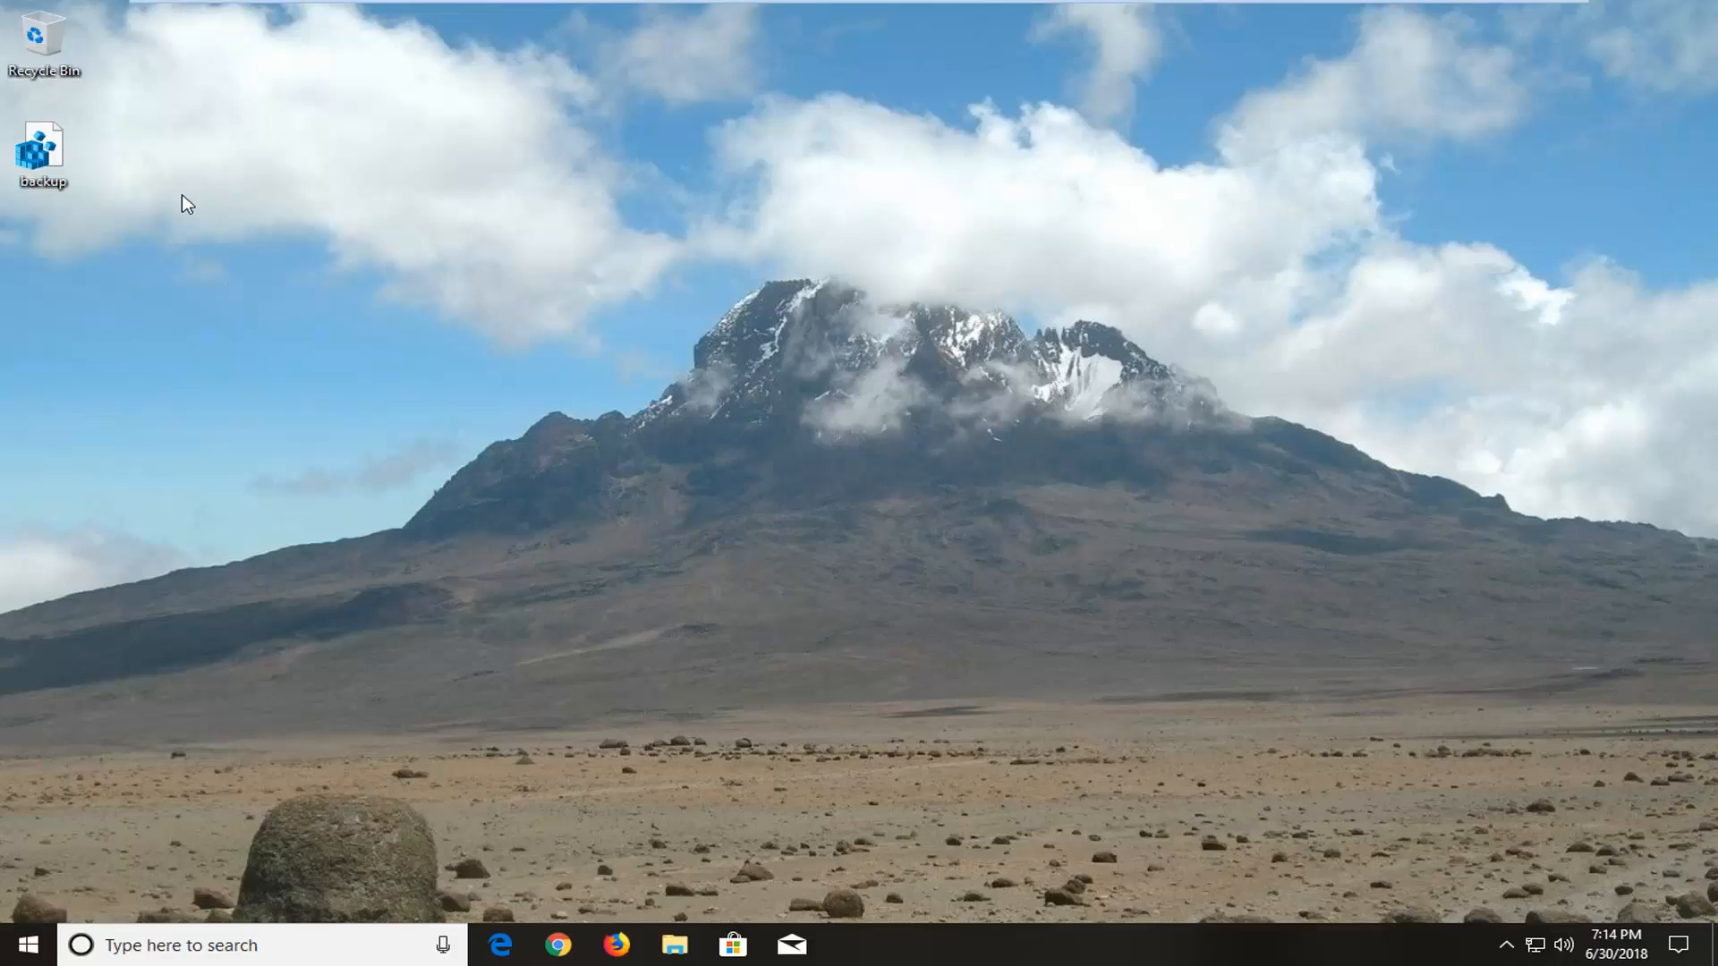
mouse_move(704, 135)
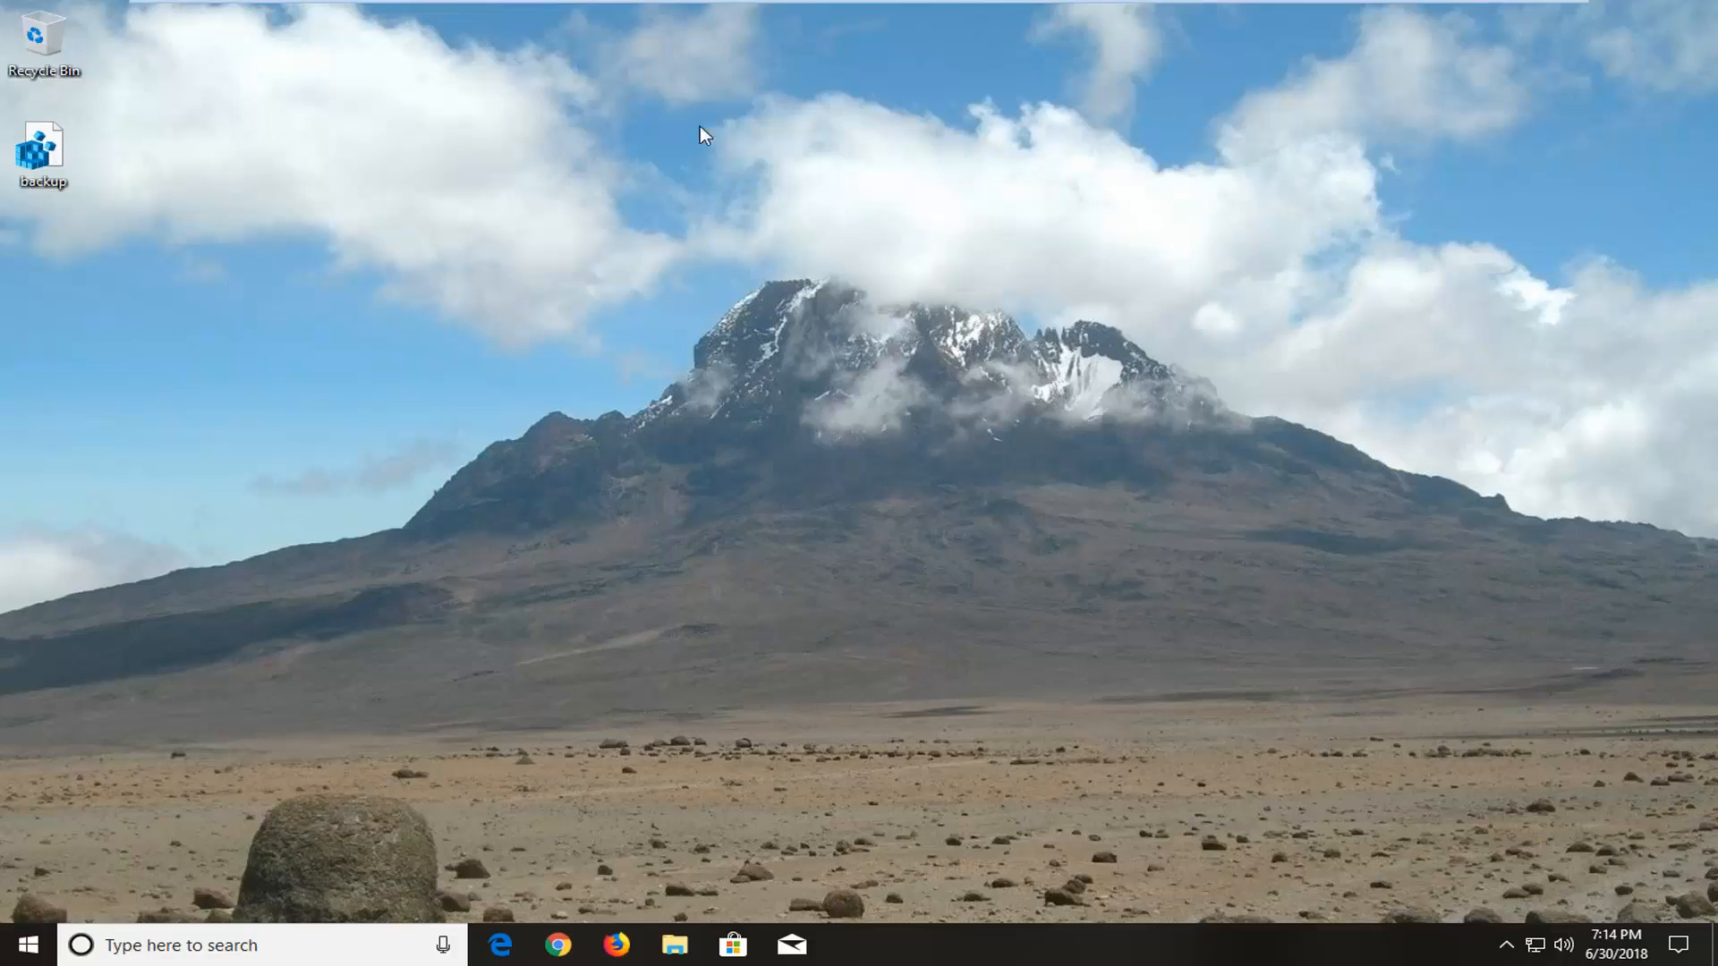
mouse_move(621, 680)
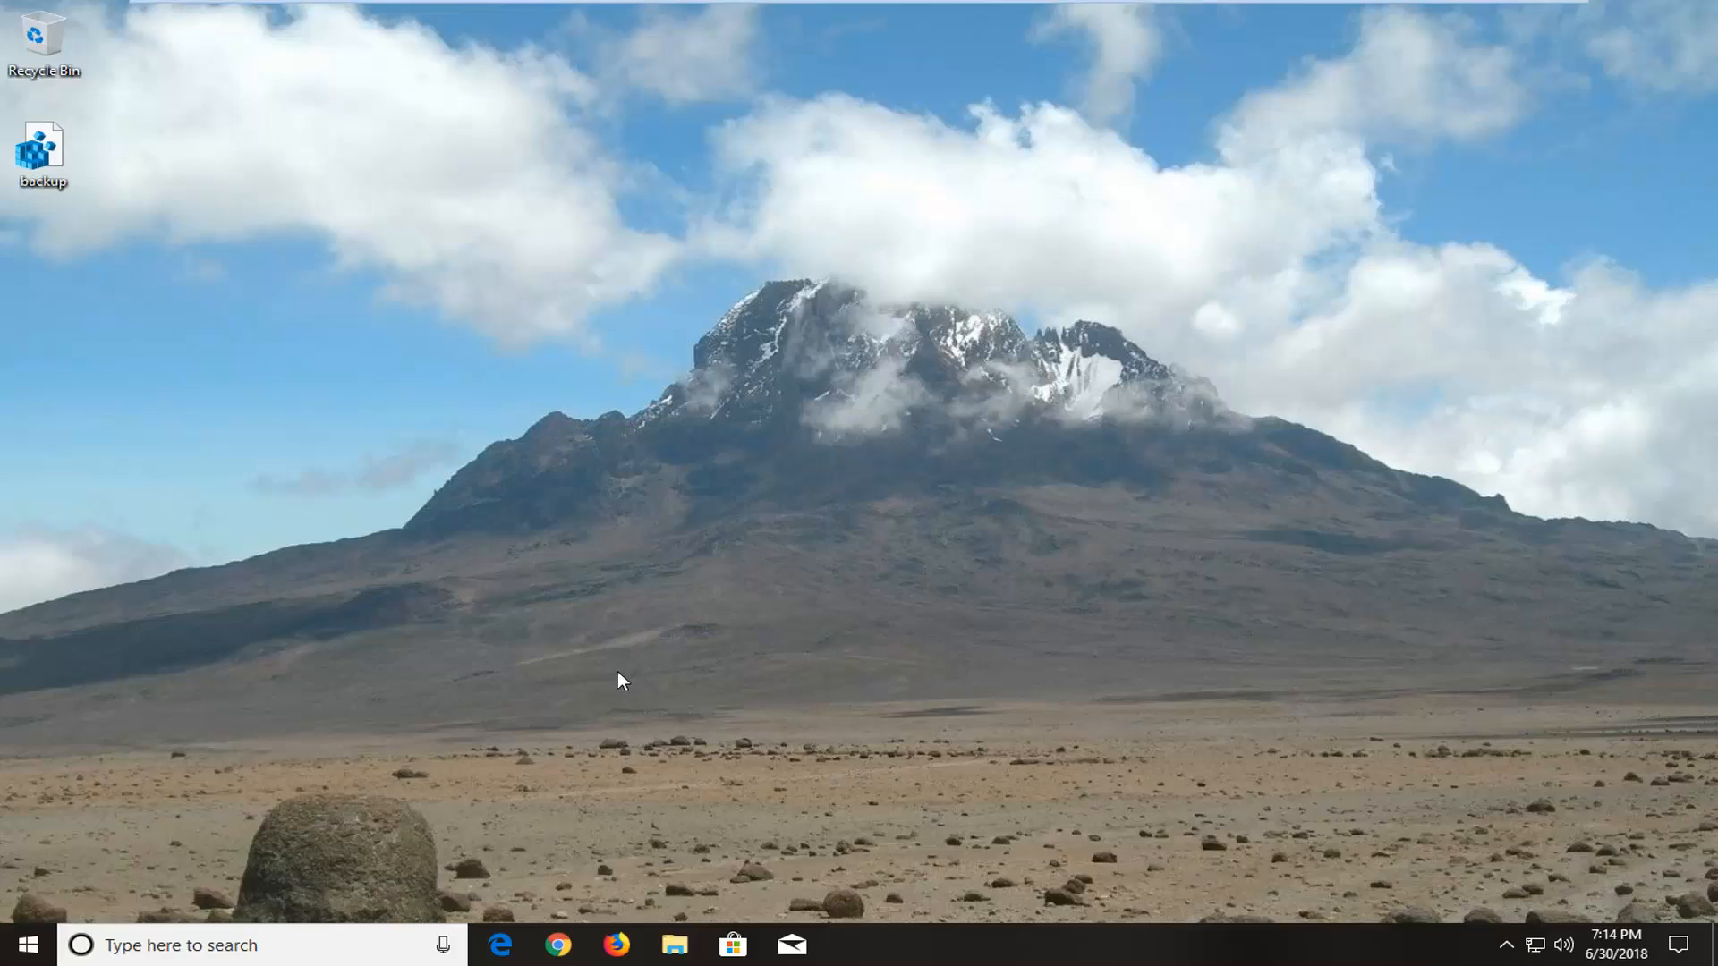
mouse_move(877, 633)
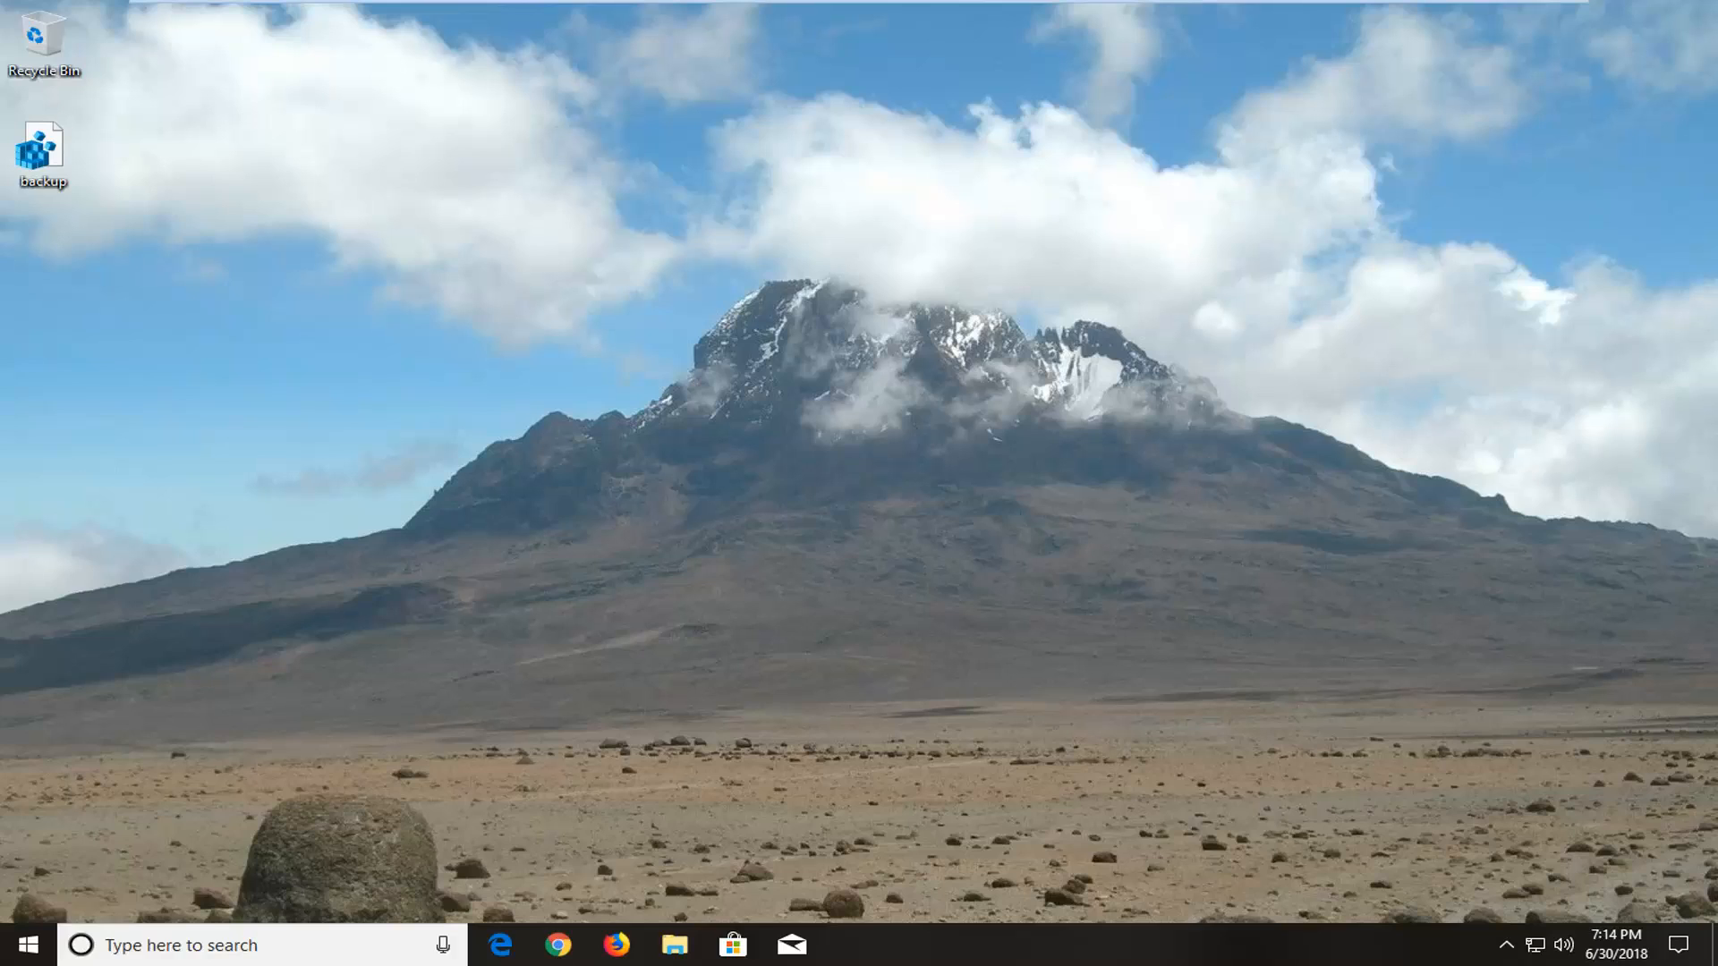
mouse_move(1099, 557)
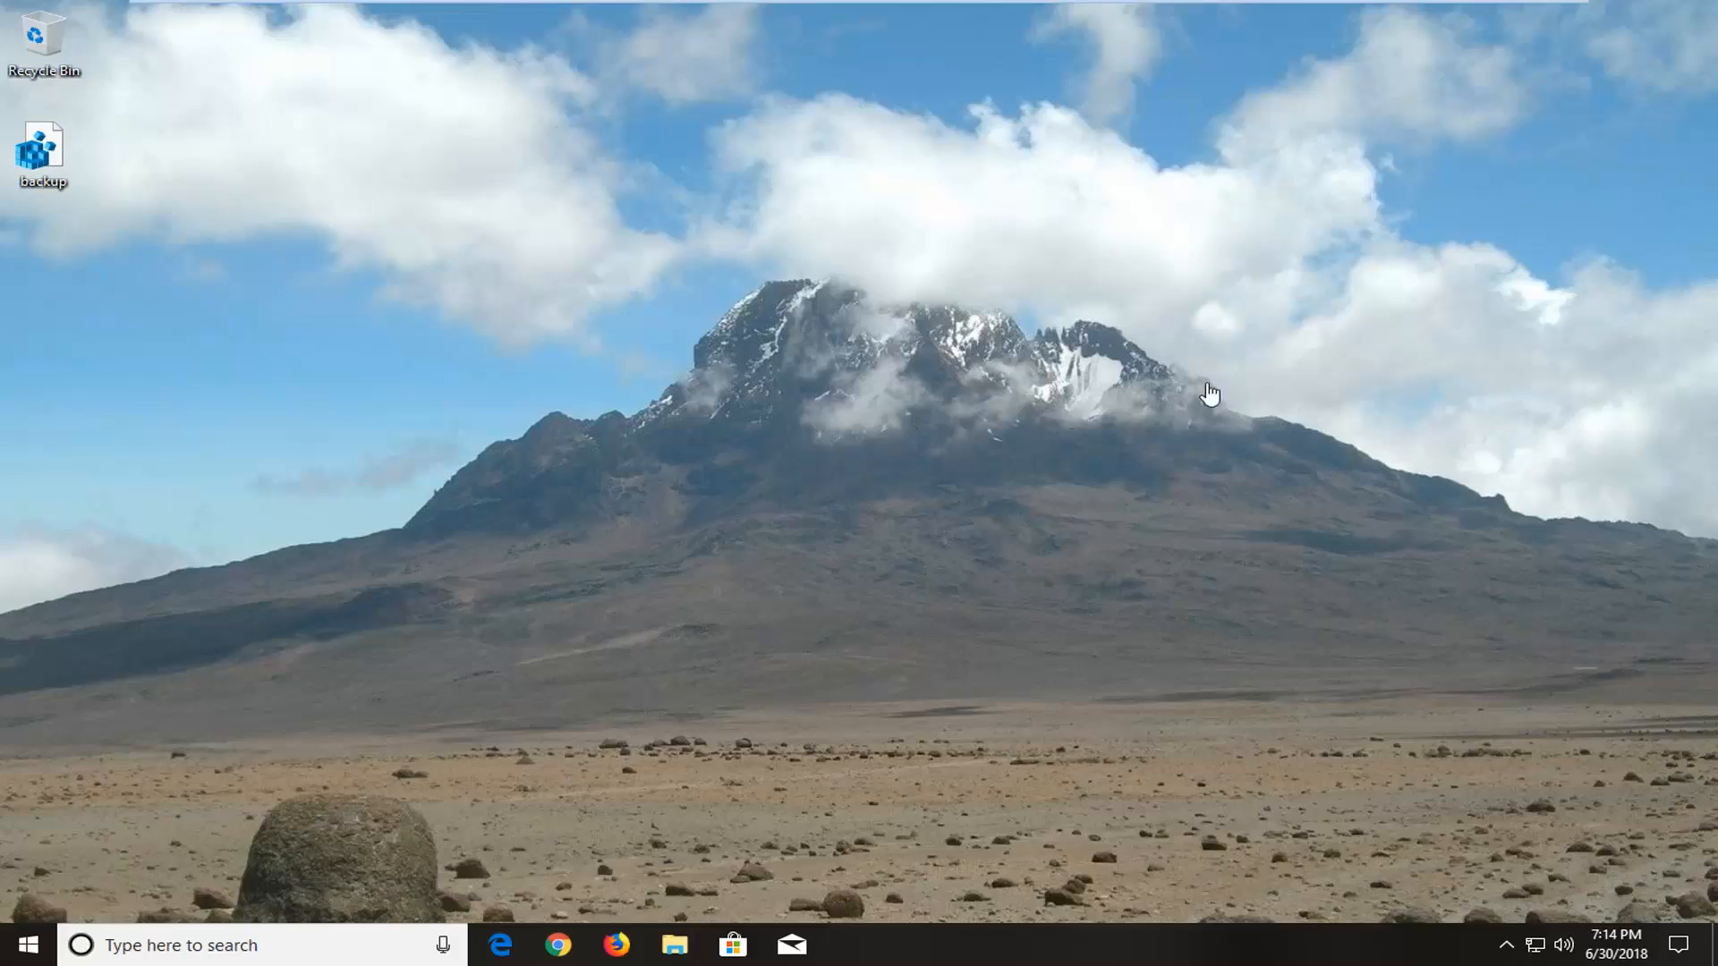
mouse_move(1151, 394)
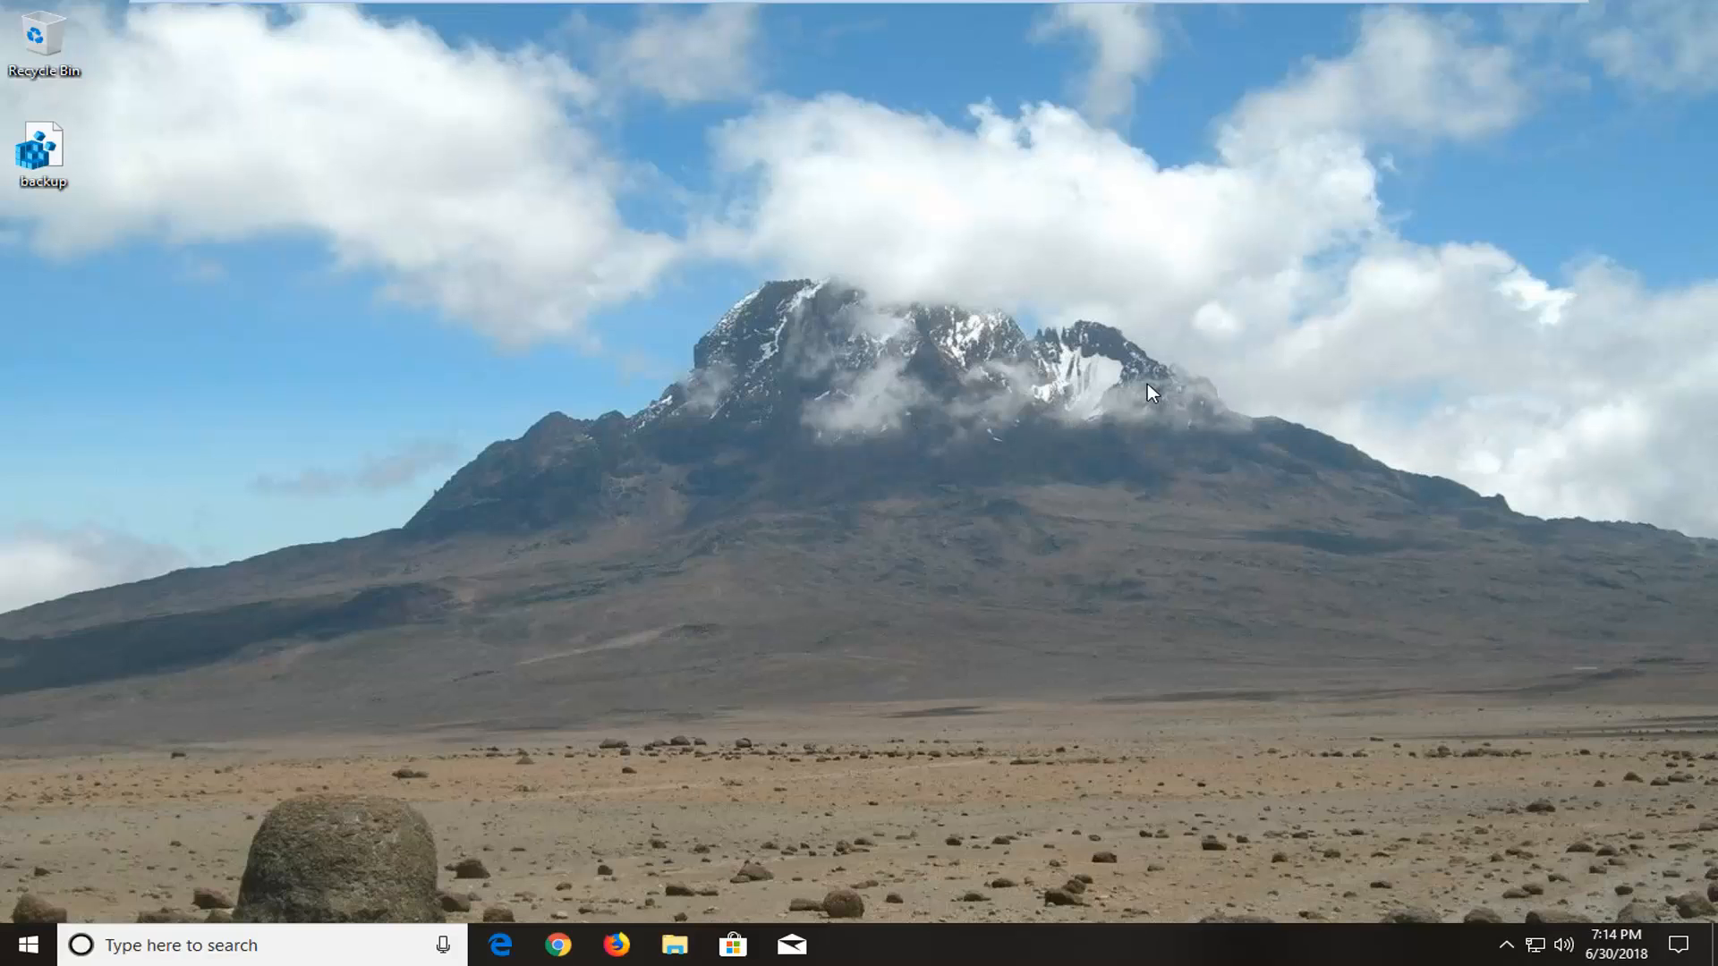